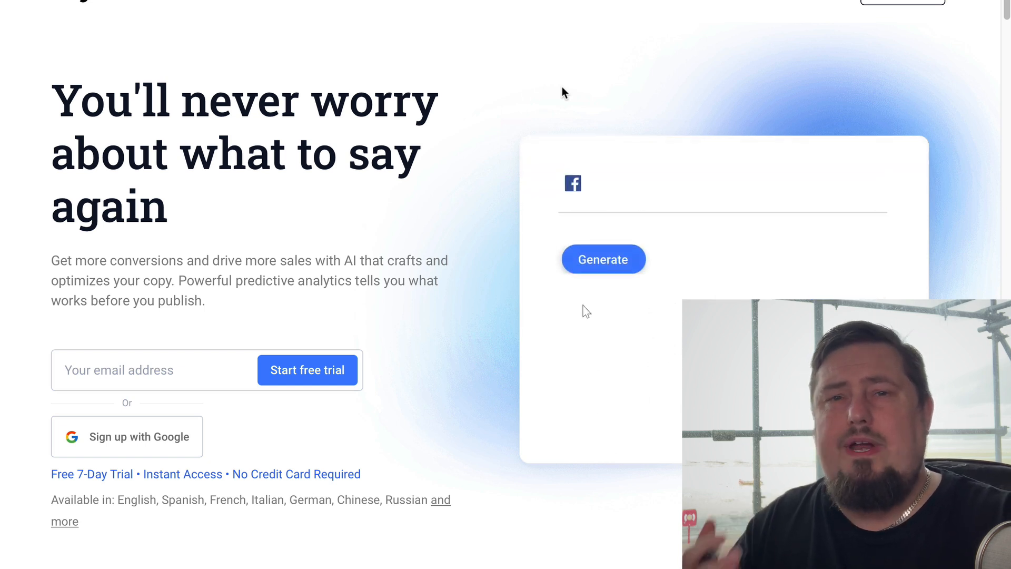
- Browse the Anyword site and review the pricing plans page before signing in
click(602, 260)
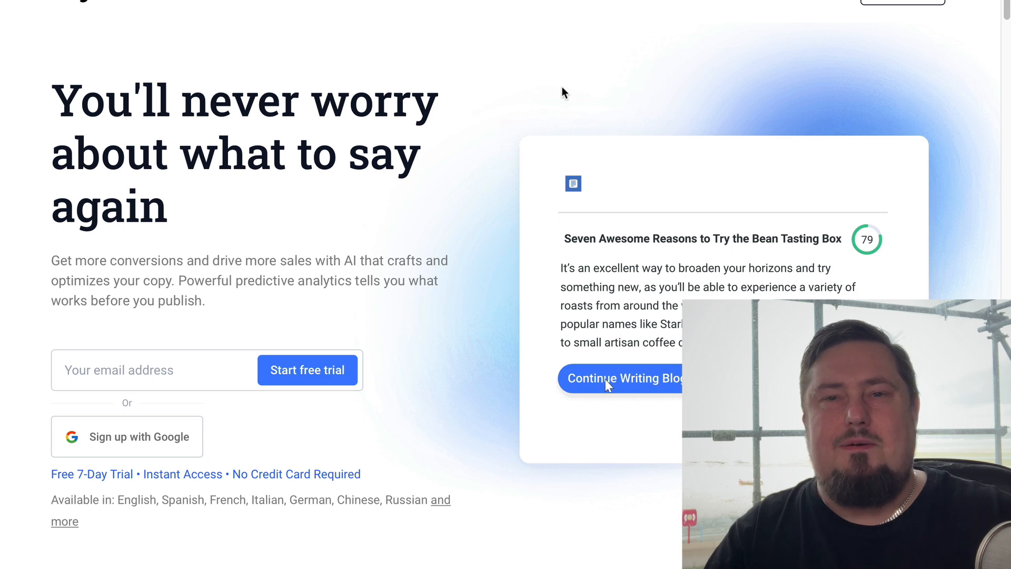
click(623, 378)
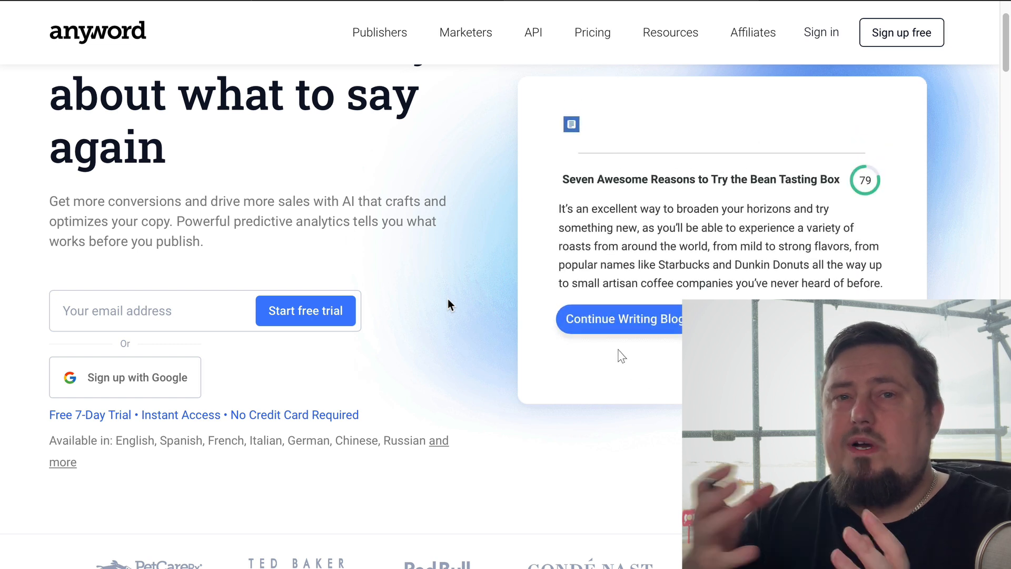
click(624, 318)
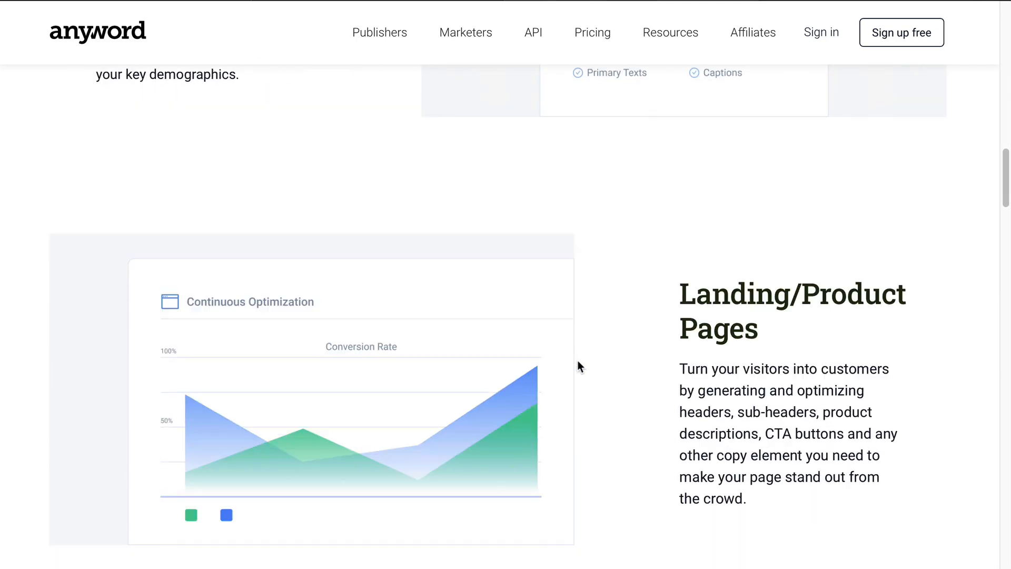
scroll(up, 3)
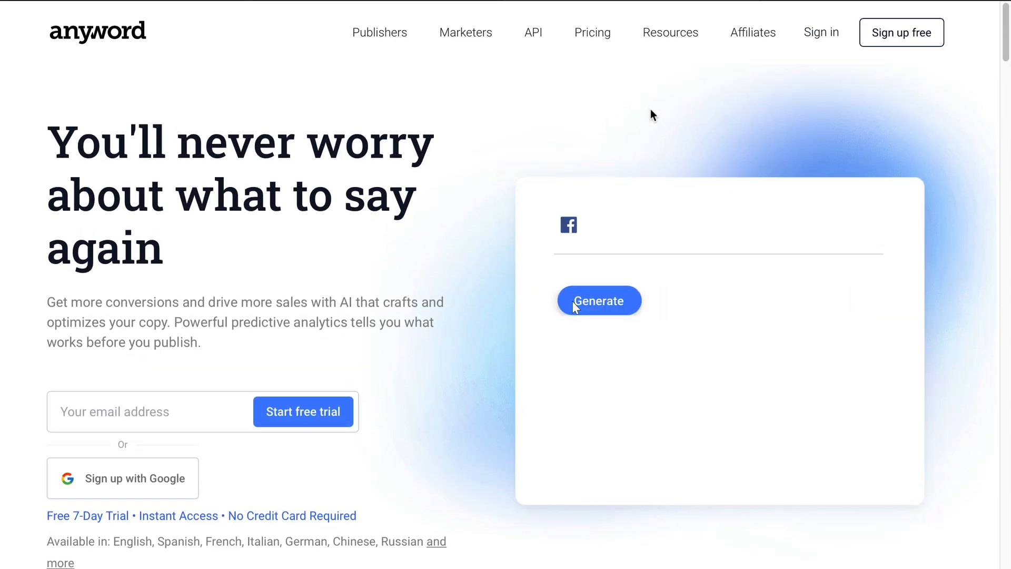
click(592, 33)
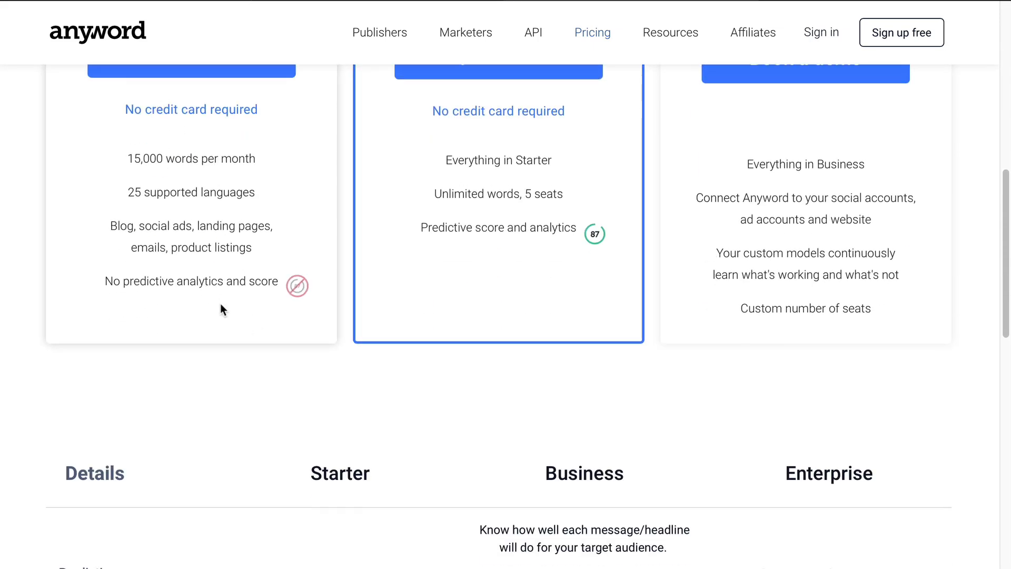
scroll(down, 3)
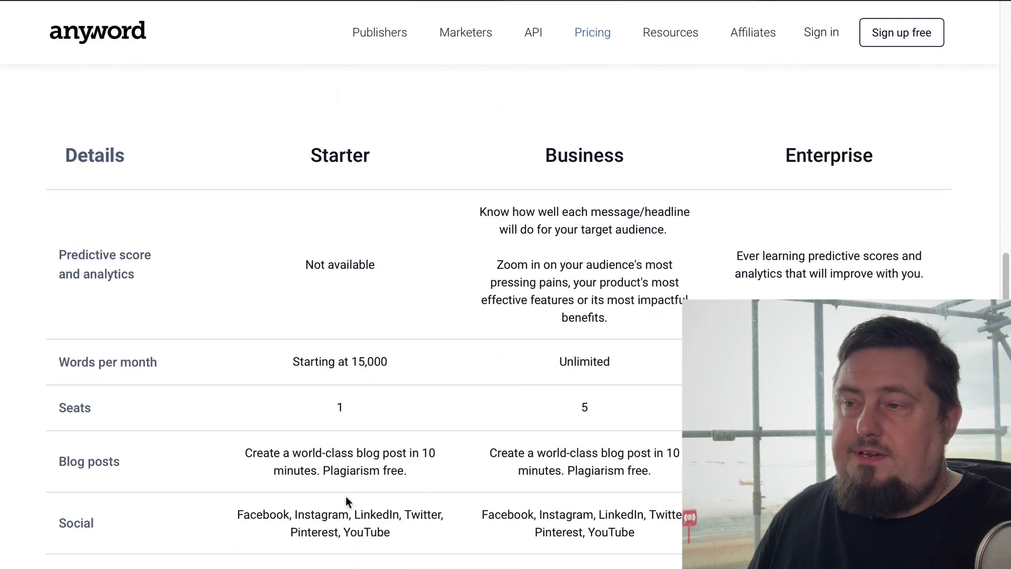
scroll(down, 3)
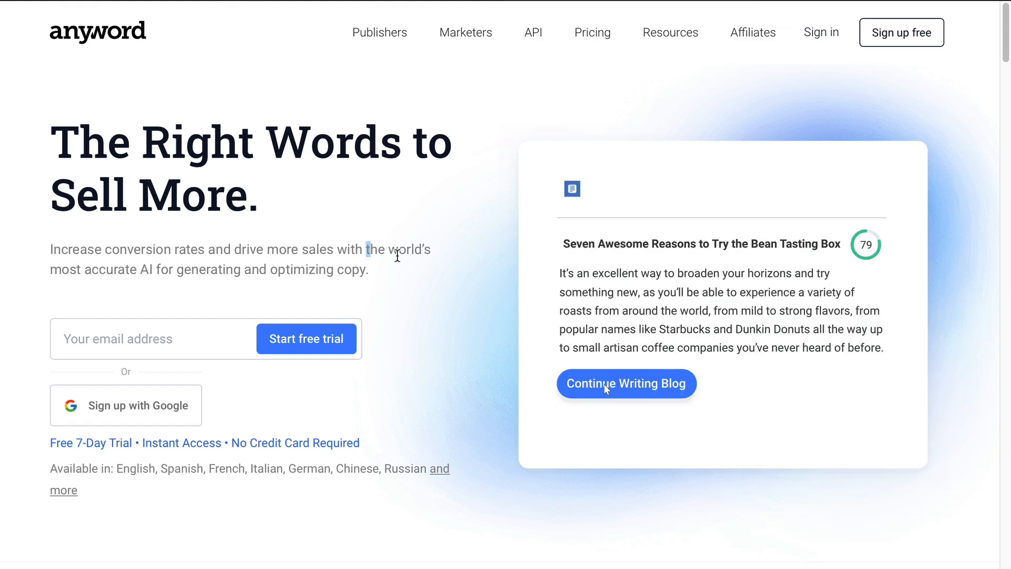
- Sign in to Anyword and scroll through the full data-driven copywriting template catalog
click(624, 384)
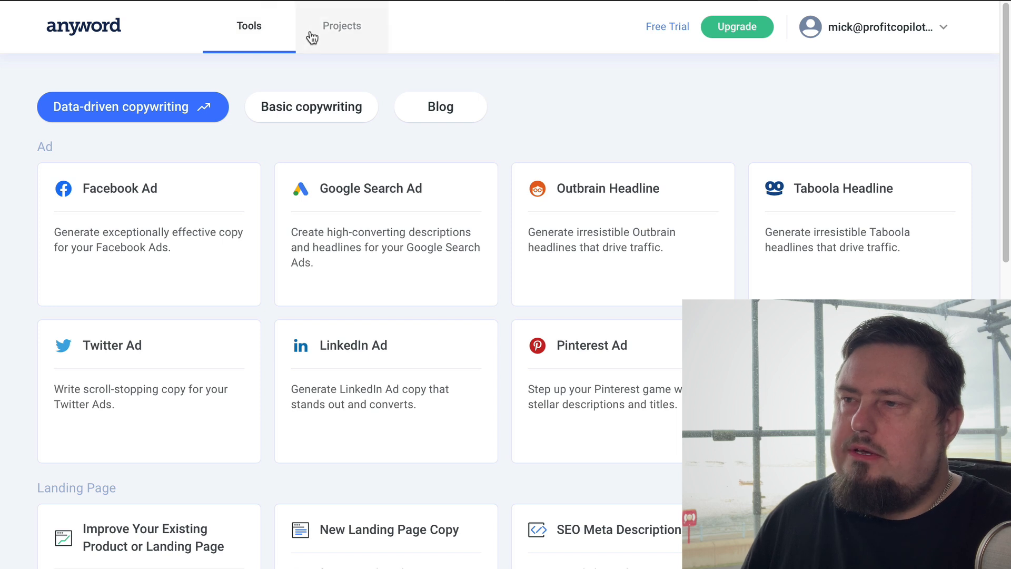
click(249, 25)
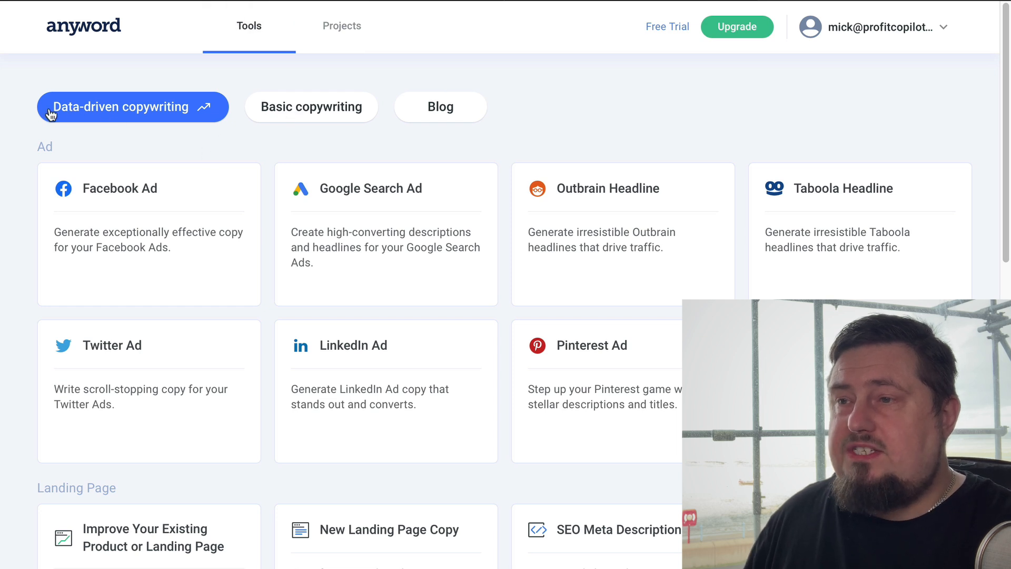
mouse_move(190, 112)
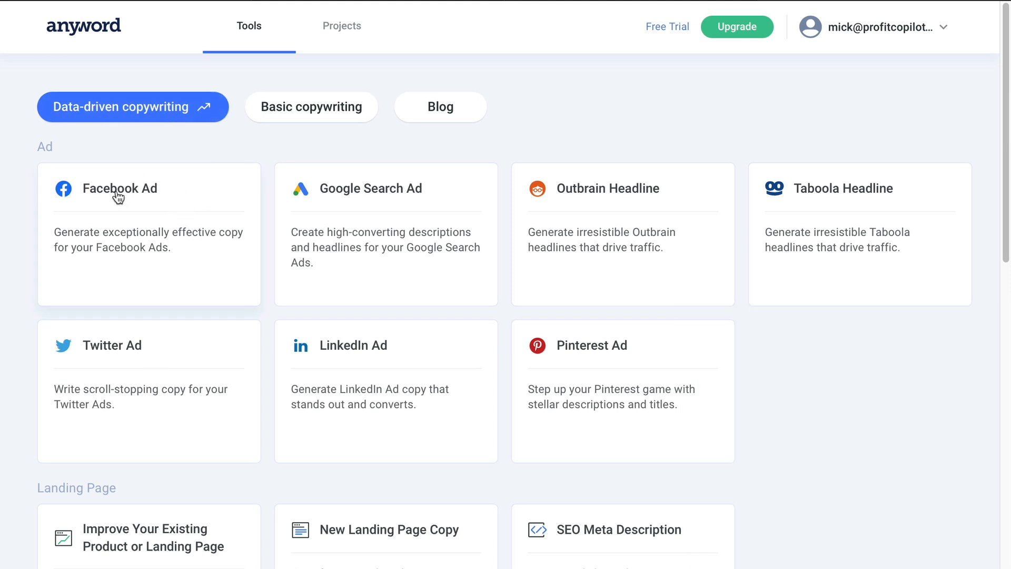
mouse_move(385, 202)
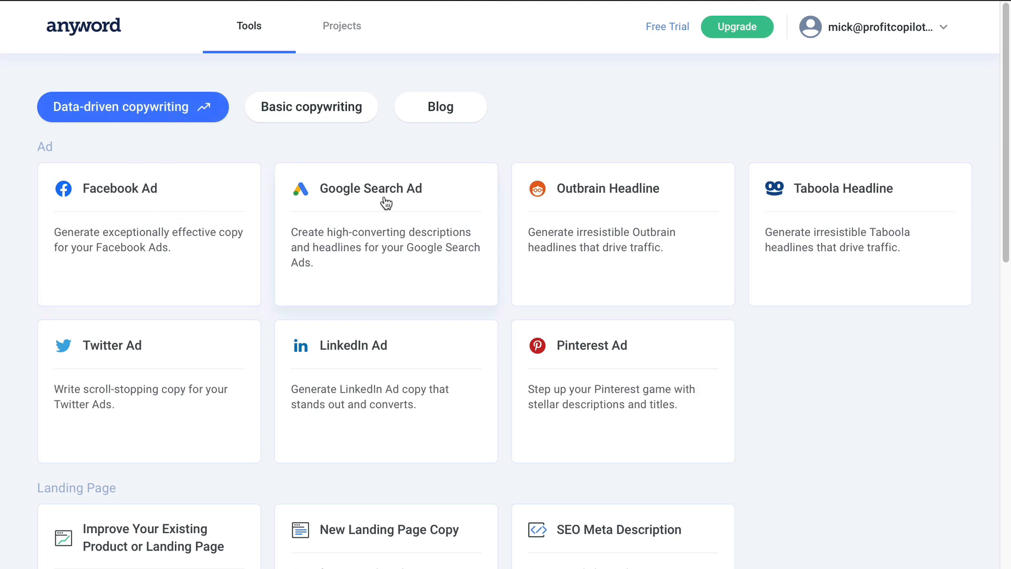
mouse_move(773, 219)
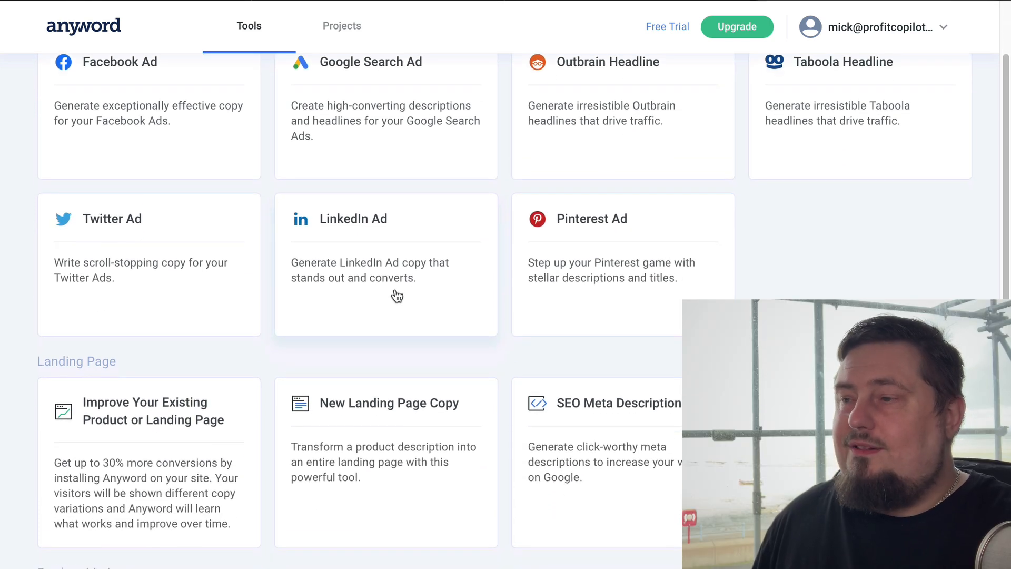
scroll(down, 3)
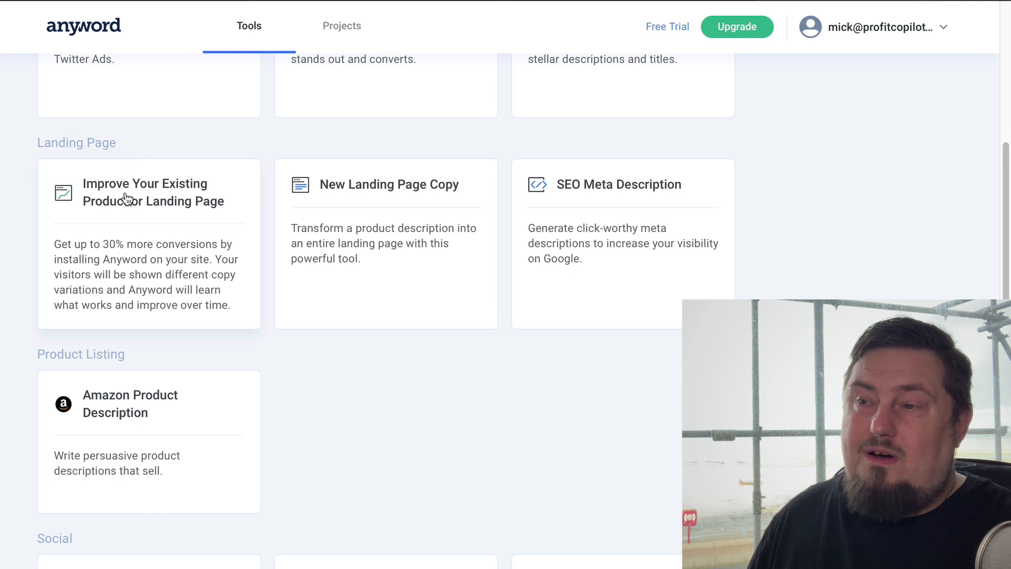
mouse_move(577, 243)
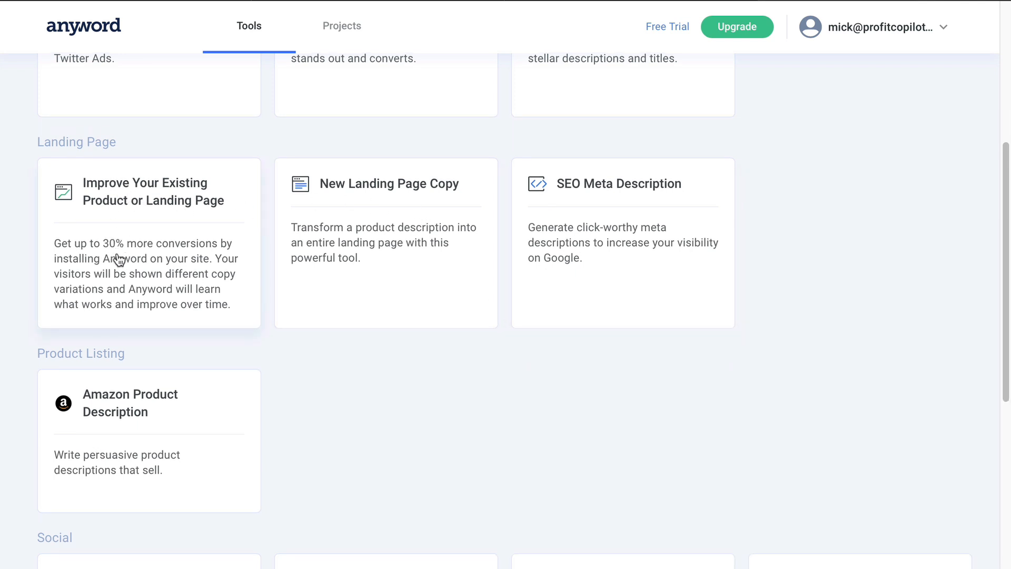
mouse_move(225, 295)
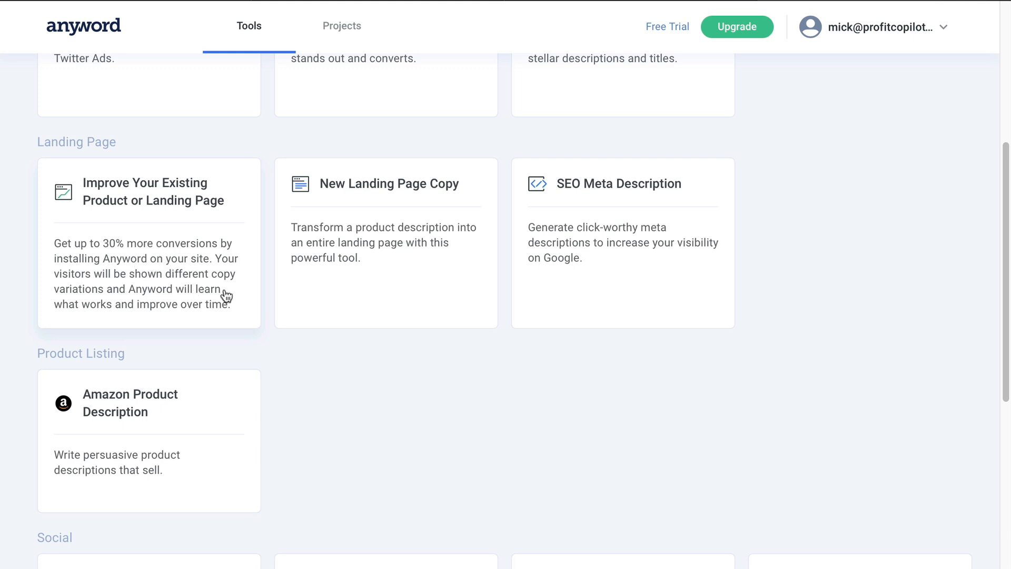
scroll(down, 3)
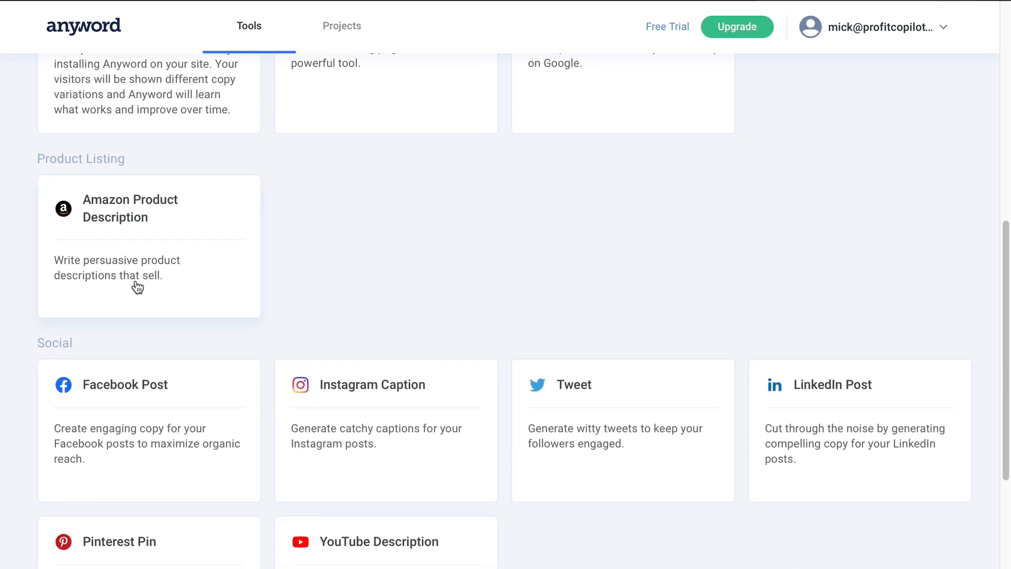
scroll(down, 3)
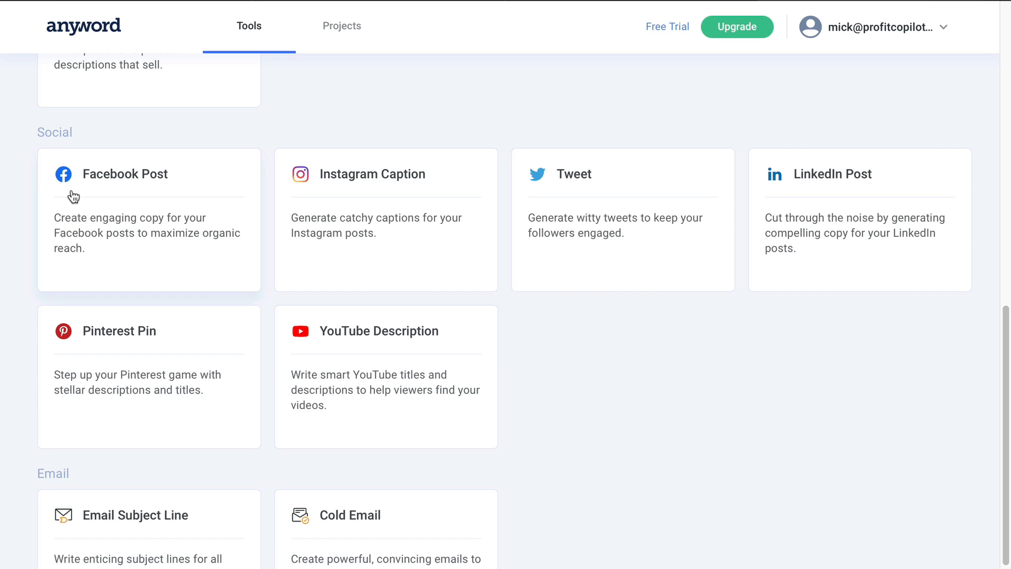
scroll(down, 3)
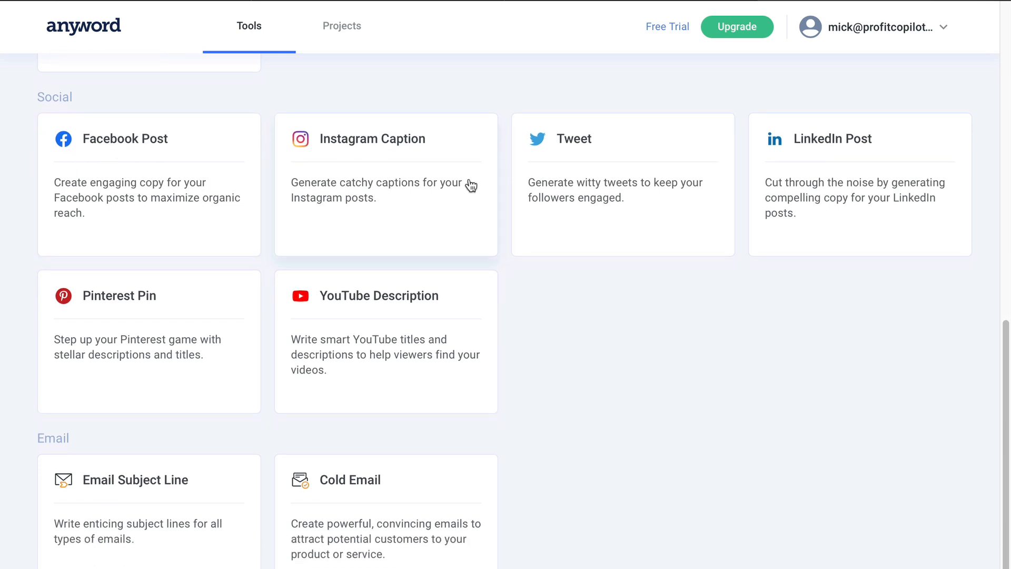
scroll(down, 3)
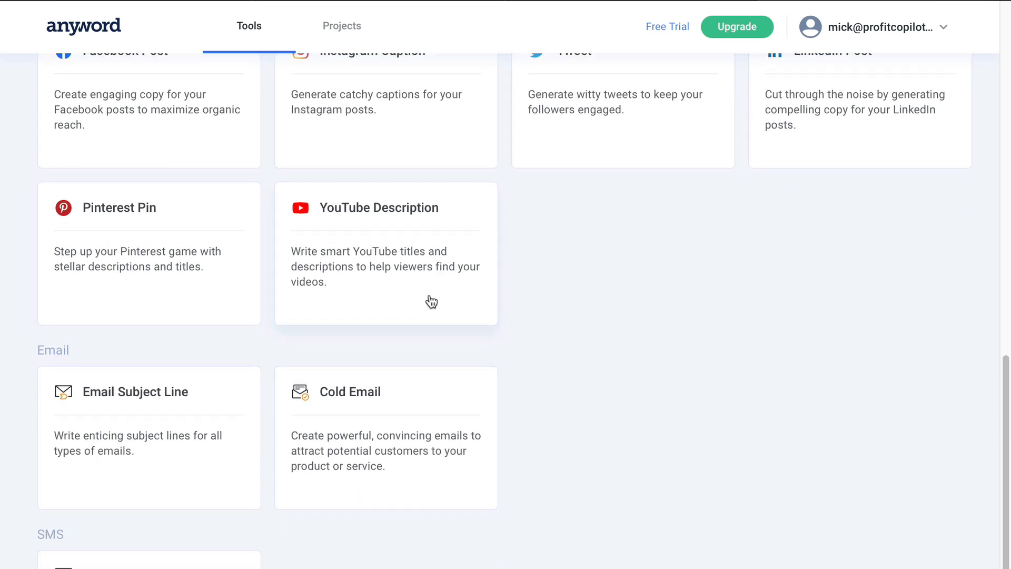
scroll(down, 3)
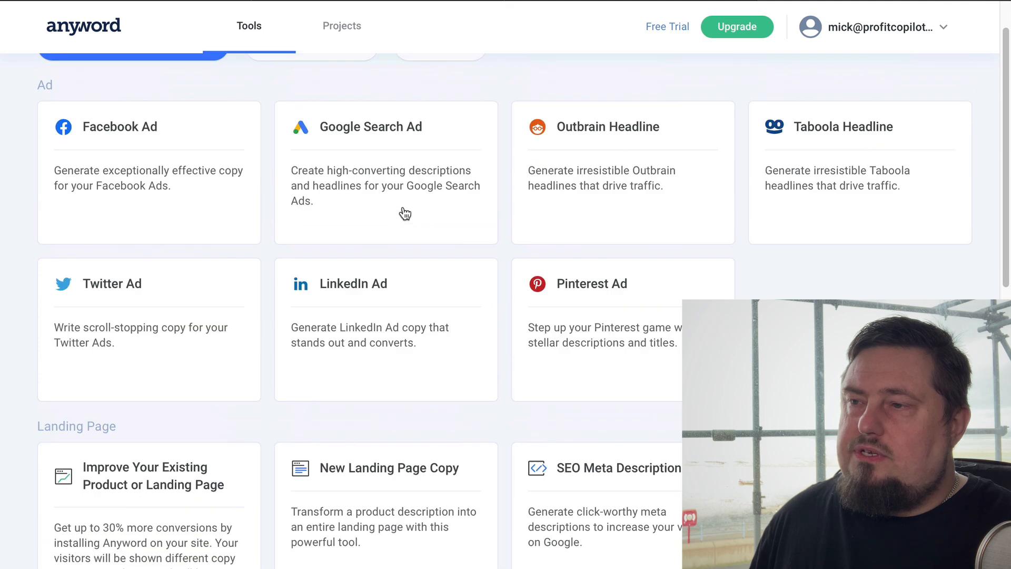
scroll(up, 3)
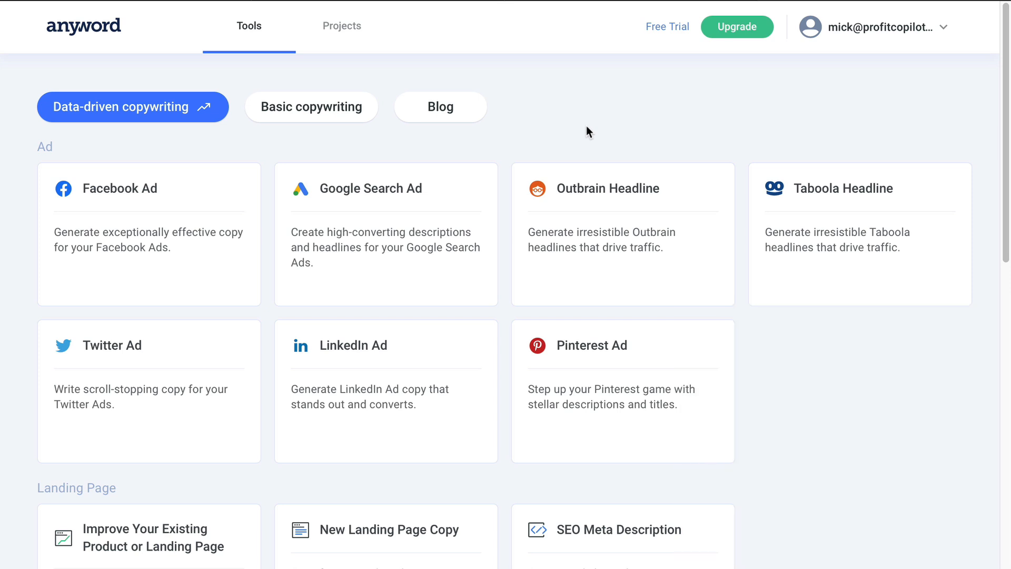
mouse_move(275, 167)
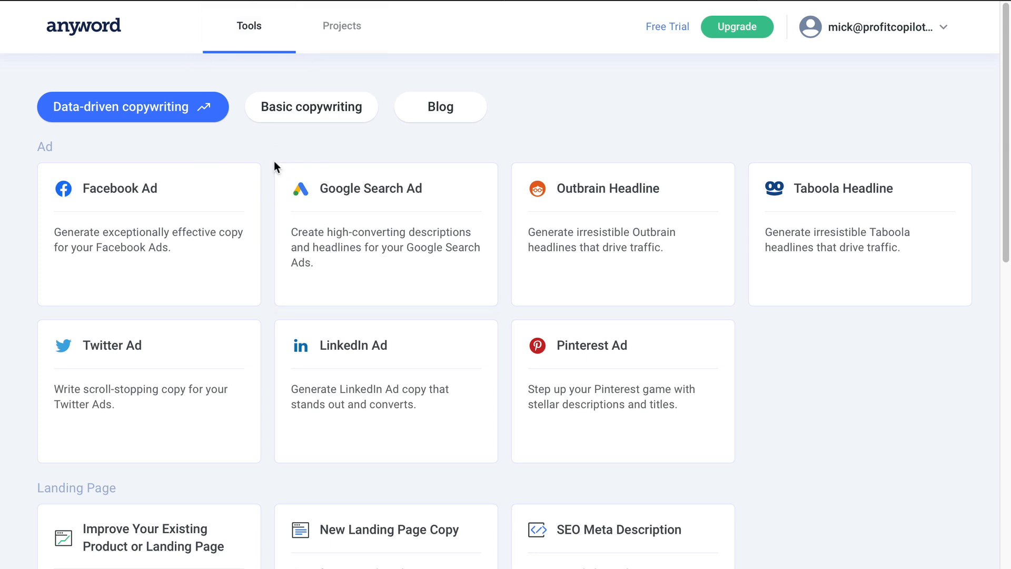
mouse_move(311, 106)
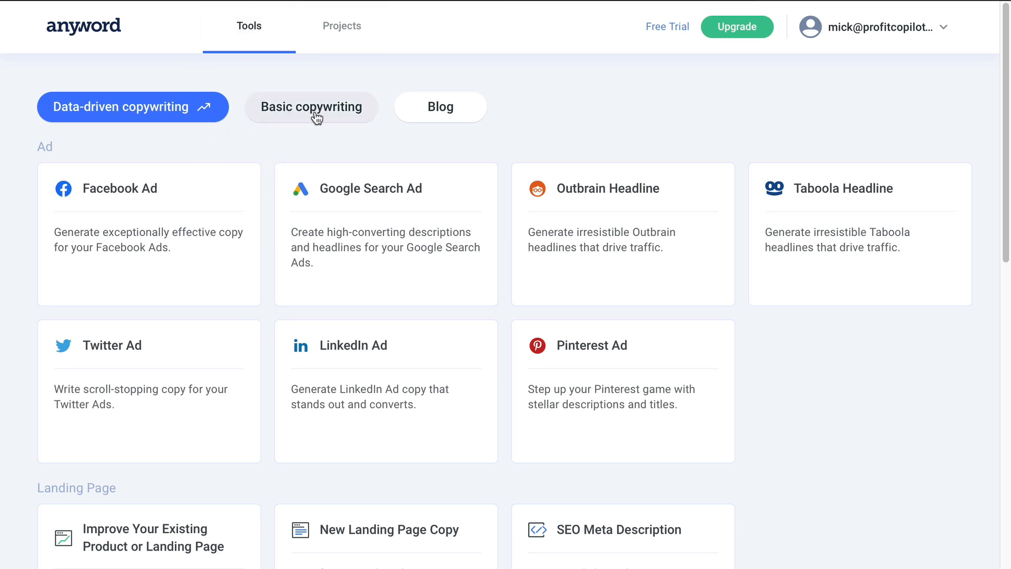
- Browse the Basic copywriting category: sales copy, ecommerce copy, writing tools and ideation
click(312, 106)
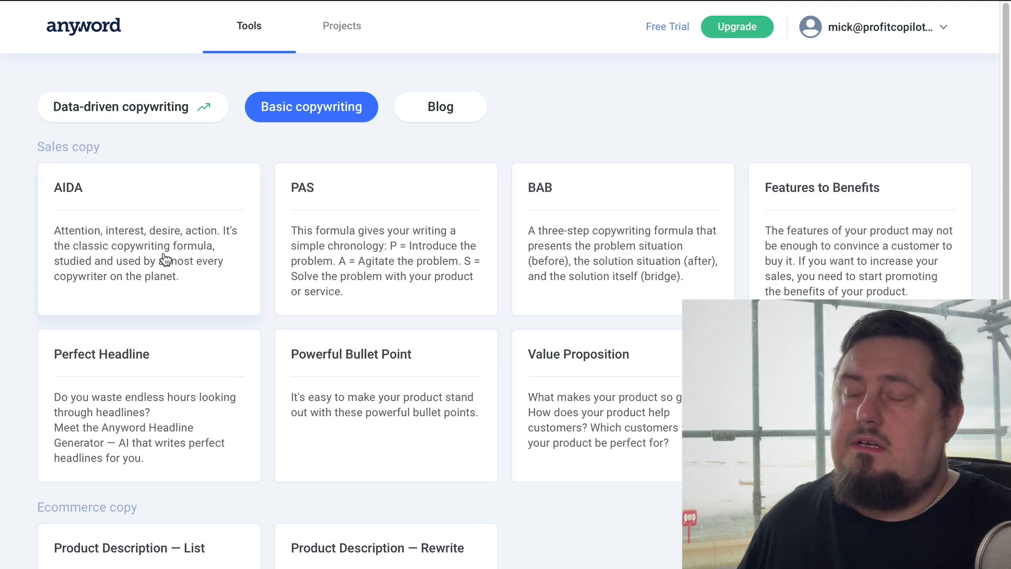
mouse_move(163, 247)
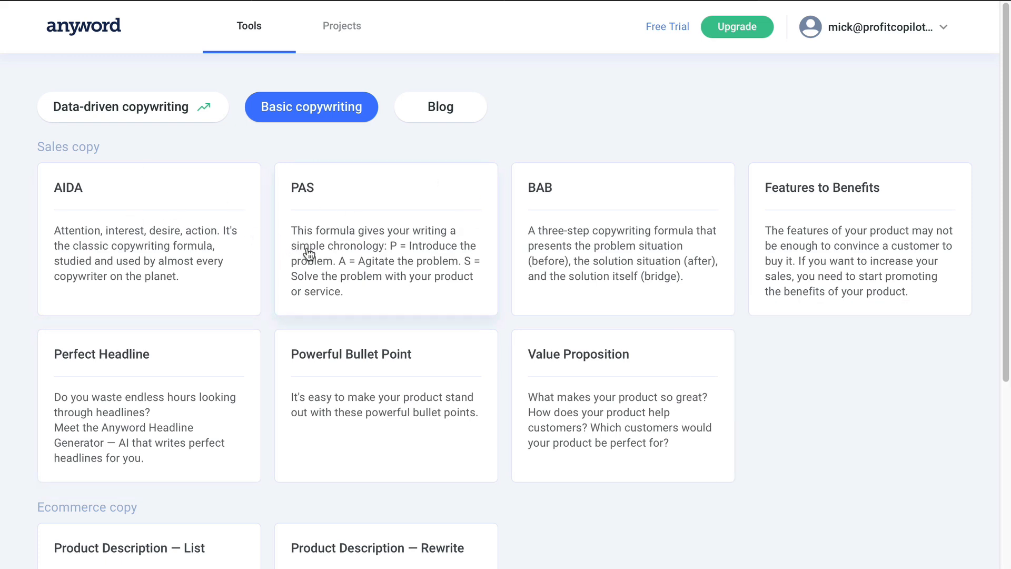
scroll(down, 3)
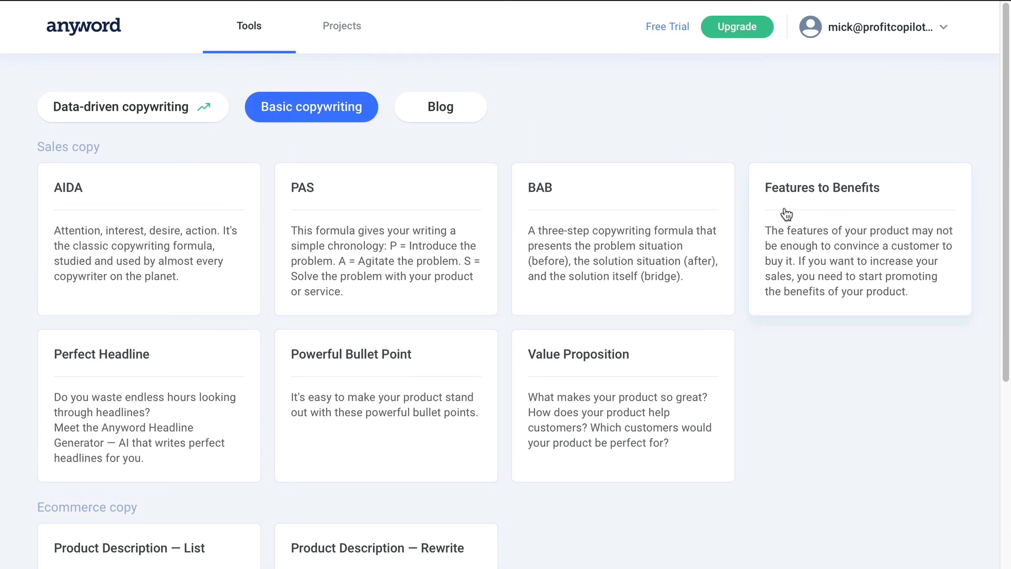
scroll(down, 3)
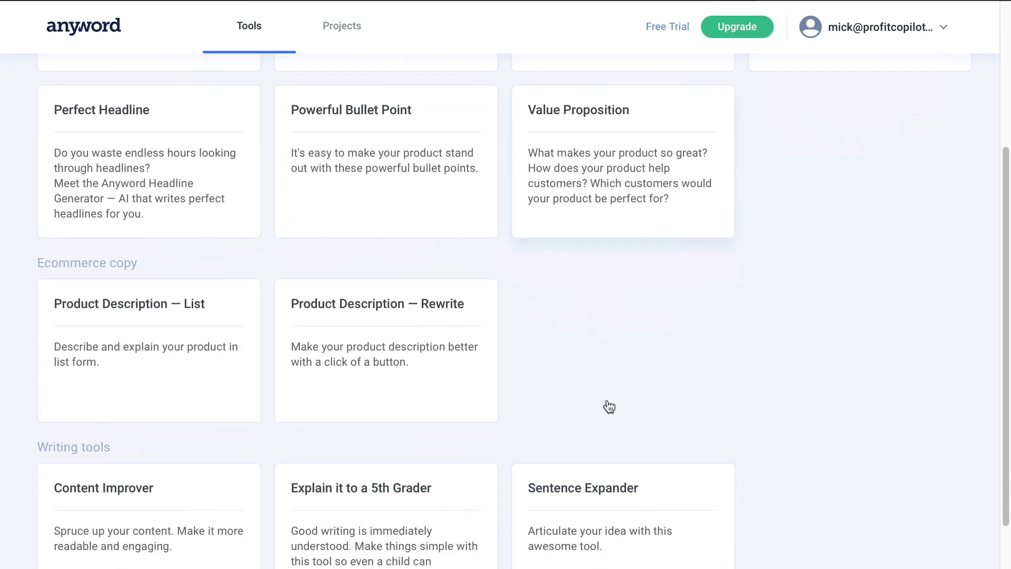
scroll(down, 3)
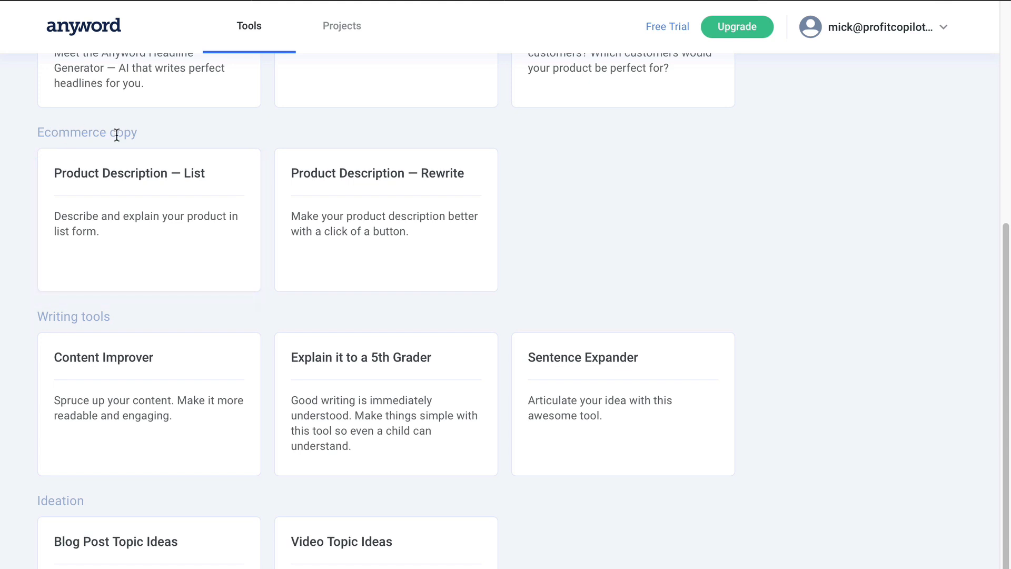
scroll(down, 3)
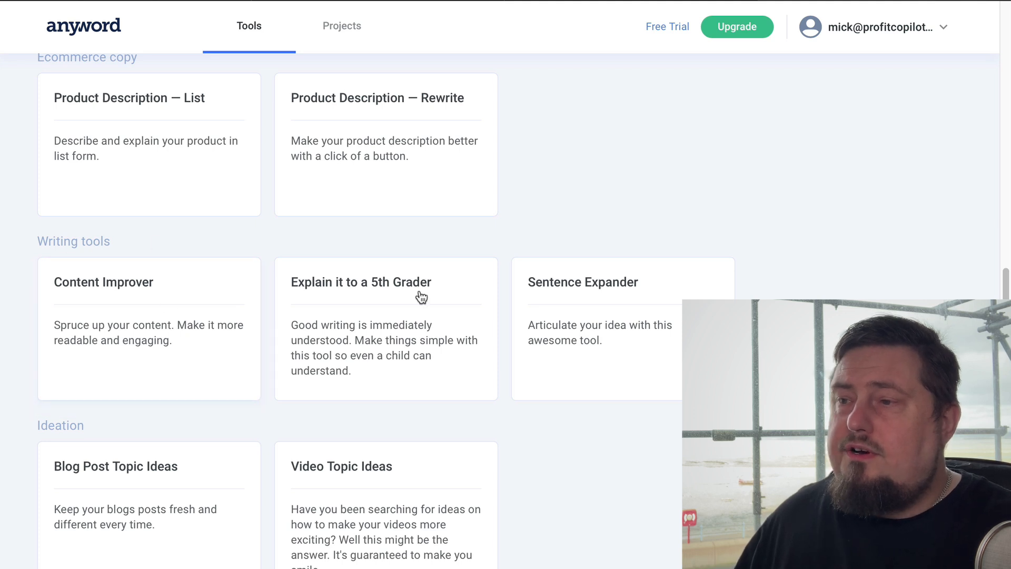
mouse_move(587, 297)
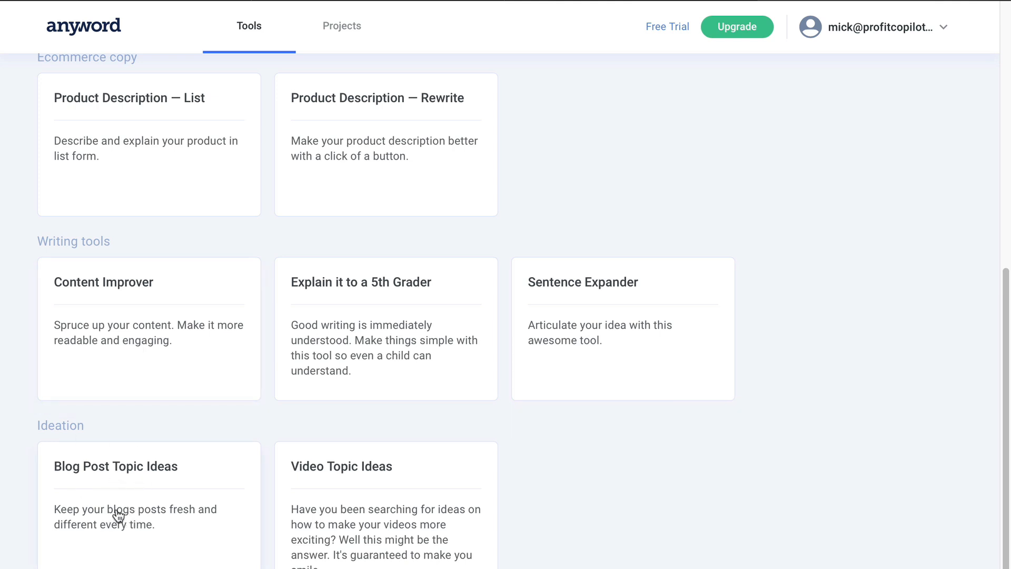
mouse_move(373, 504)
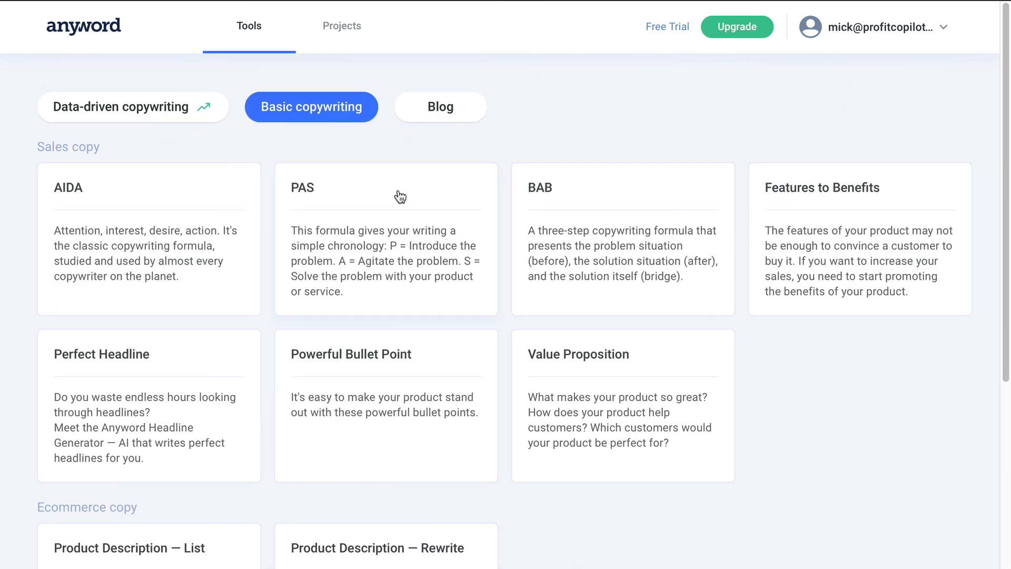
- View the Blog category's single Blog Post template, then return to Data-driven copywriting
click(440, 107)
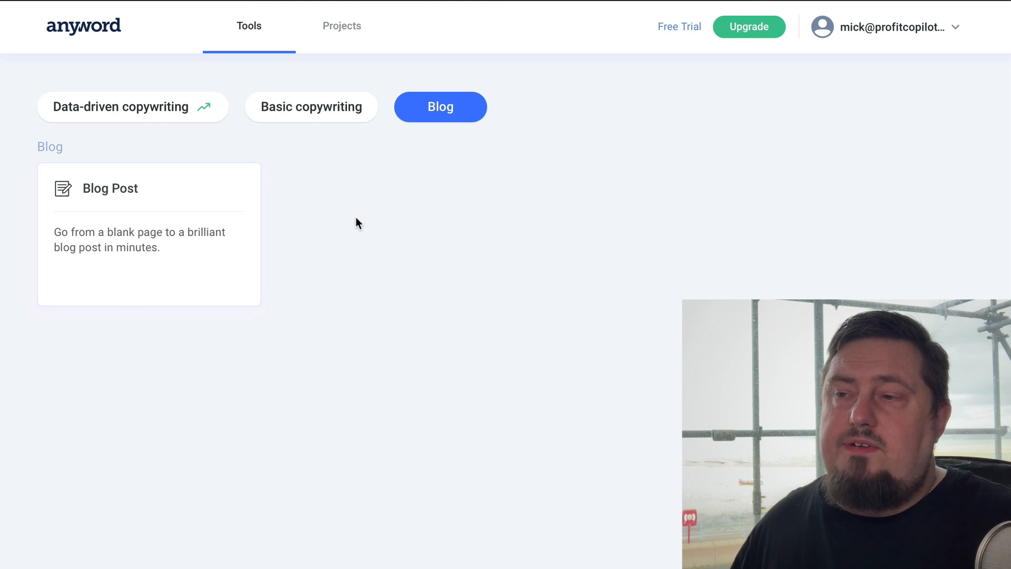
mouse_move(349, 225)
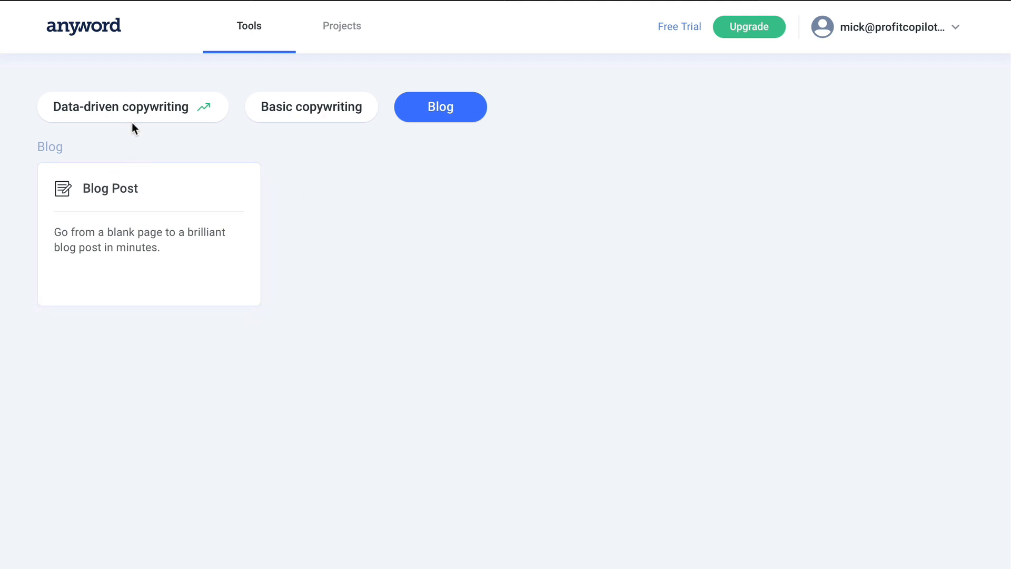
click(124, 106)
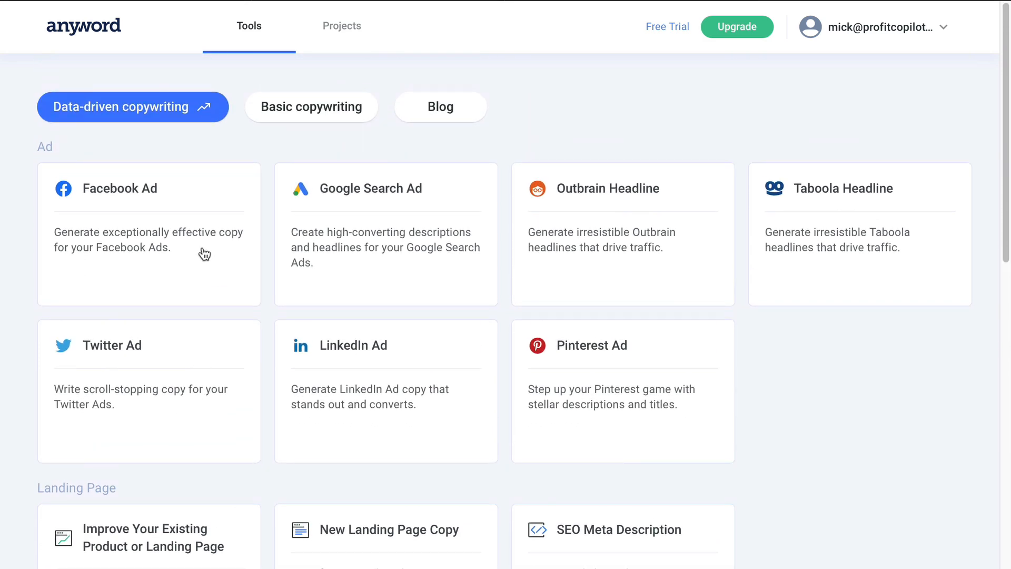
click(148, 188)
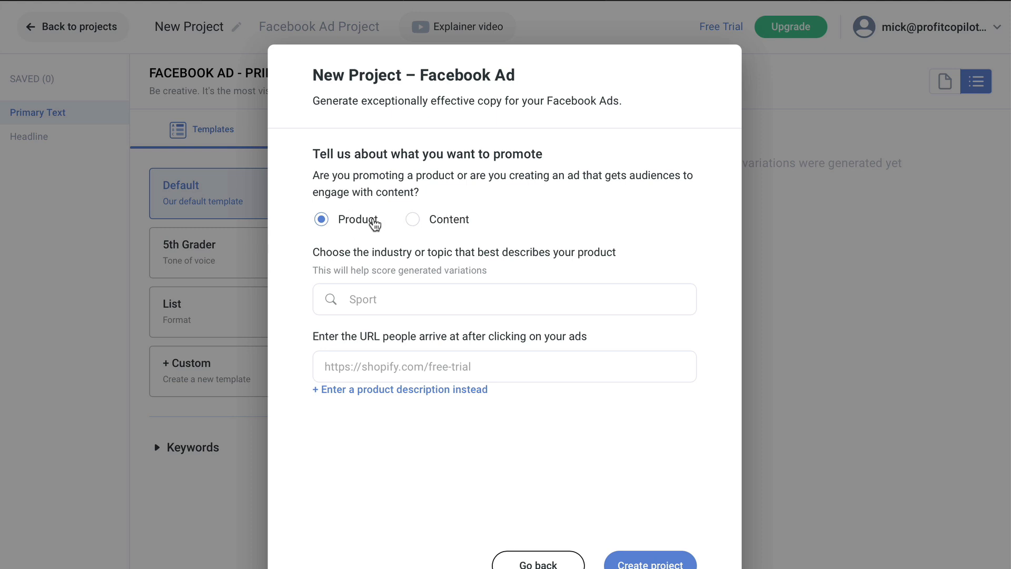
text(m)
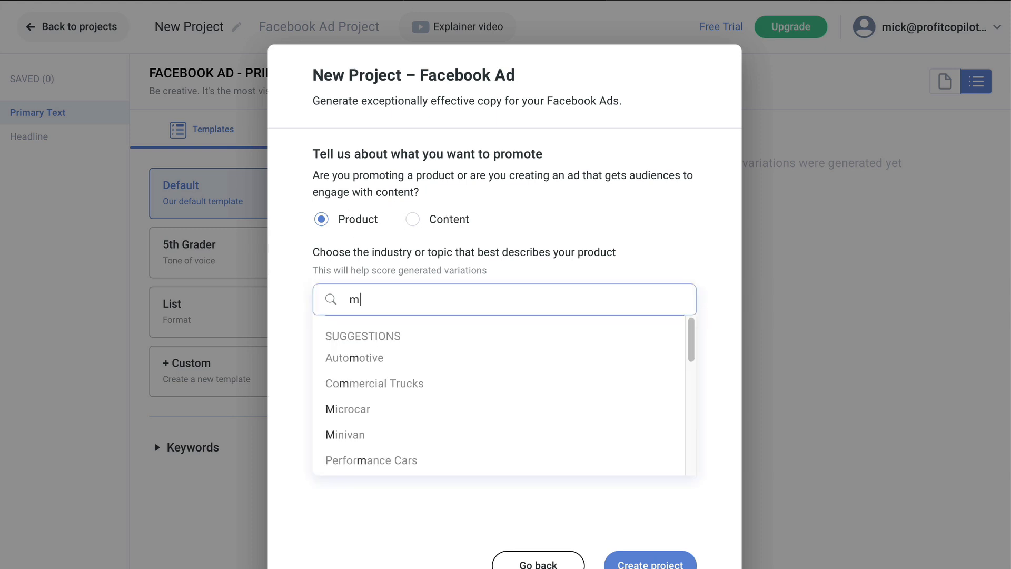
text(arketing)
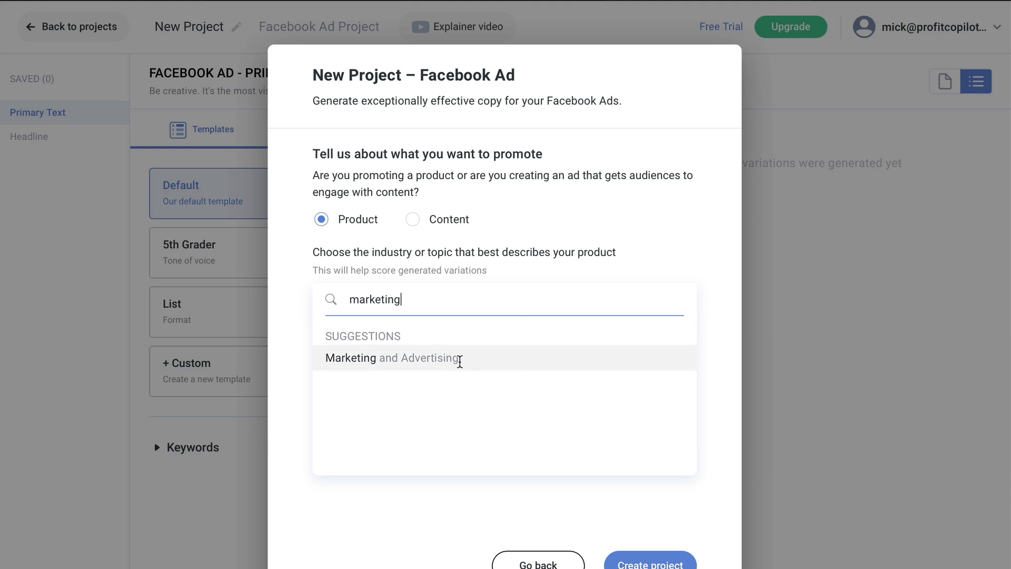
click(393, 358)
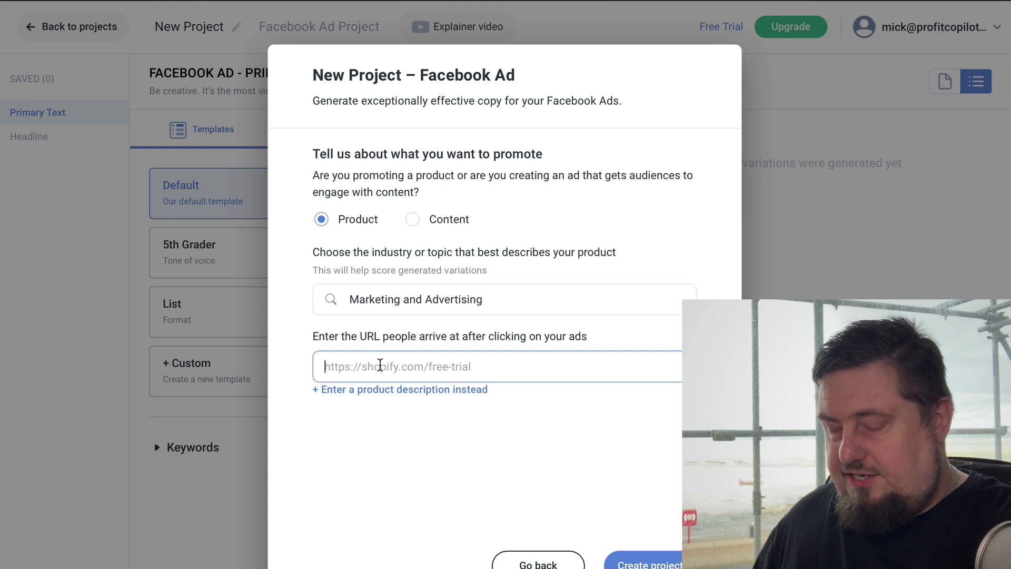
text(http://profitcopilot.com)
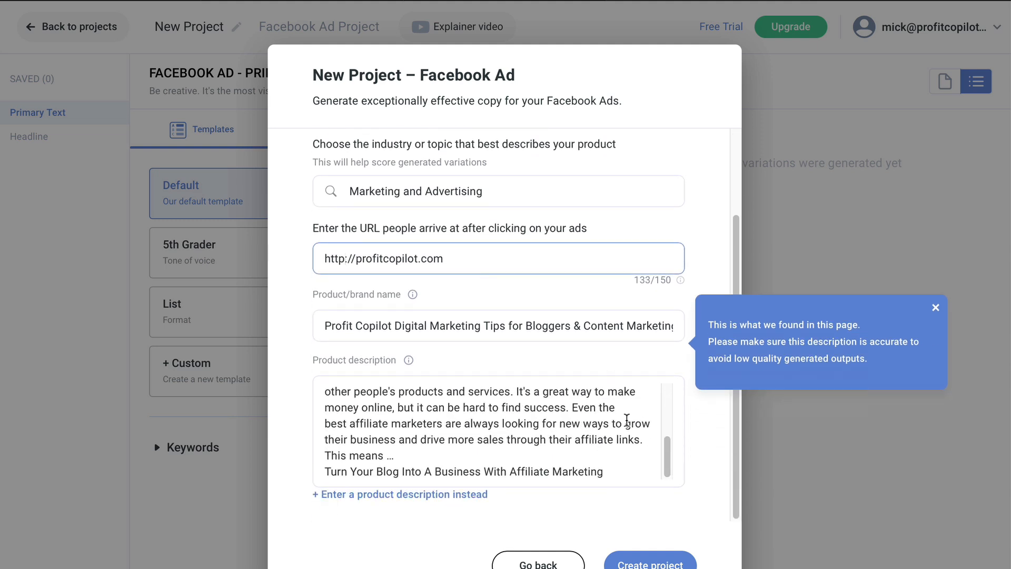
drag(393, 455, 480, 472)
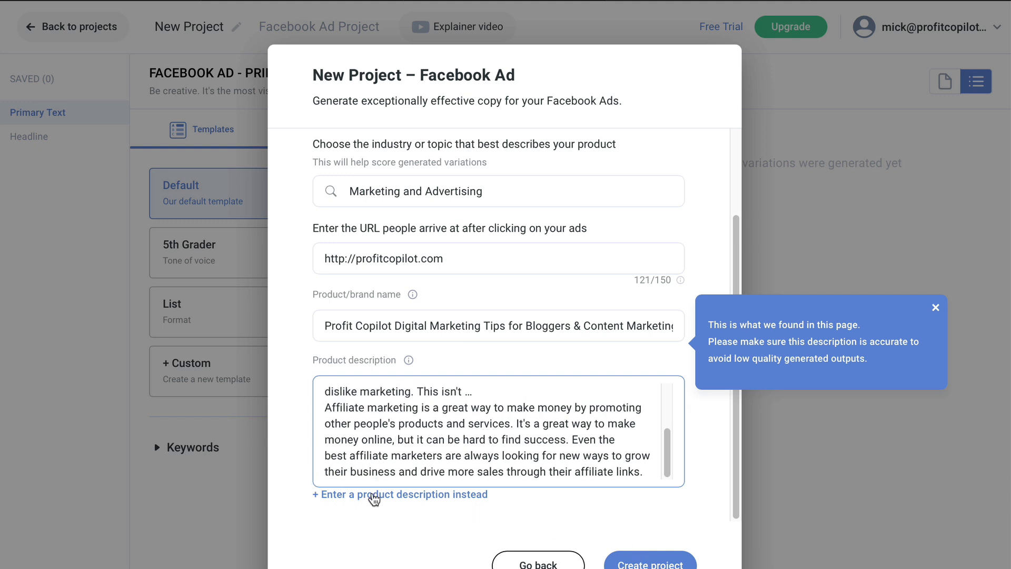
mouse_move(504, 514)
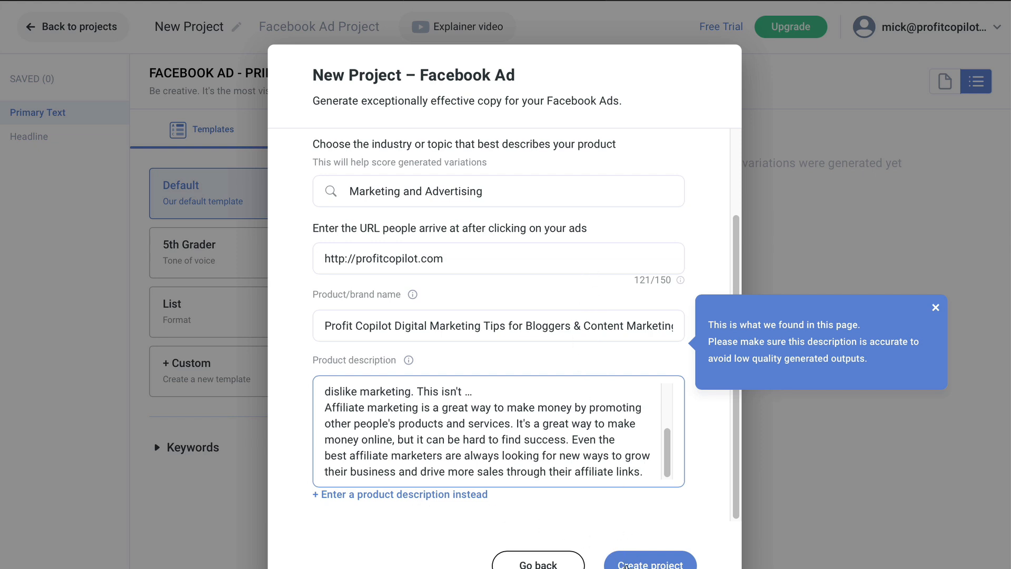
- Create the project so scored primary text variations (71, 69, 64) are generated
click(650, 562)
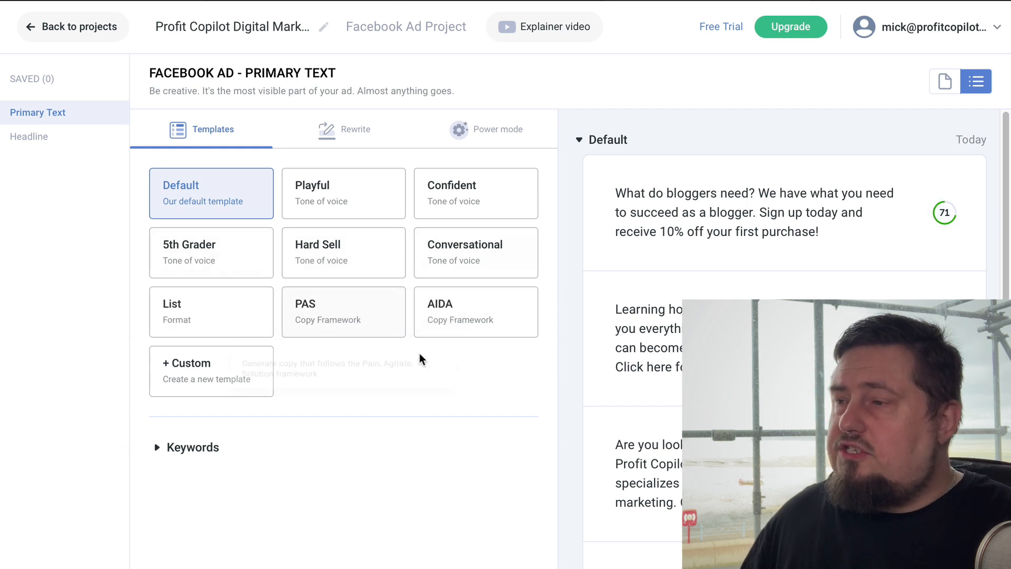
mouse_move(229, 206)
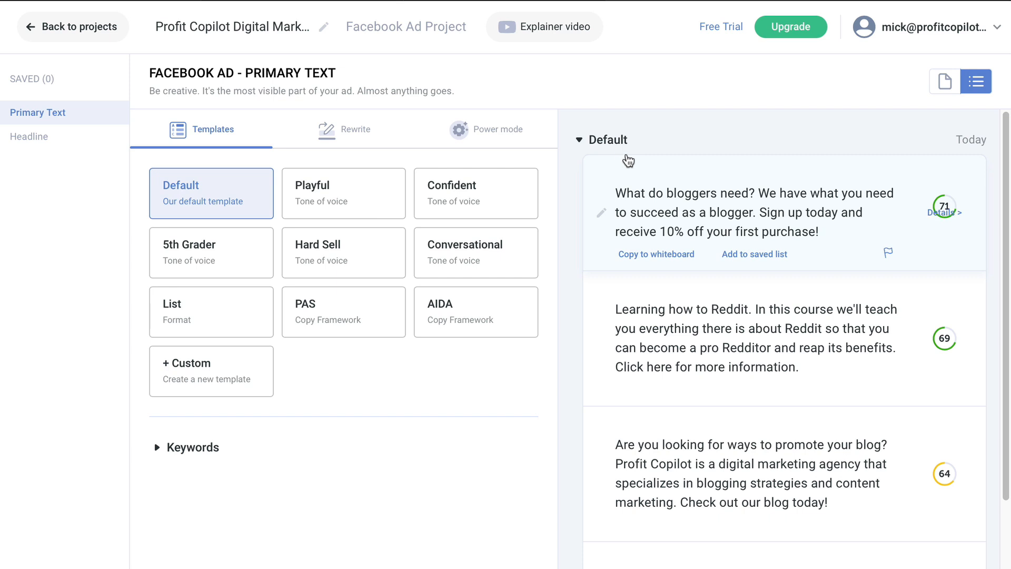
mouse_move(722, 209)
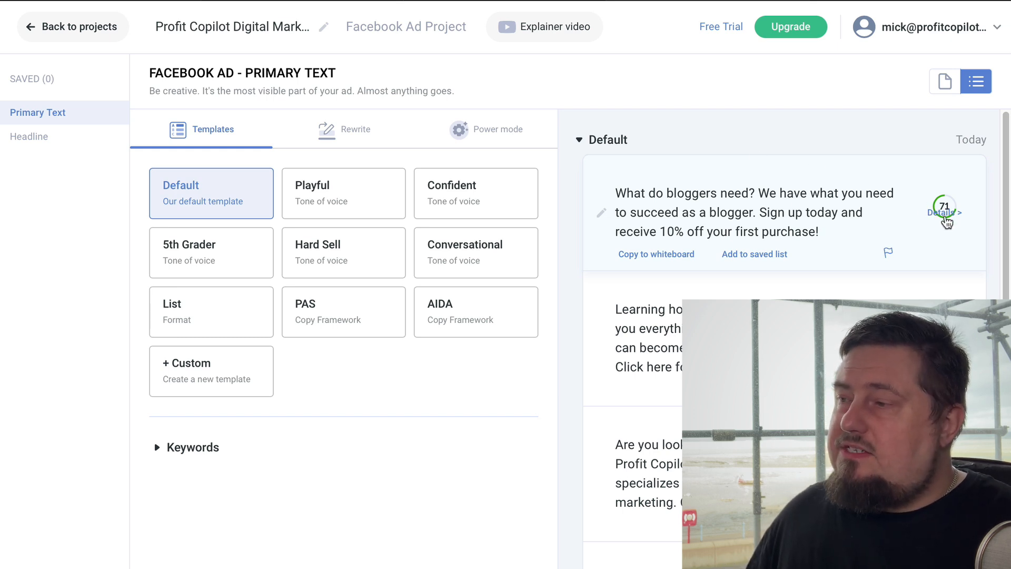
- View the Predictive Performance Score breakdown for the 71-scoring variation
click(944, 213)
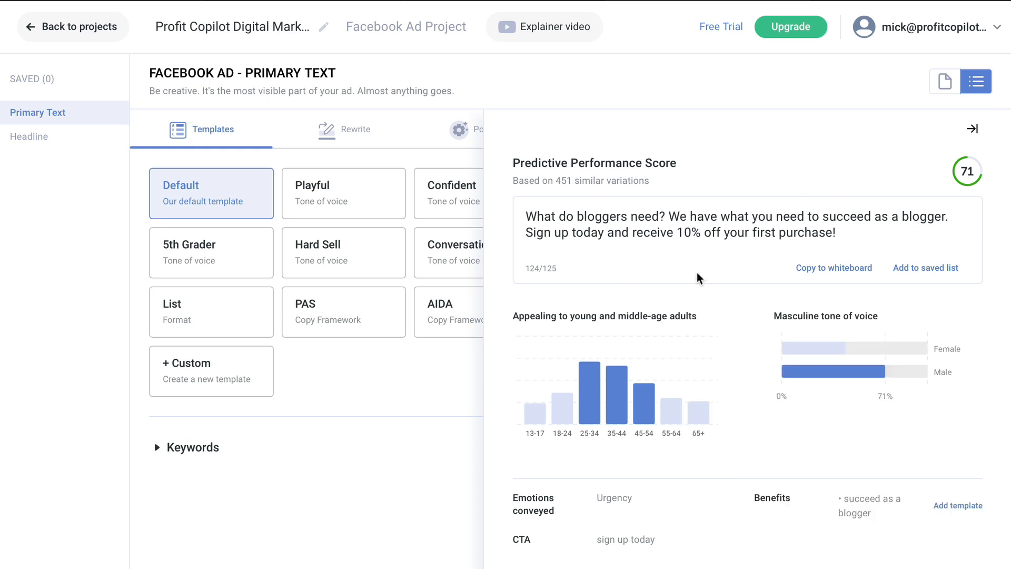
mouse_move(599, 374)
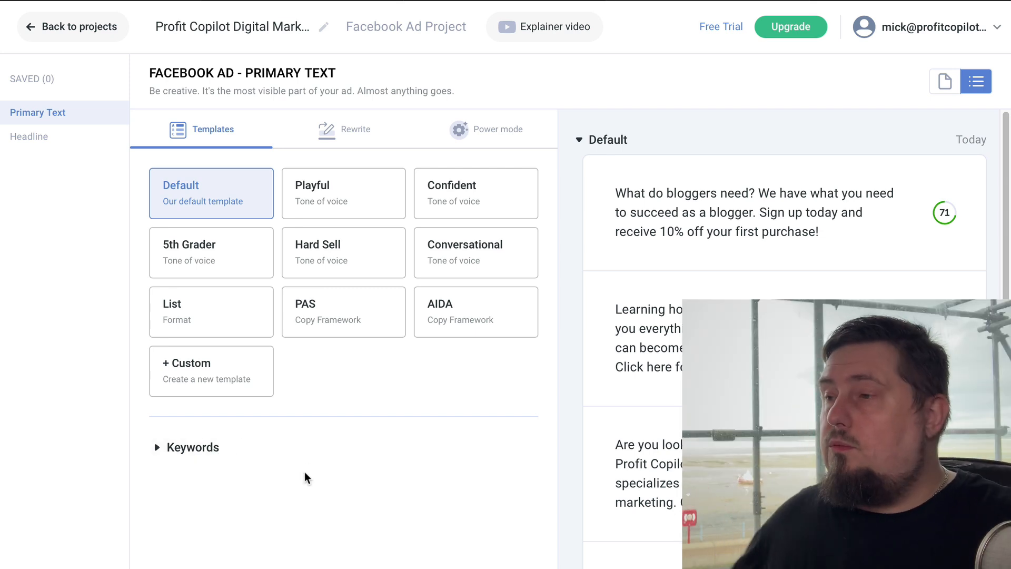
- Add keywords 'digital marketing' and 'content marketing' and generate Conversational-tone variations
click(194, 446)
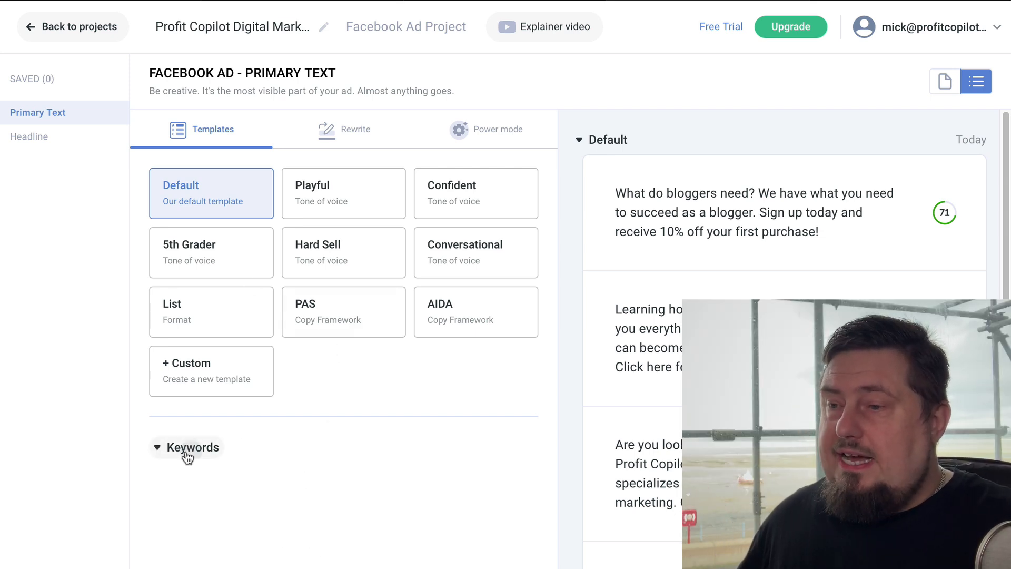
text(digital marketing)
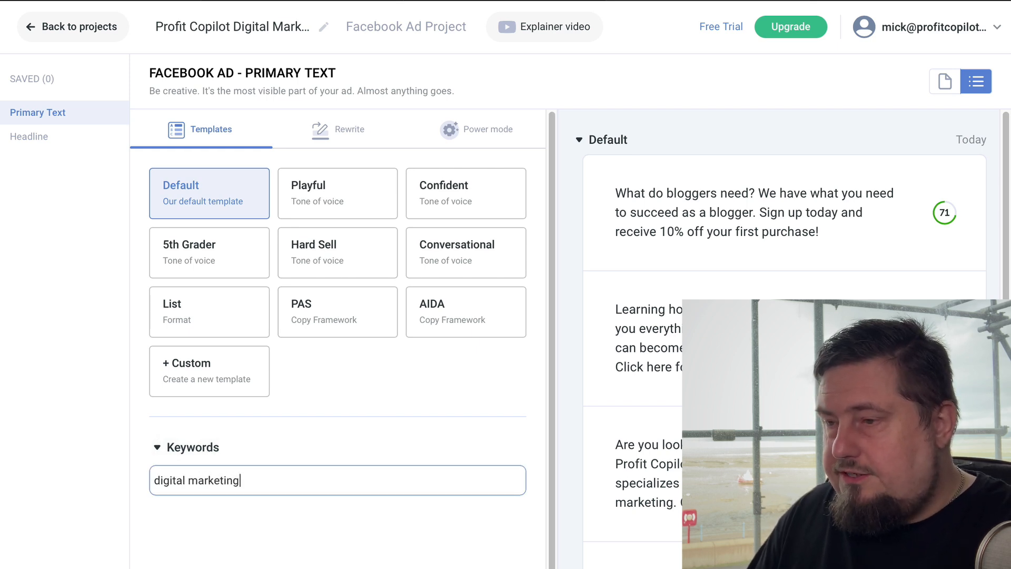
text(content)
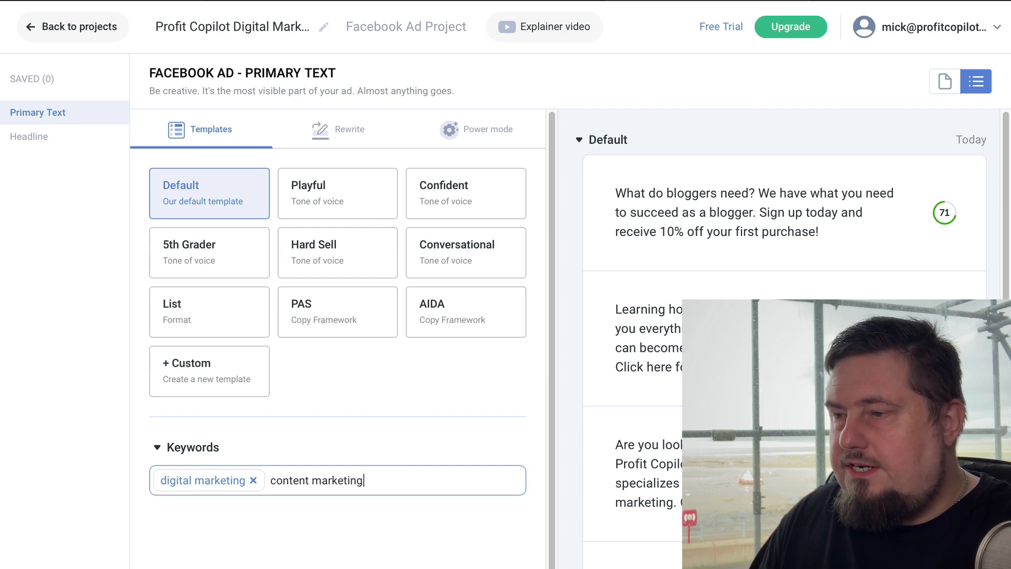
key(Enter)
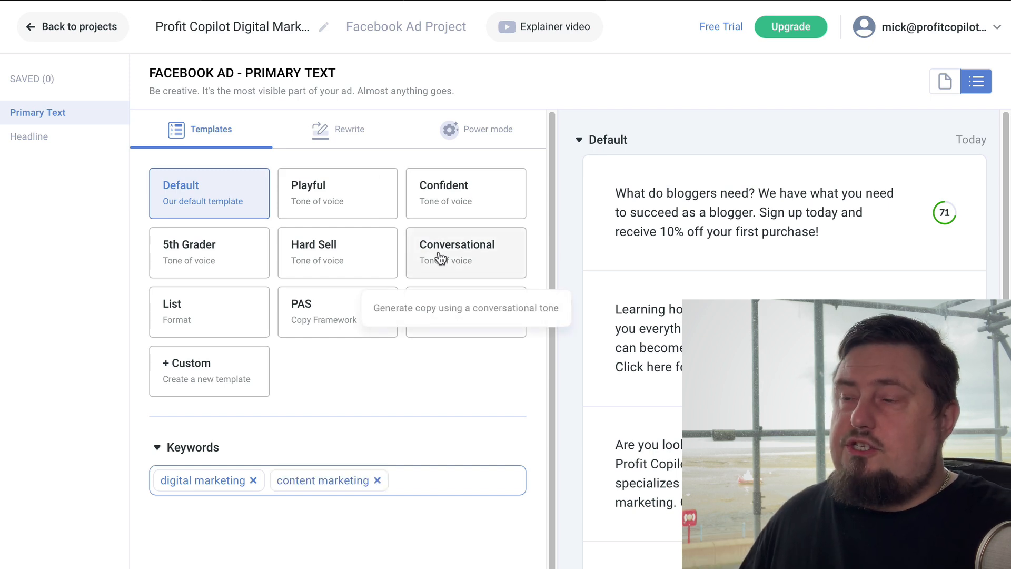
click(465, 252)
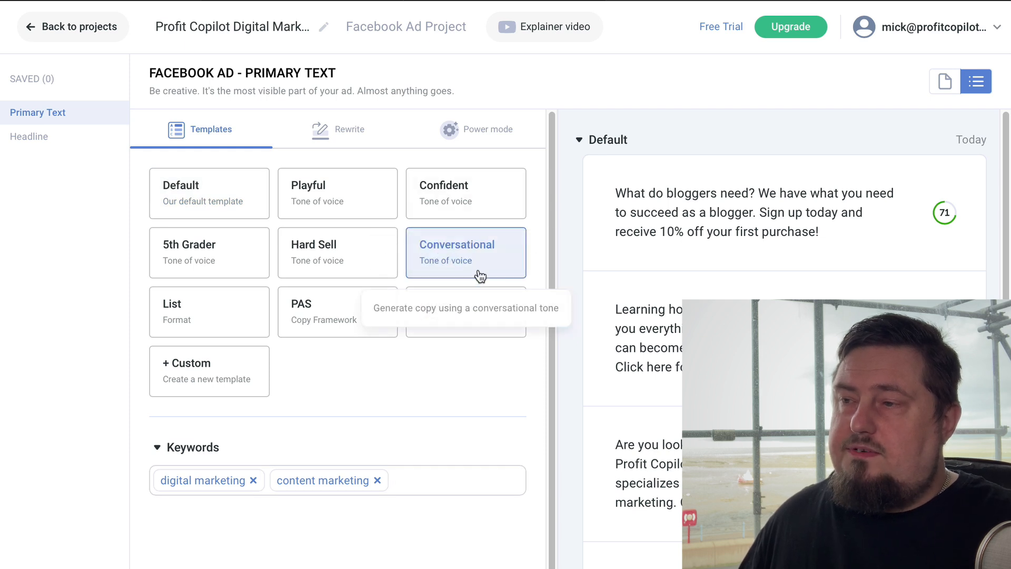
click(465, 252)
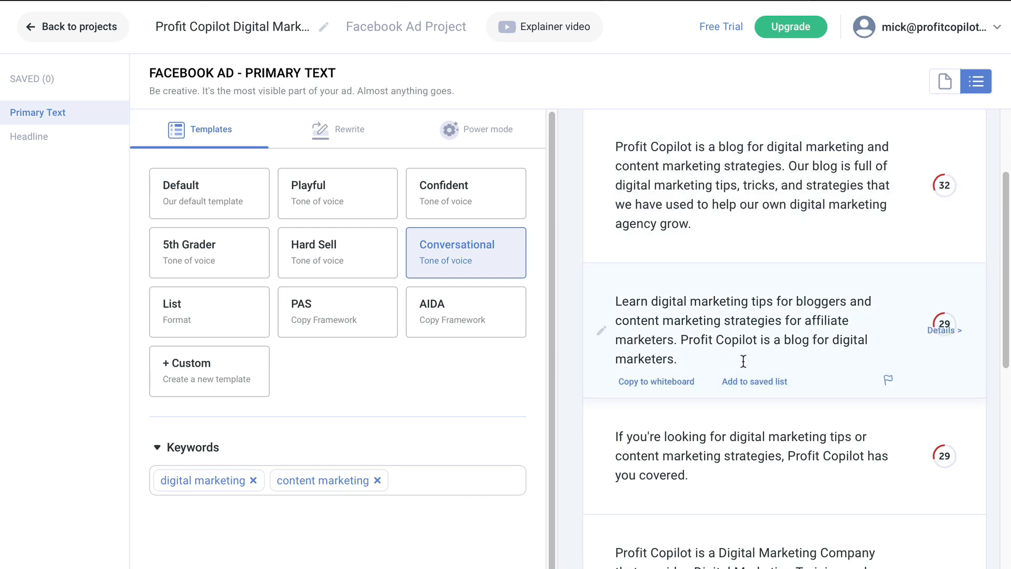
- Review the conversational results, then return to the Tools page
scroll(down, 3)
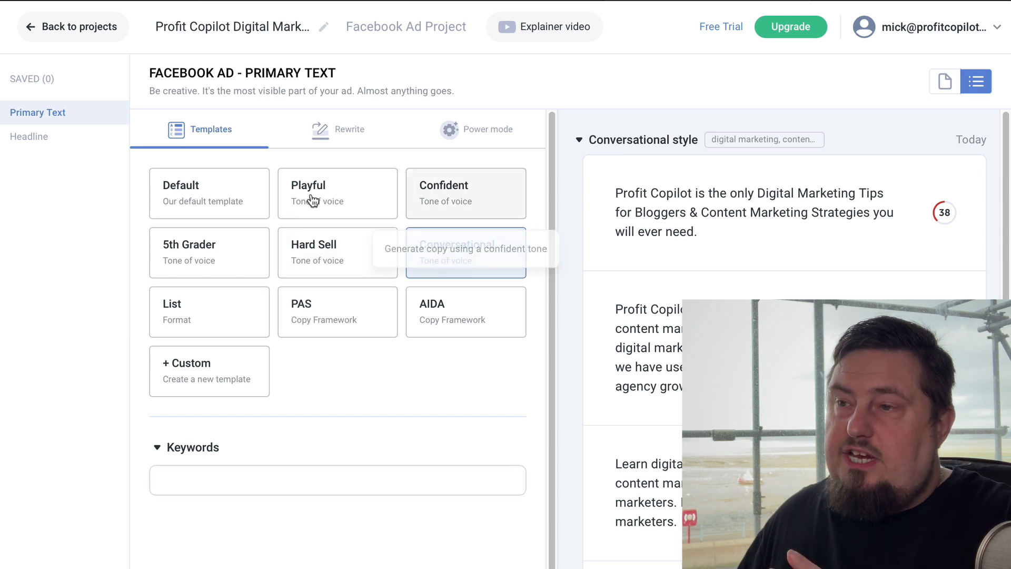
click(466, 252)
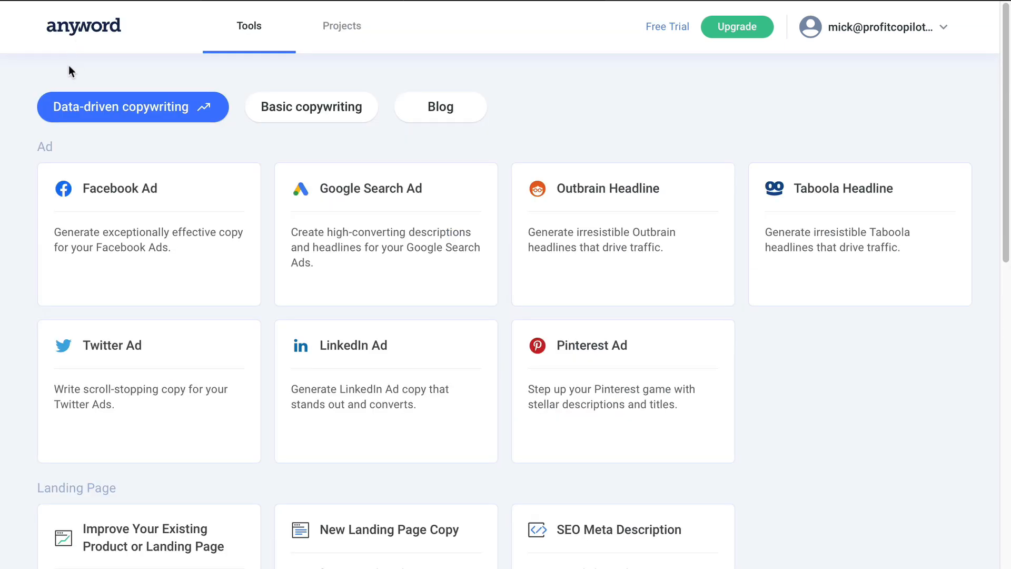
- Start an 'Improve Your Existing Product or Landing Page' project from the Landing Page tools
scroll(down, 3)
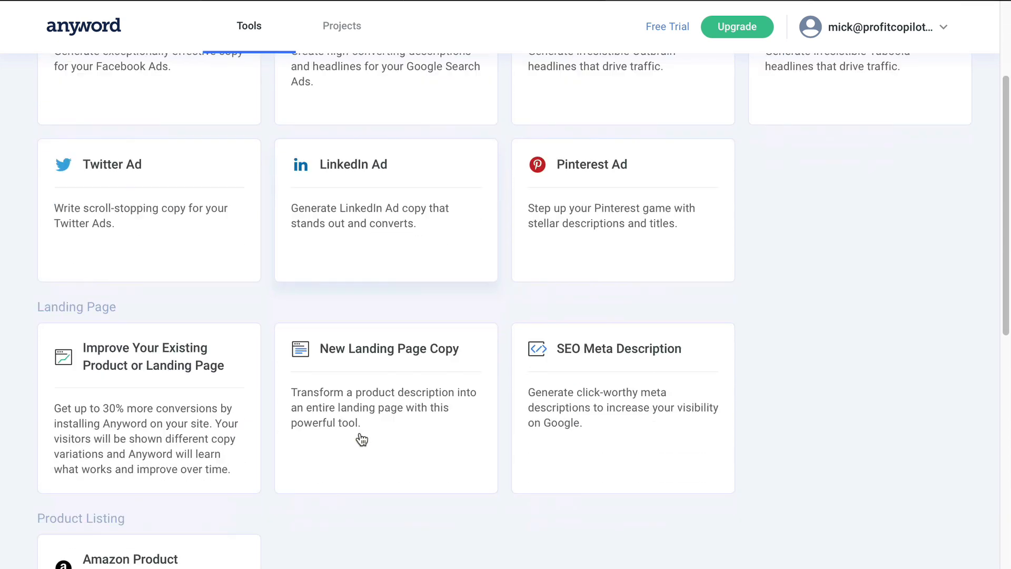
scroll(down, 3)
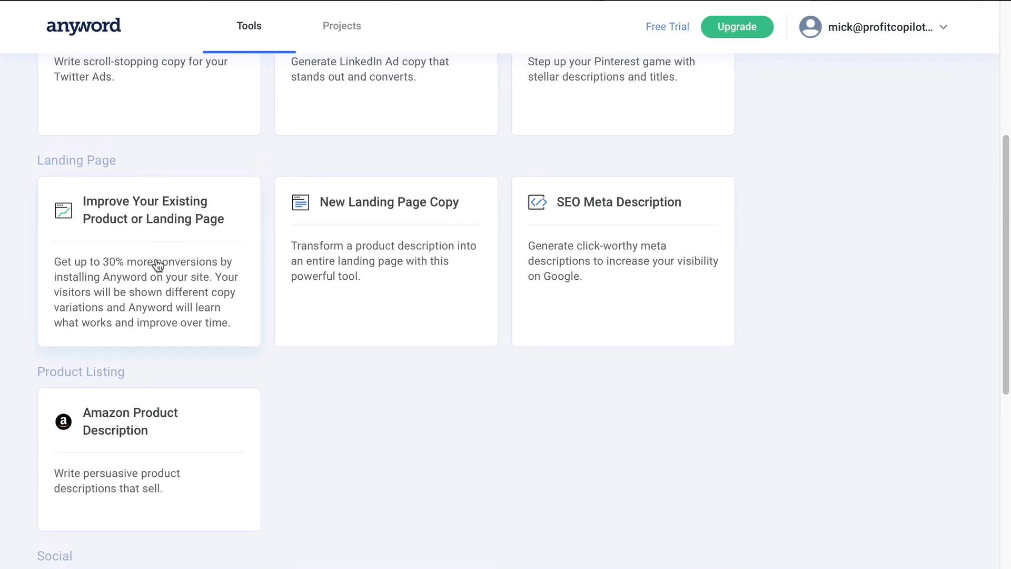
mouse_move(154, 249)
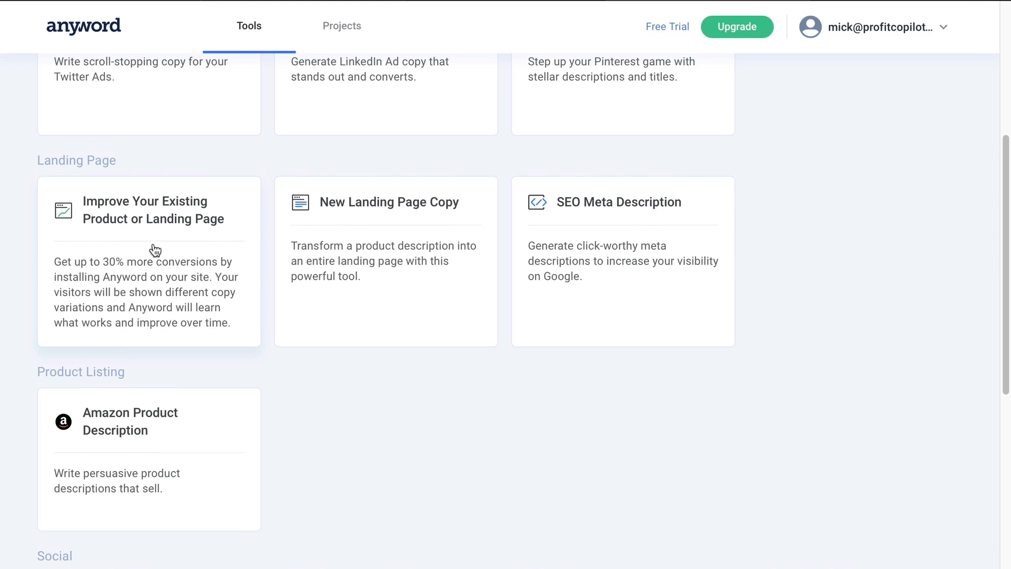
mouse_move(18, 107)
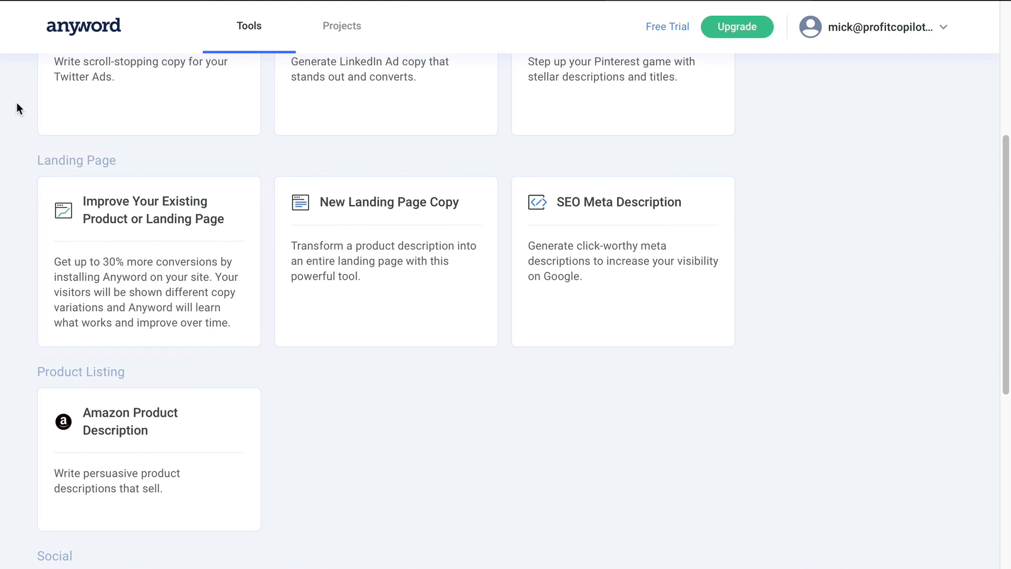
mouse_move(158, 249)
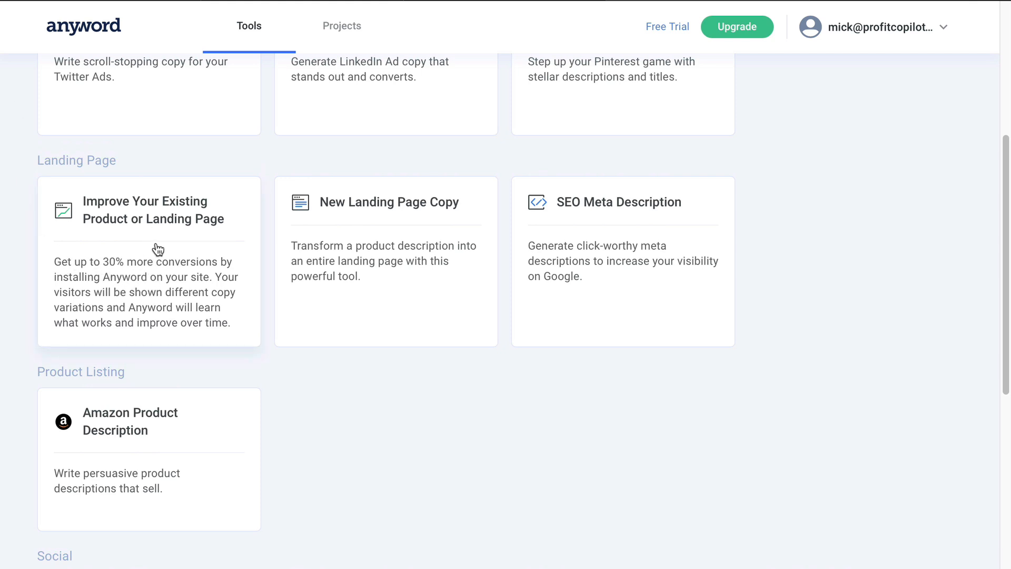
click(148, 210)
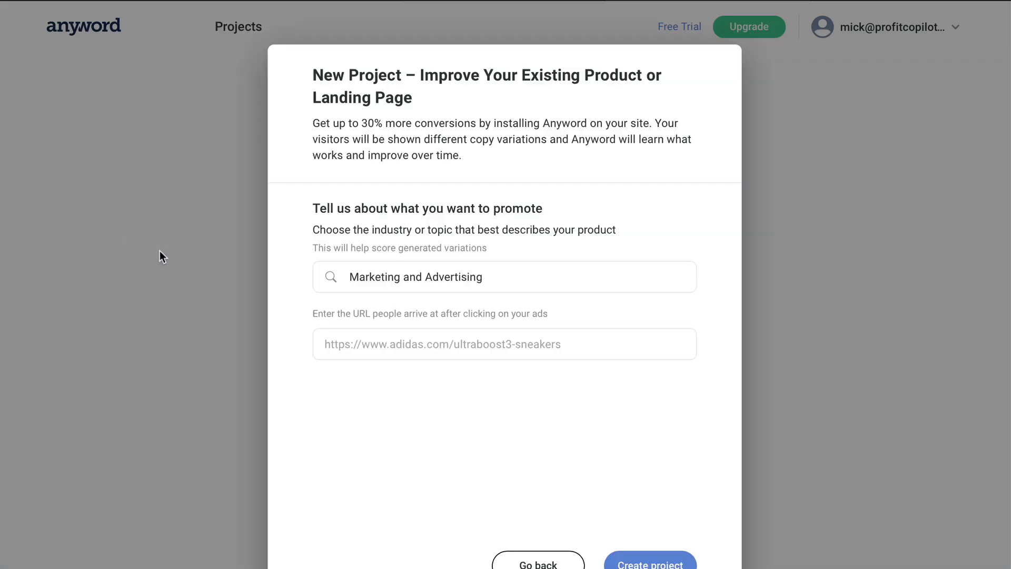
text(http://profitcopilot.com)
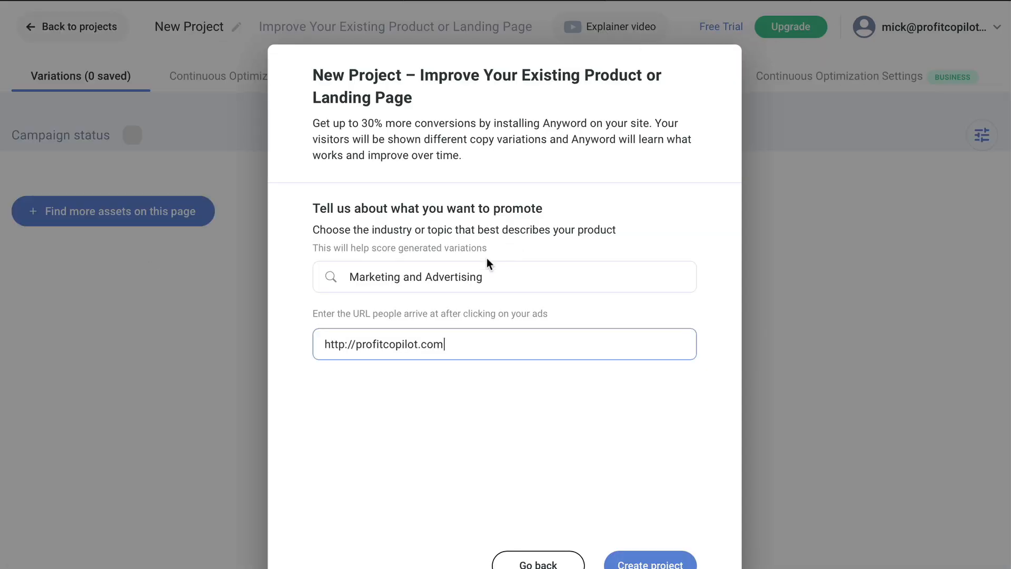
click(650, 562)
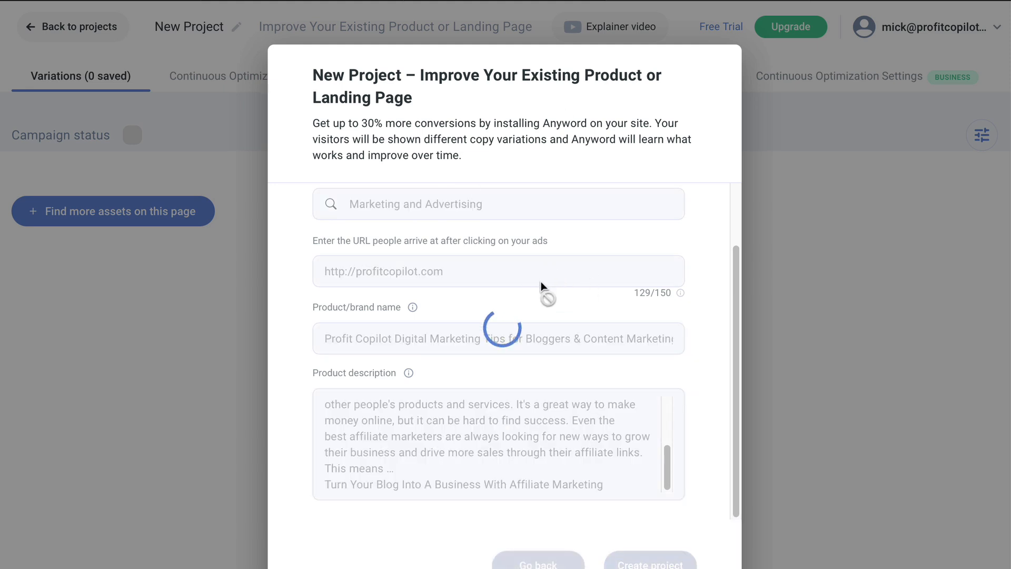
click(649, 563)
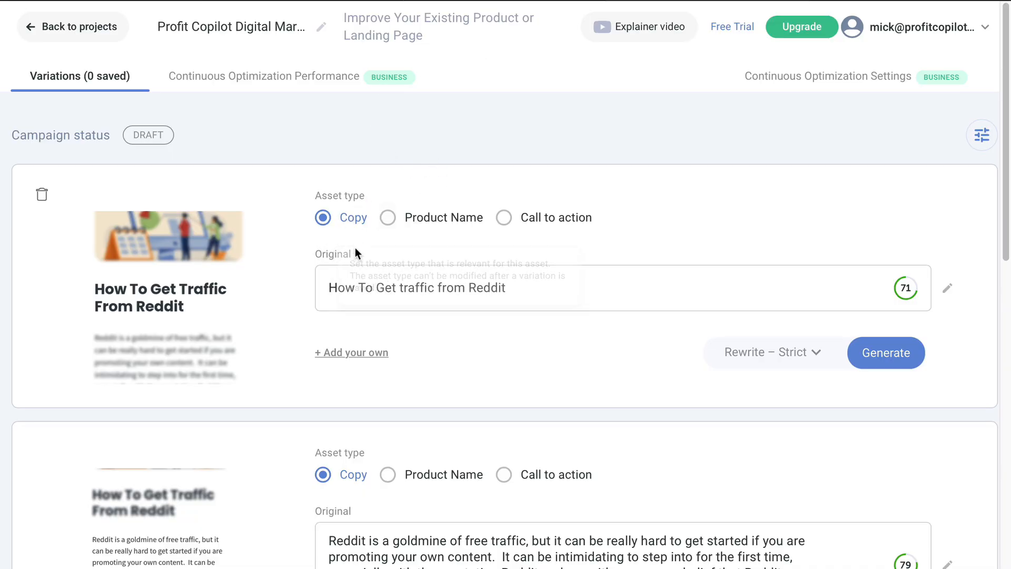
mouse_move(352, 217)
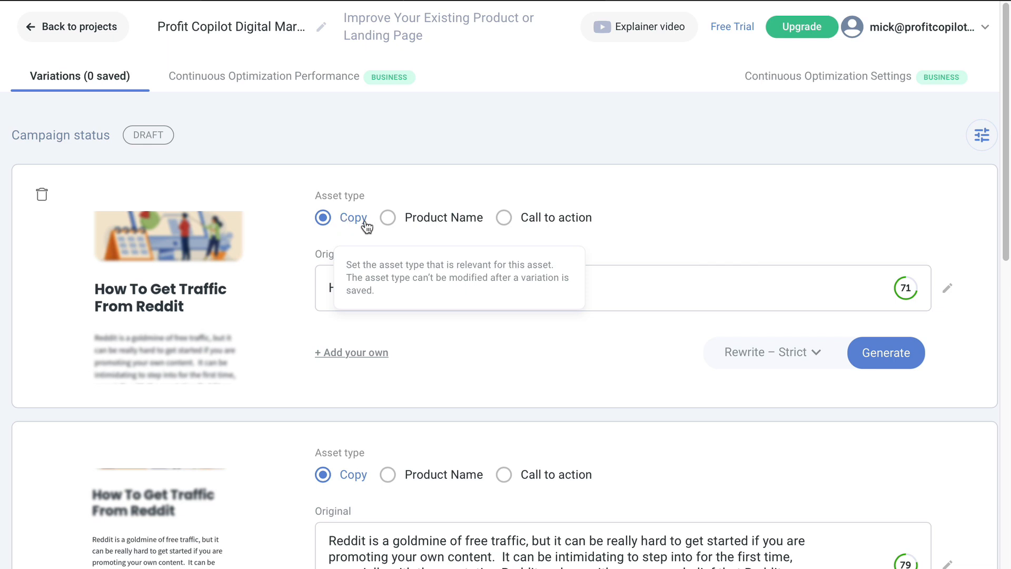
click(886, 353)
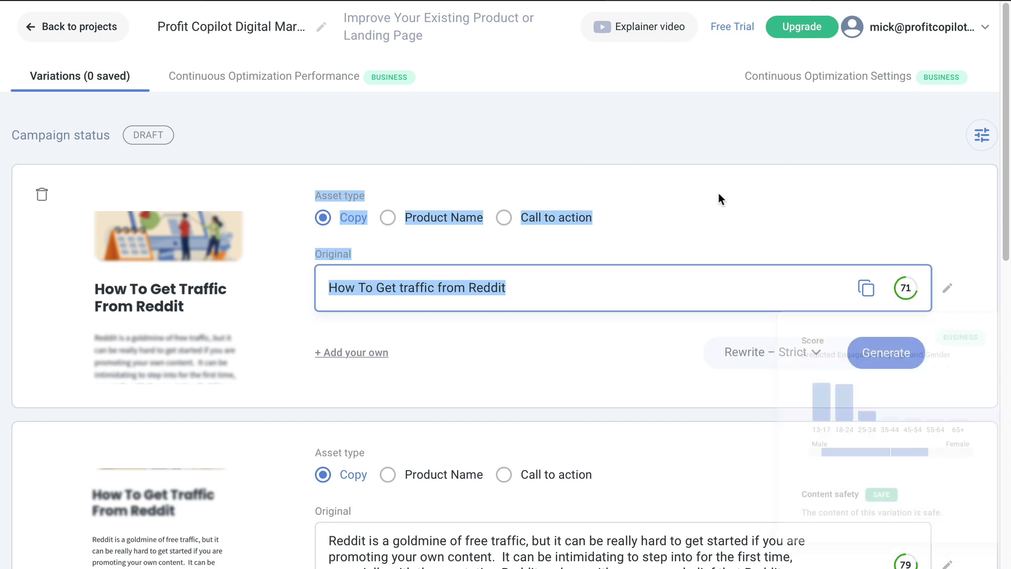
mouse_move(346, 203)
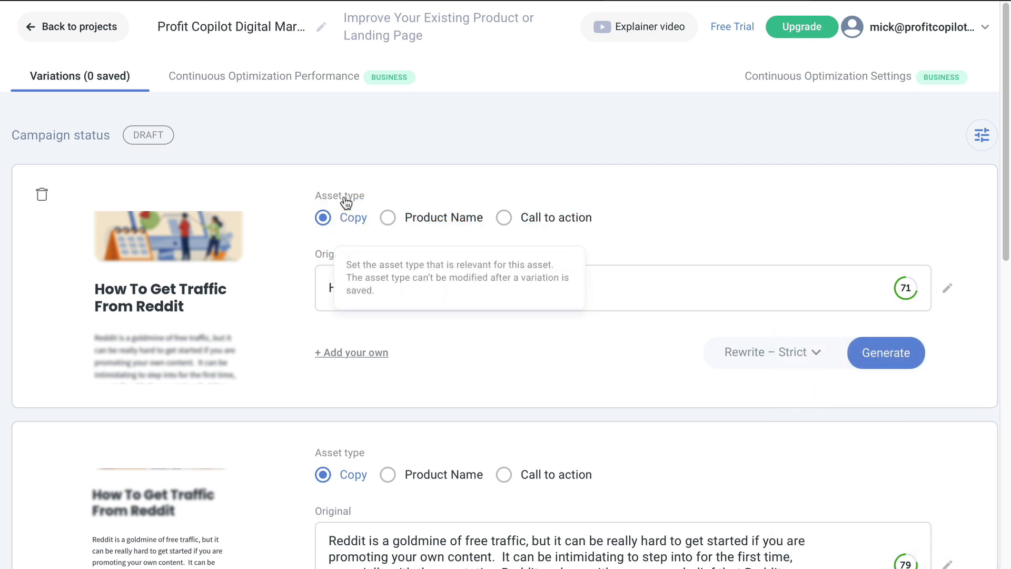
mouse_move(504, 222)
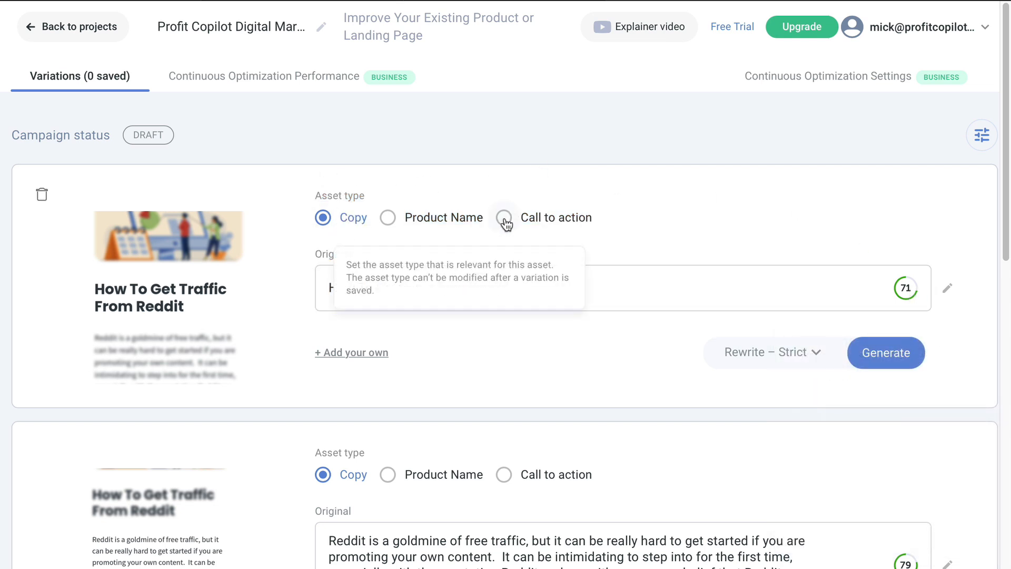
click(503, 217)
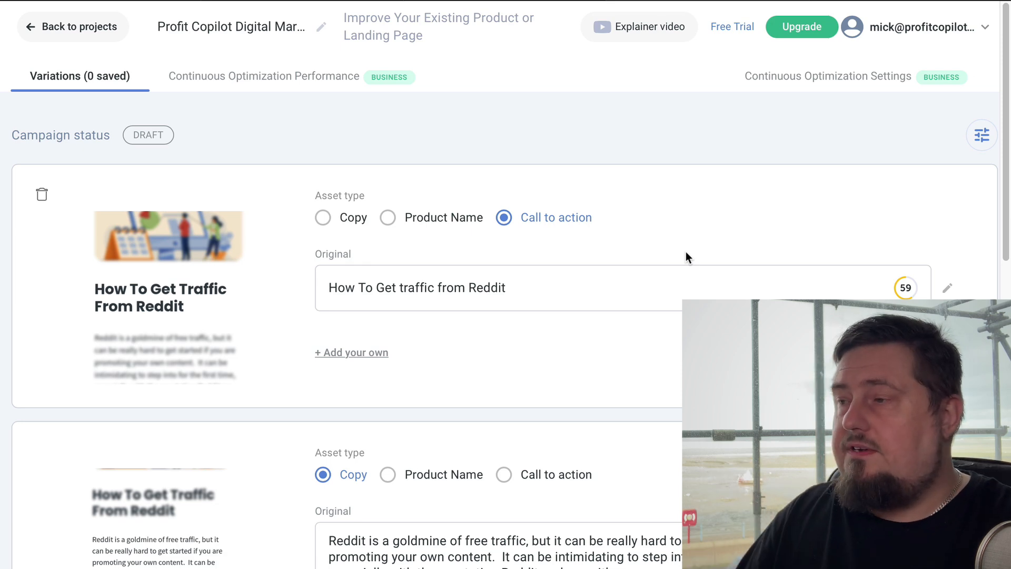
scroll(down, 3)
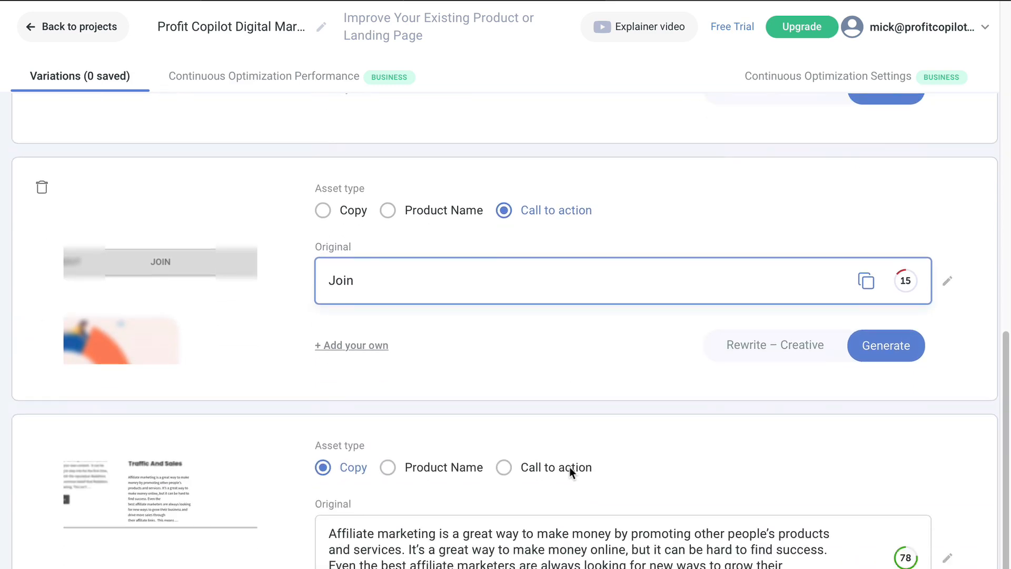
scroll(down, 3)
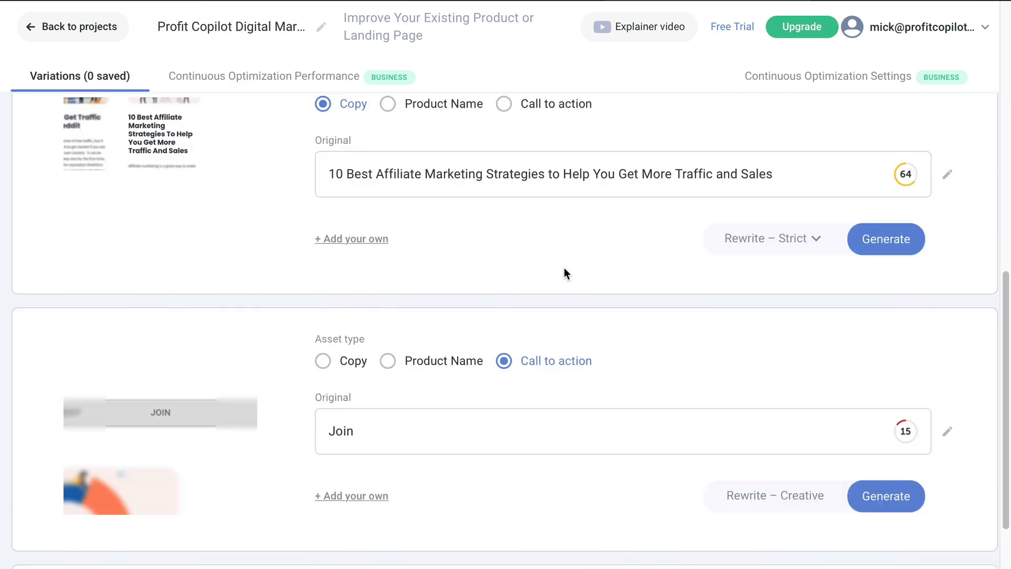
scroll(down, 3)
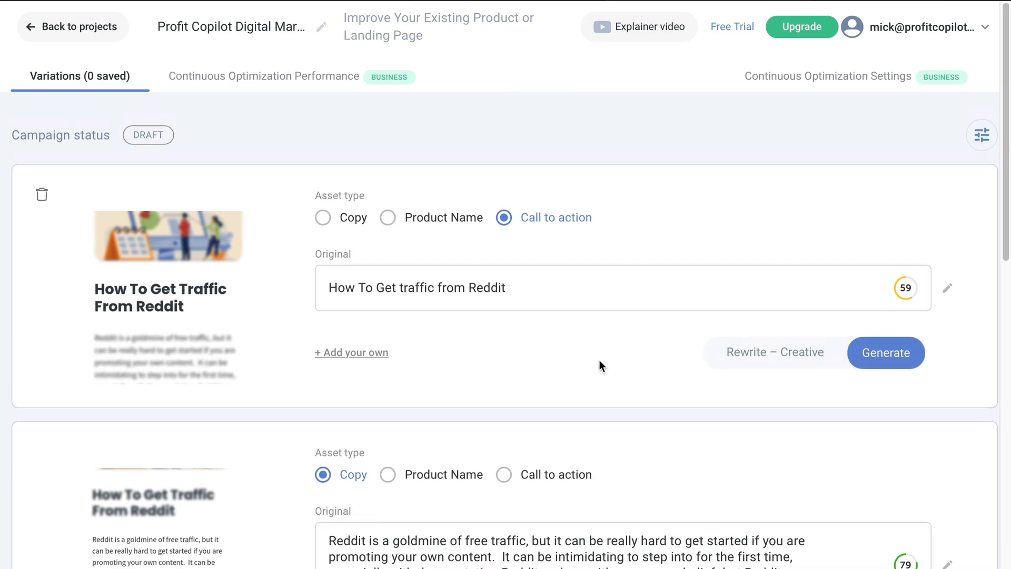
click(323, 217)
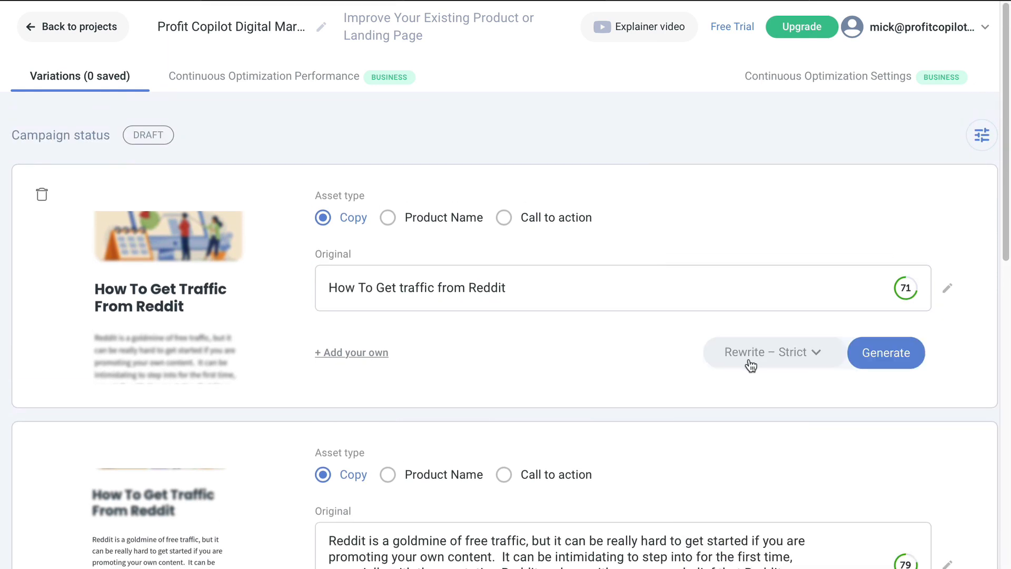
- Generate Rewrite – Strict variations of the Reddit headline and review their scores up to 75
click(772, 352)
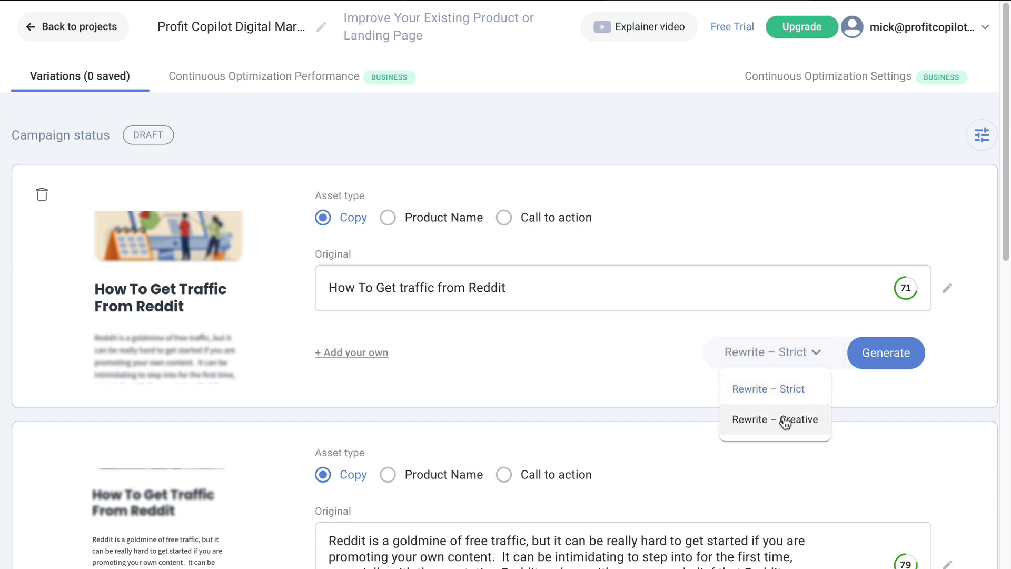
click(772, 351)
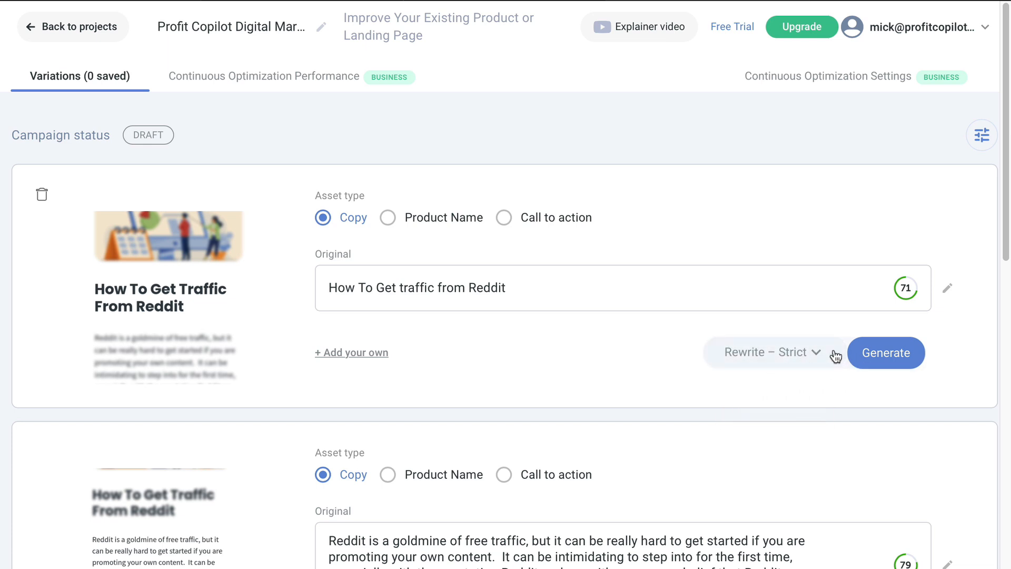
click(886, 352)
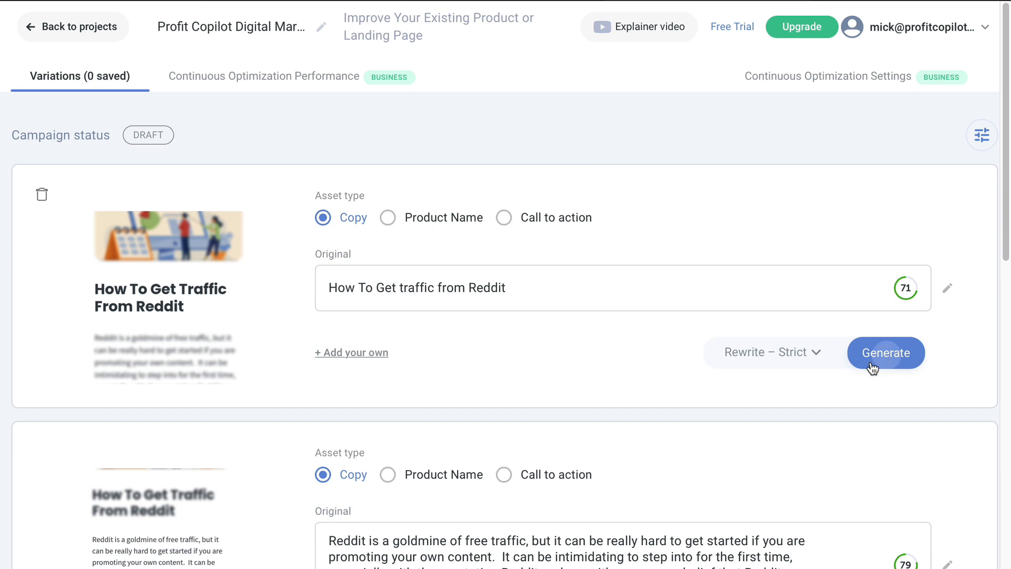
click(886, 353)
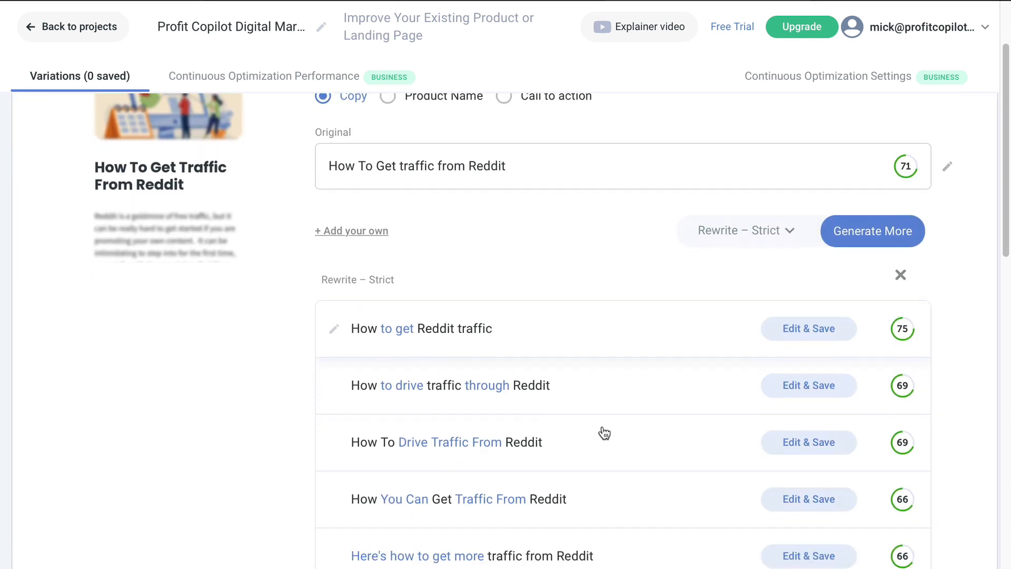
scroll(down, 3)
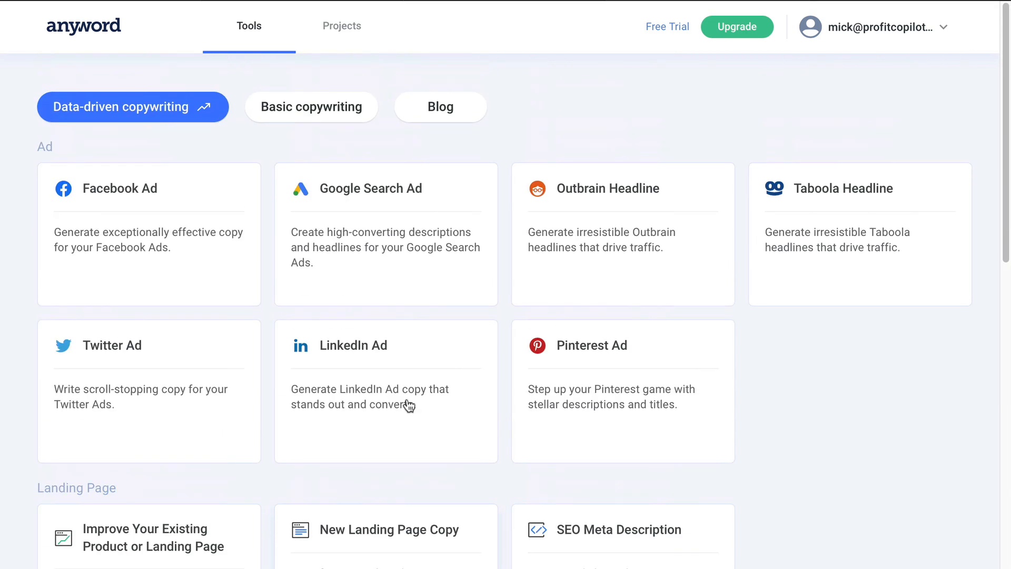
scroll(down, 3)
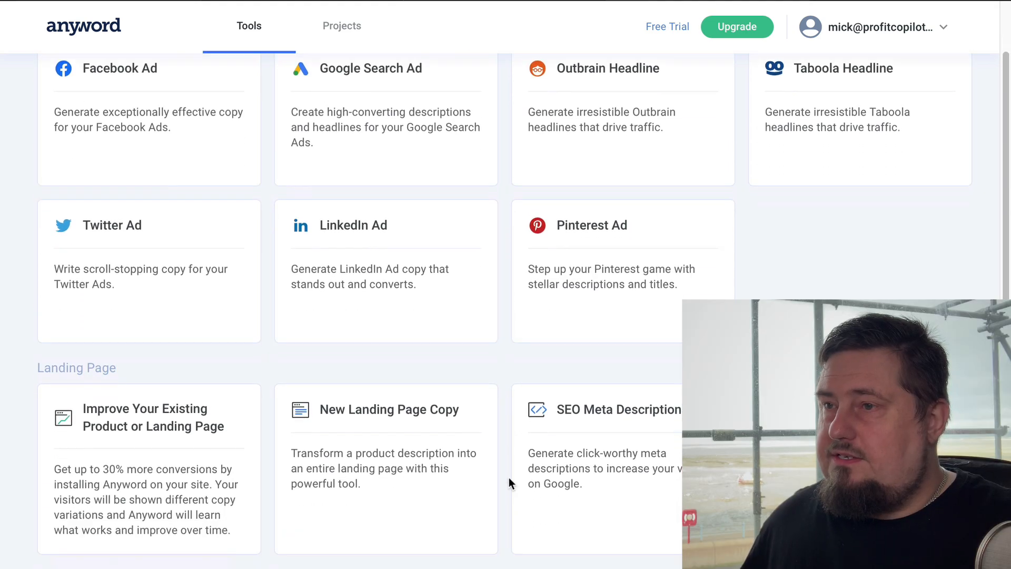
scroll(down, 3)
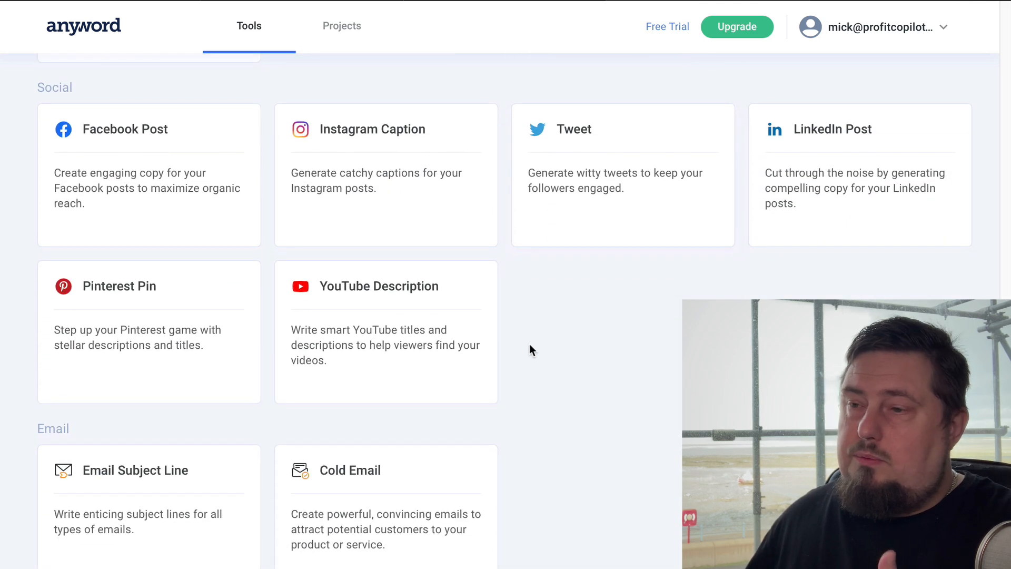
scroll(down, 3)
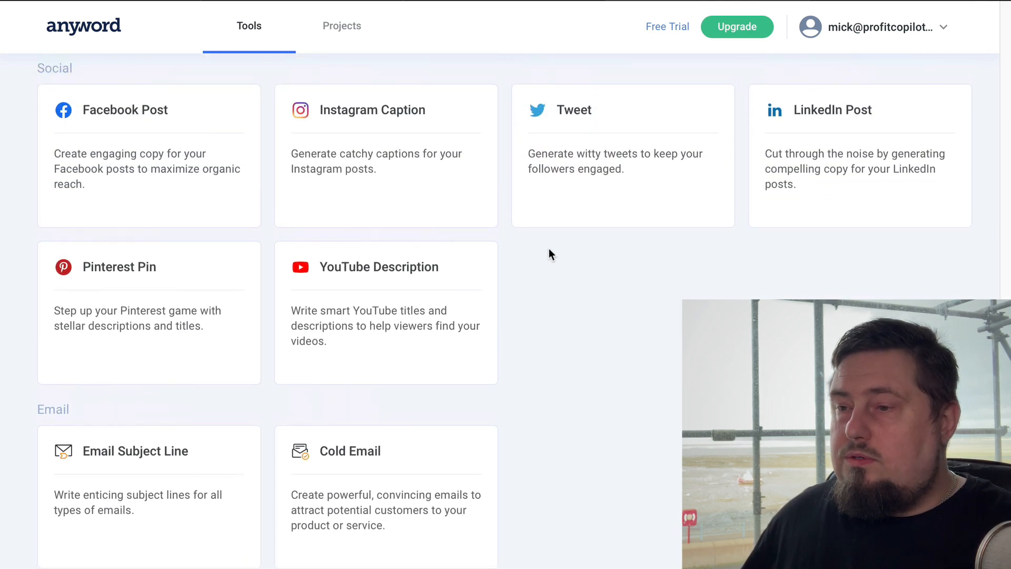
scroll(down, 3)
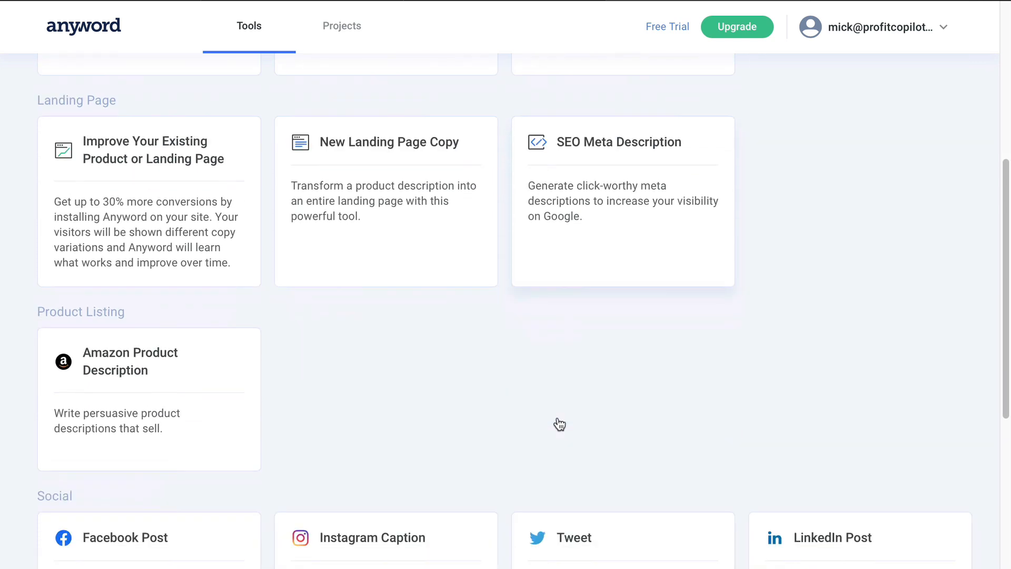
scroll(down, 3)
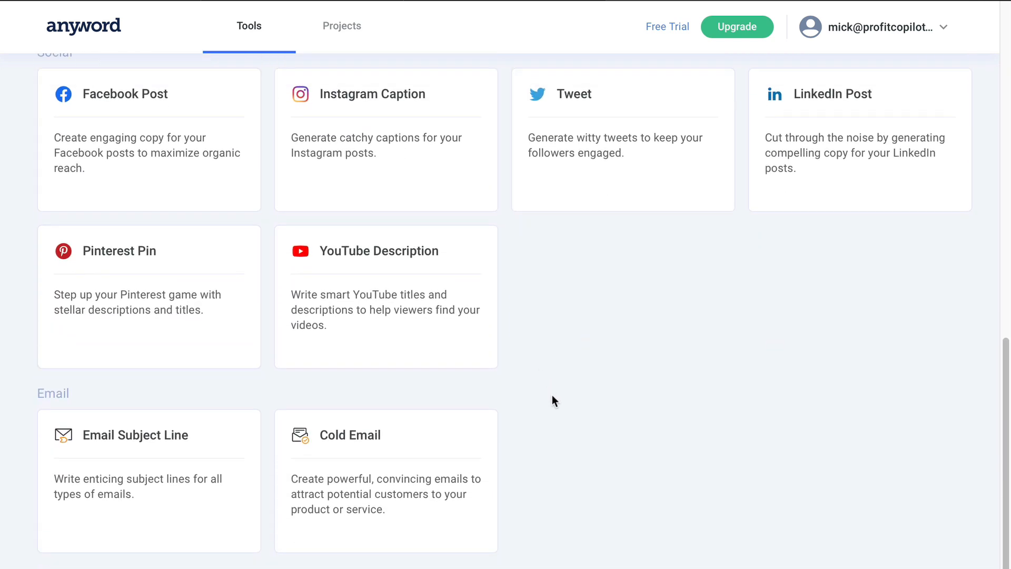
scroll(down, 3)
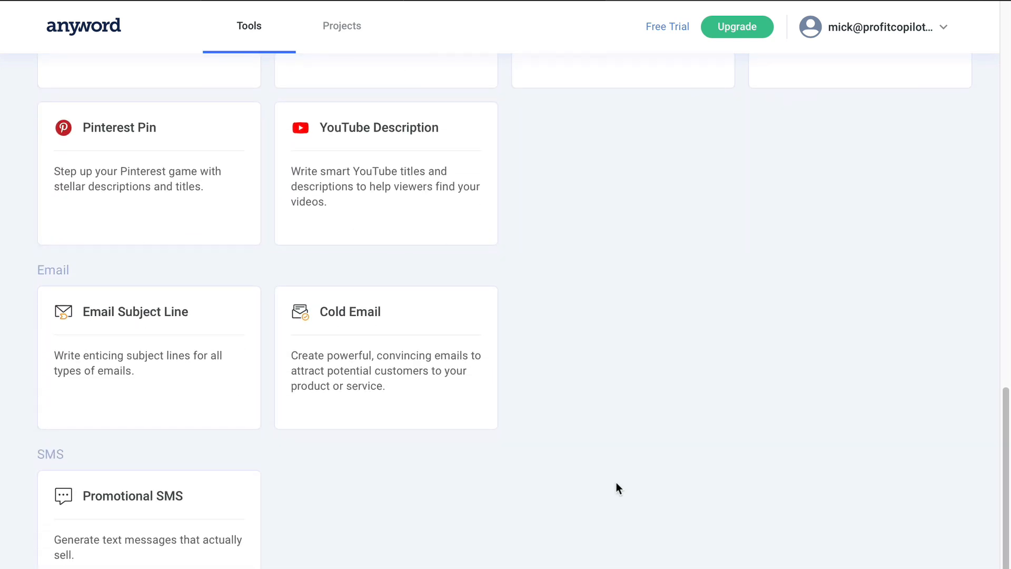
mouse_move(125, 354)
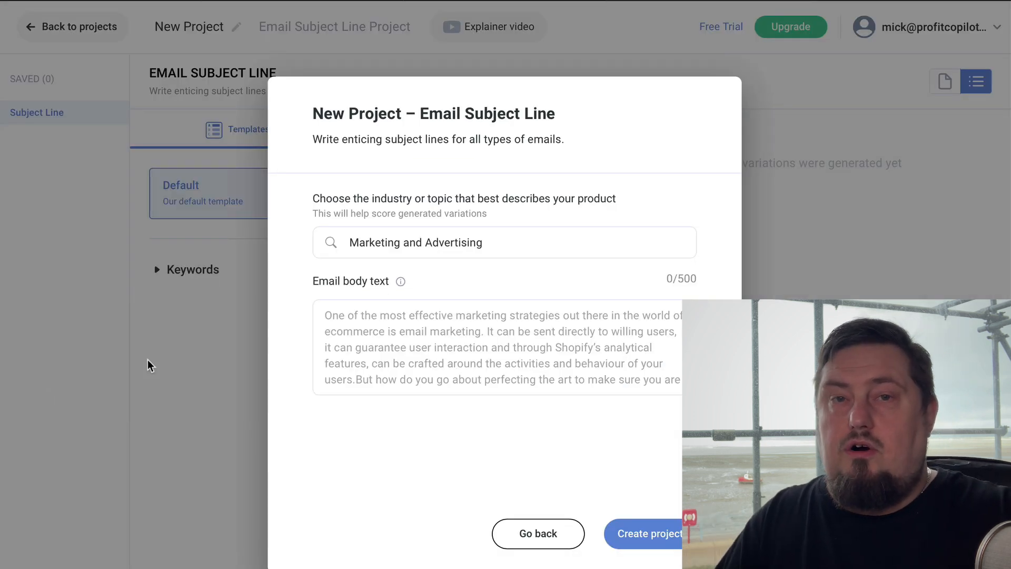
- Create the subject line project from the 'Introducing our latest Facebook Ads course!' email text
text(Introducing our latest Facebook Ads course! Learn how to maximise your ad spend and reduce your costs.)
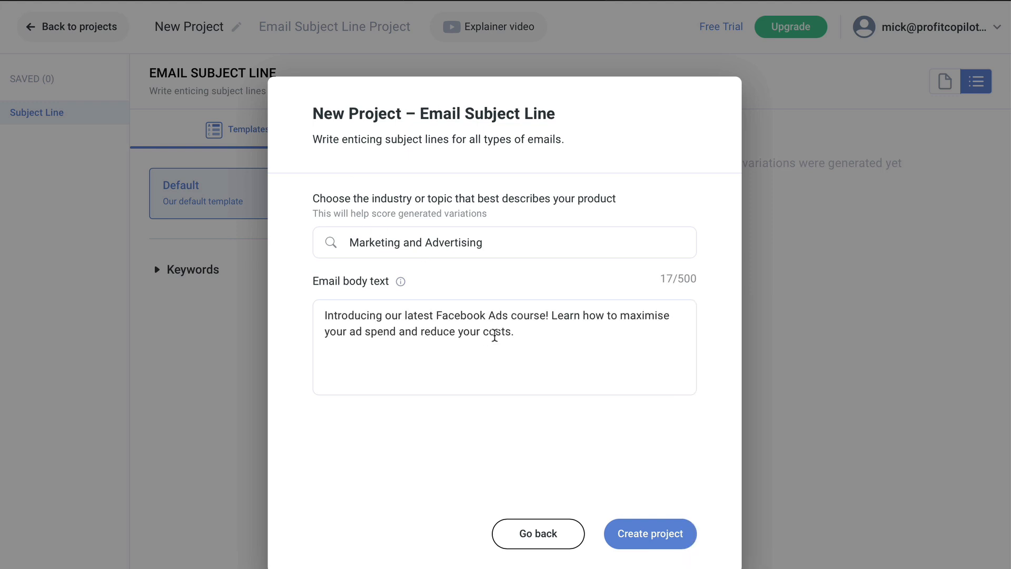
mouse_move(580, 428)
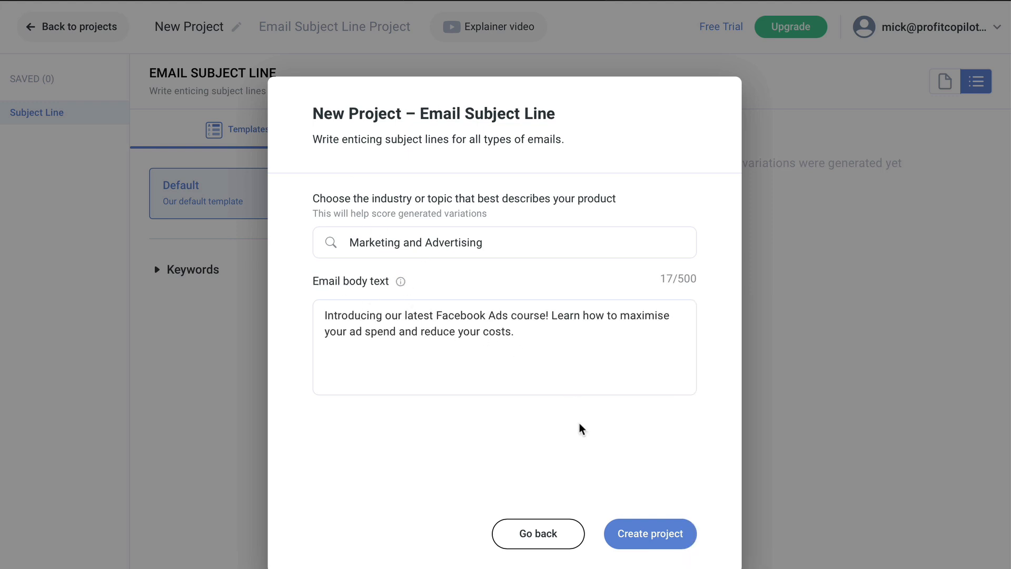
click(650, 533)
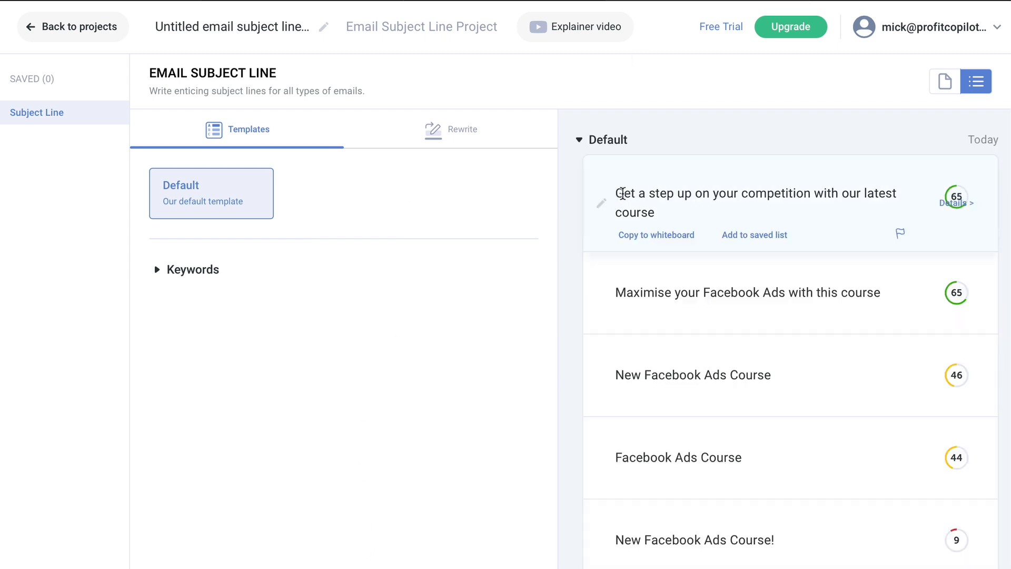
- View the Predictive Performance Score details for the 65-scoring top subject line
click(742, 193)
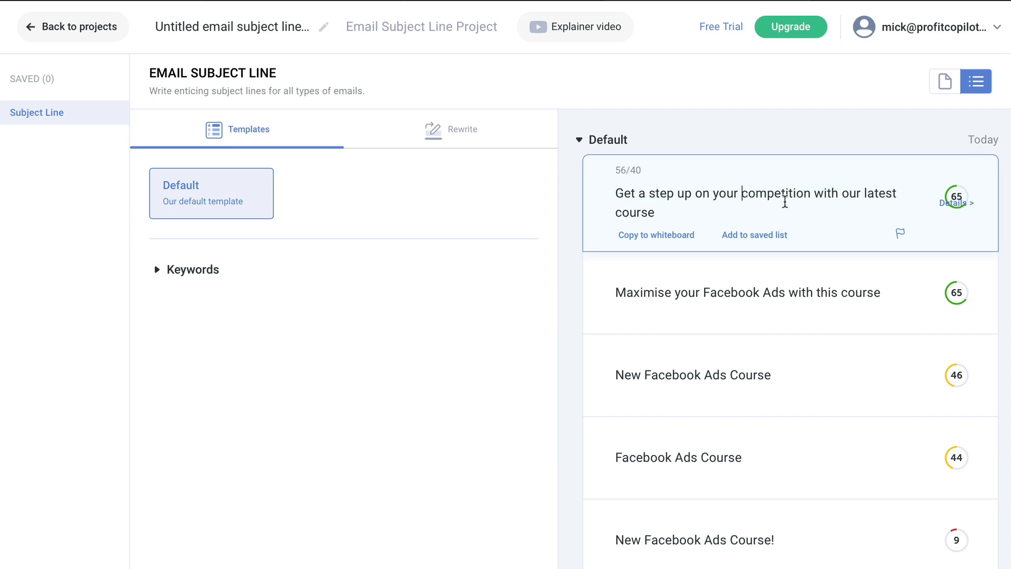
click(958, 202)
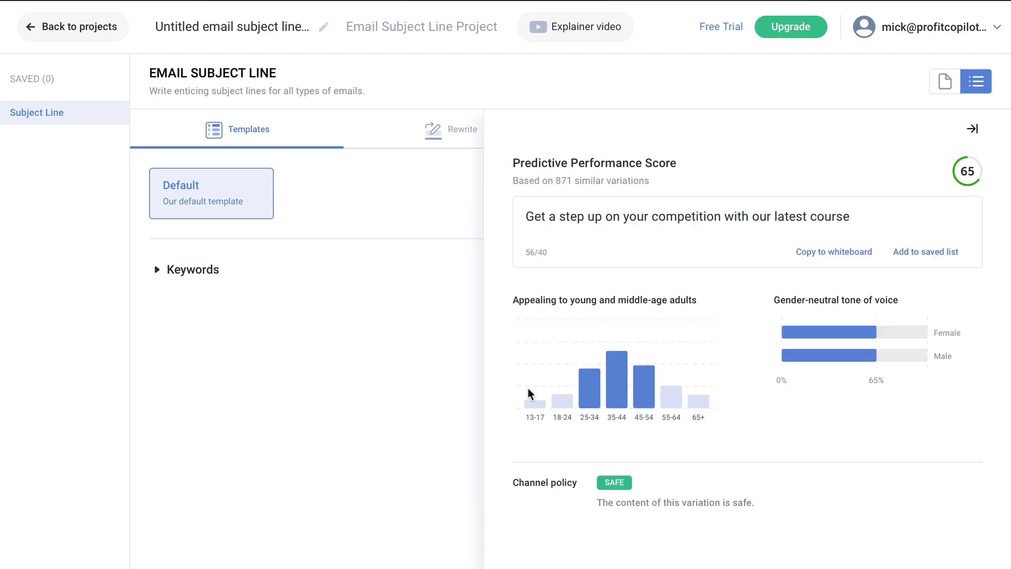
mouse_move(804, 211)
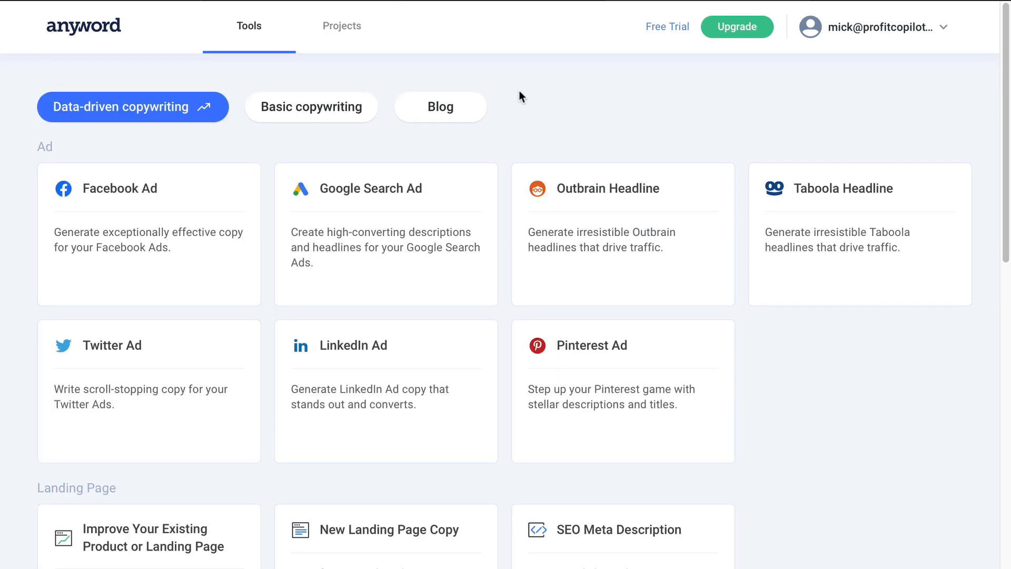
- Filter the Tools page to the Blog category
scroll(down, 3)
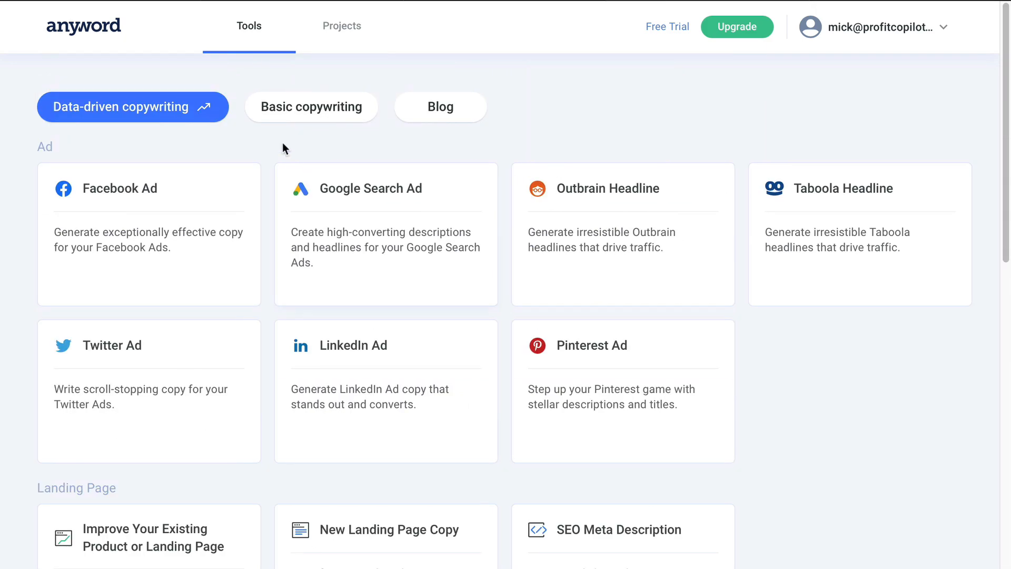
click(440, 106)
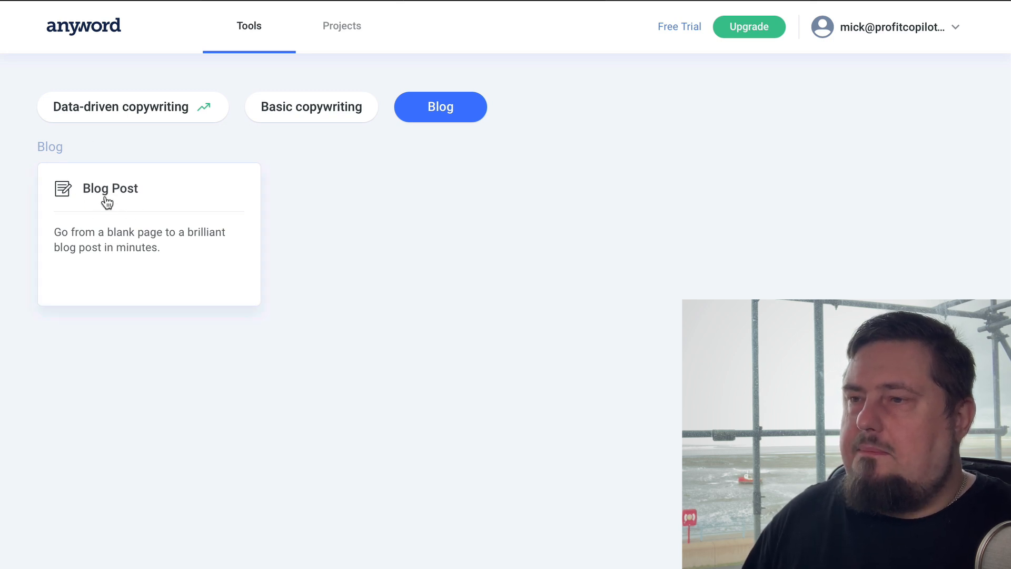
- Start a new project from the Blog Post card
click(110, 189)
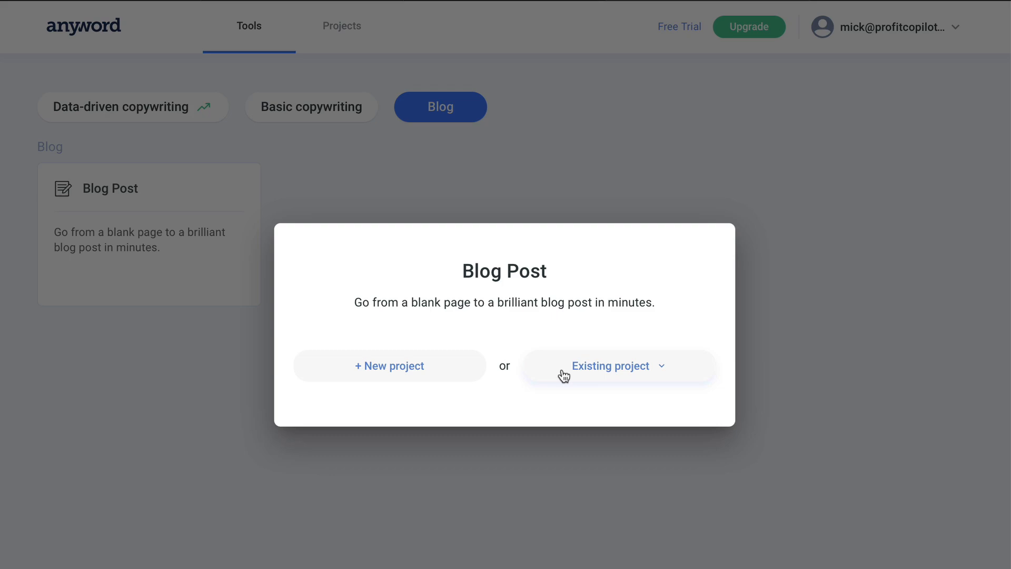
click(389, 366)
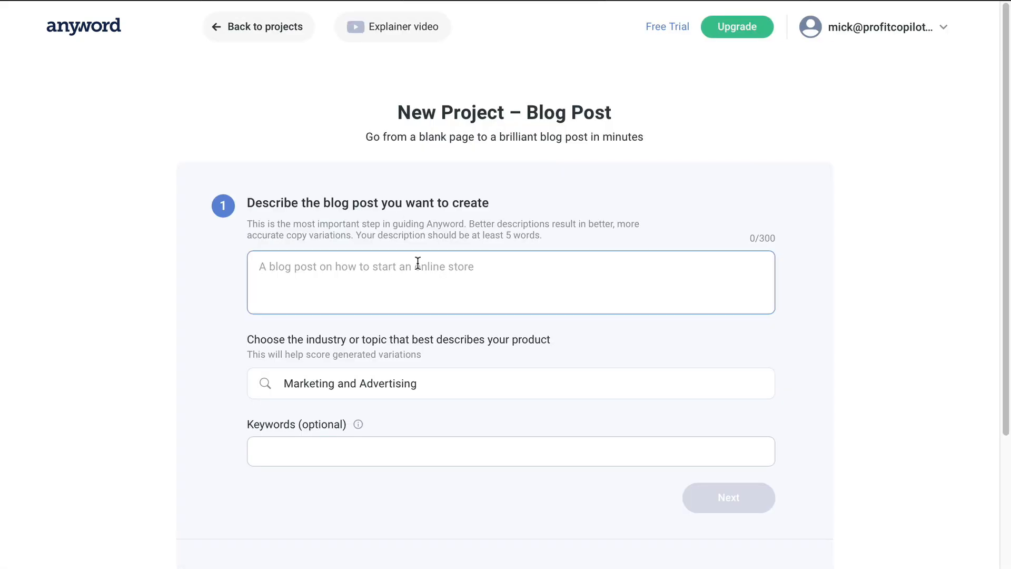
- Describe a blog on starting affiliate marketing focused on sales funnels and email, keyword 'affiliate marketing', and submit
text(A blog to)
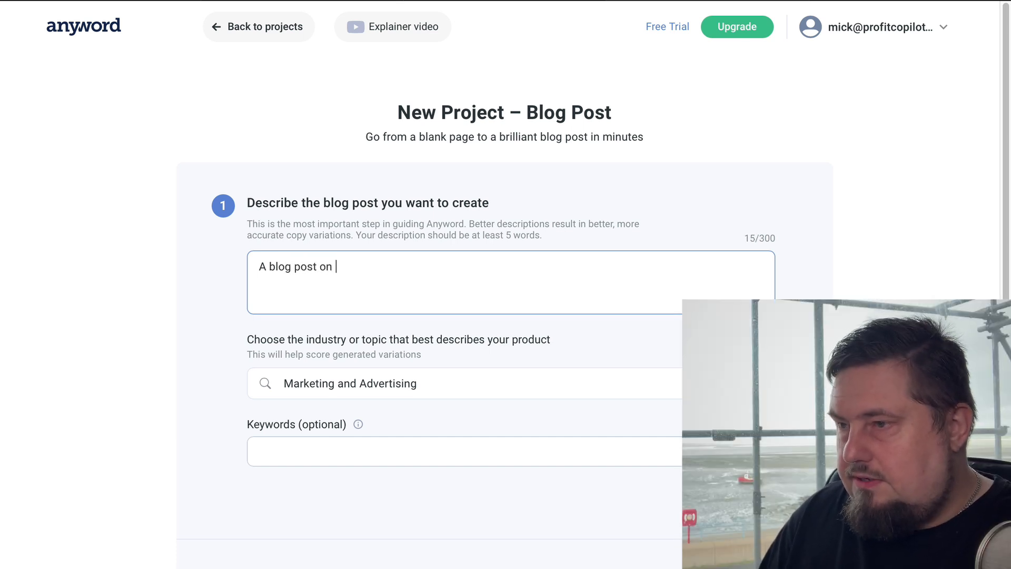
text(how to start affiliate marketi)
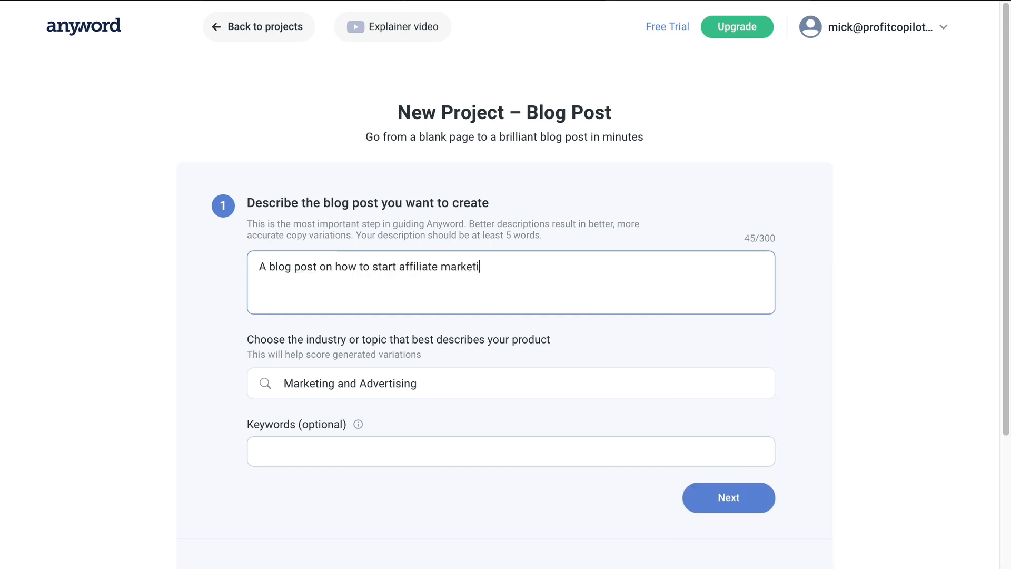
text(ng.)
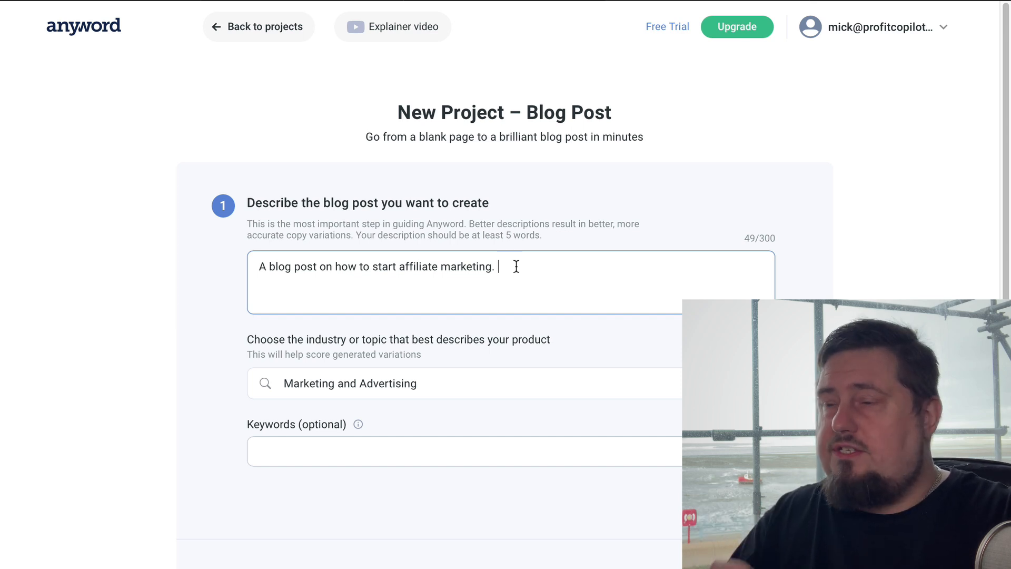
mouse_move(563, 260)
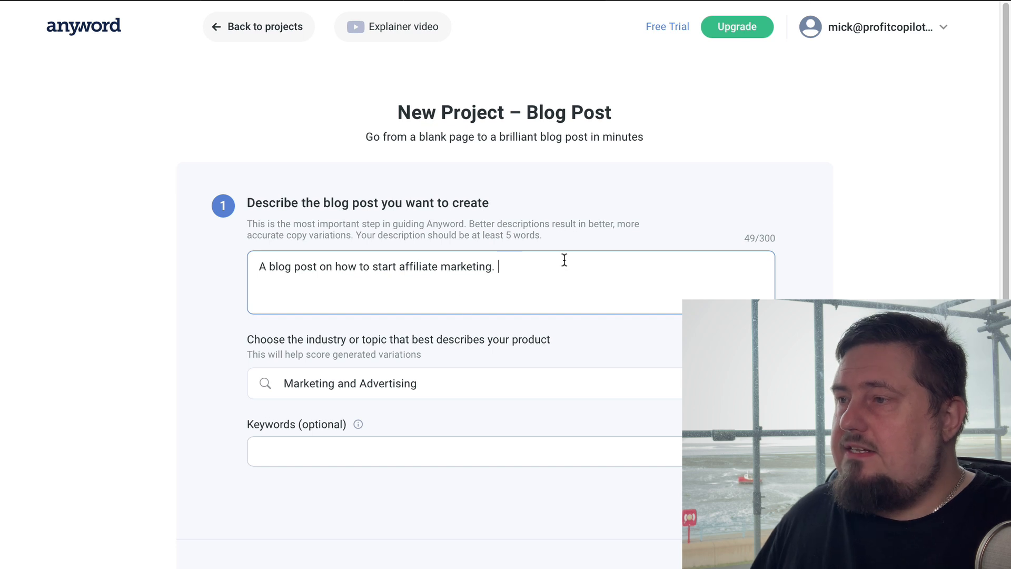
mouse_move(581, 198)
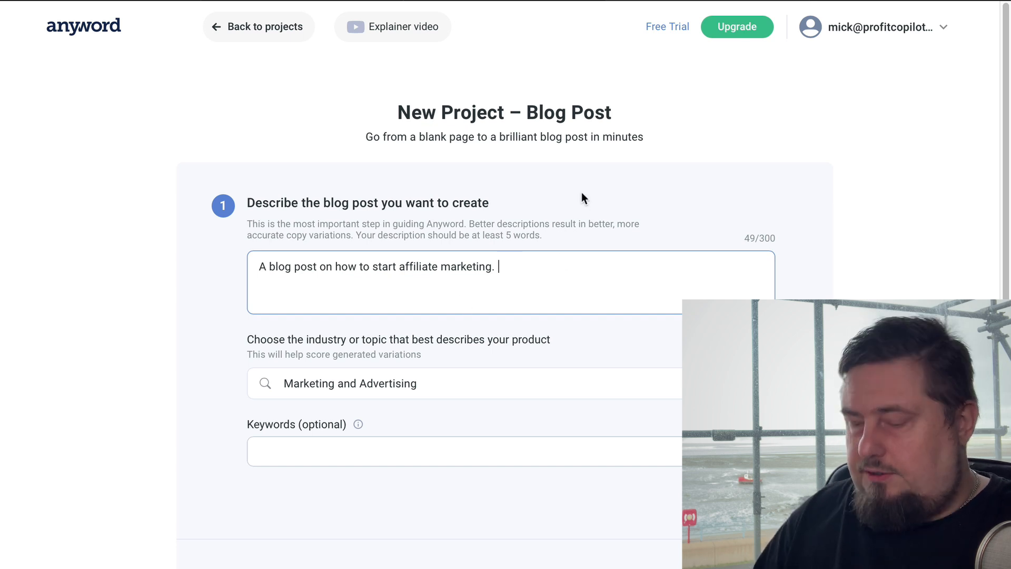
text(Focus)
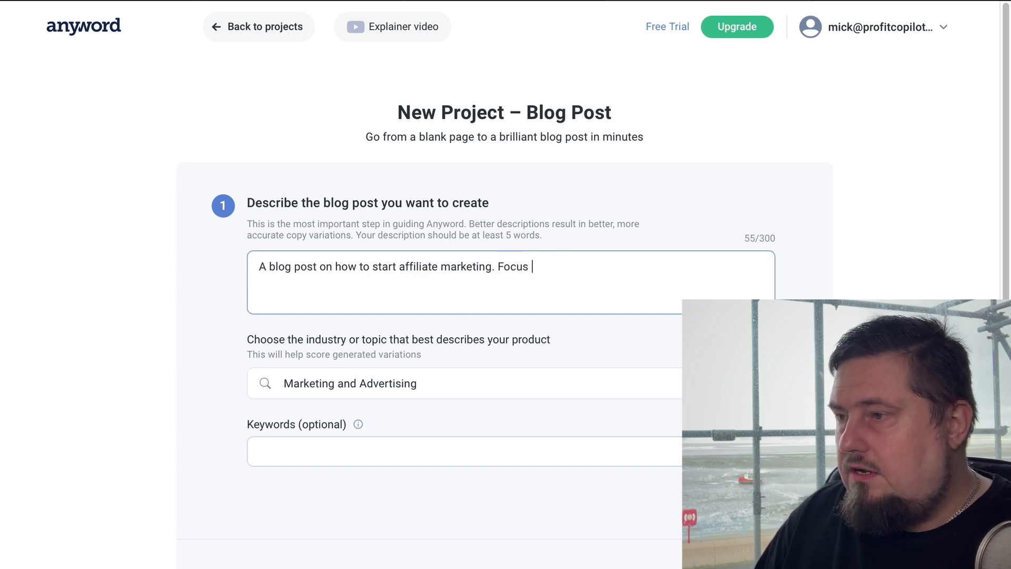
text(on sales funnels, and email)
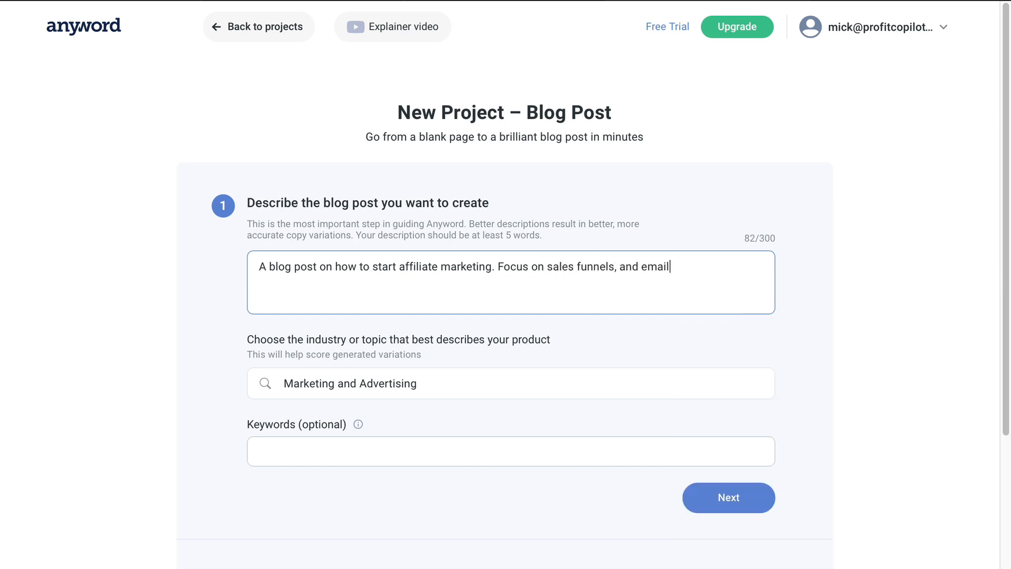
text(marketing.)
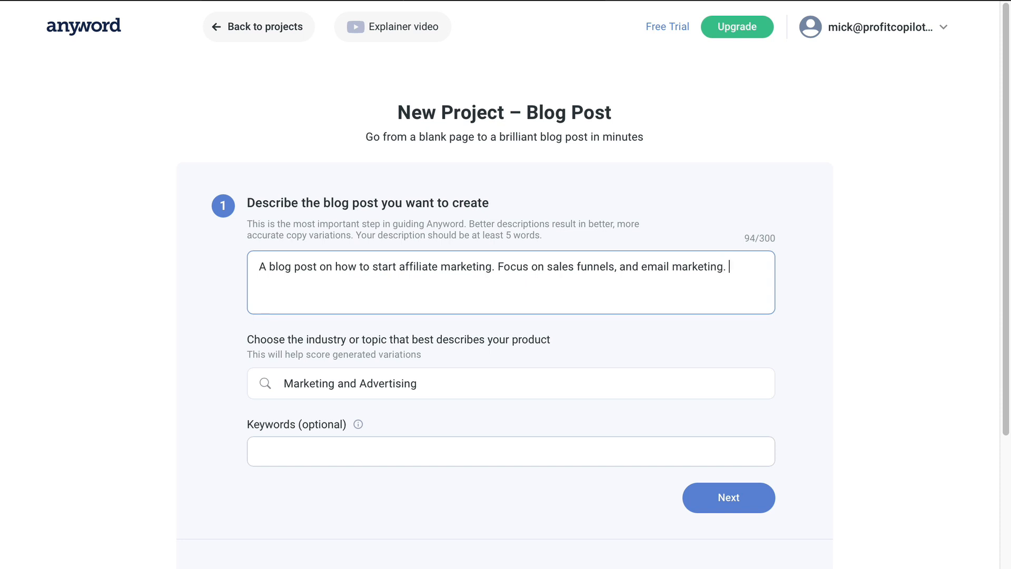
scroll(down, 3)
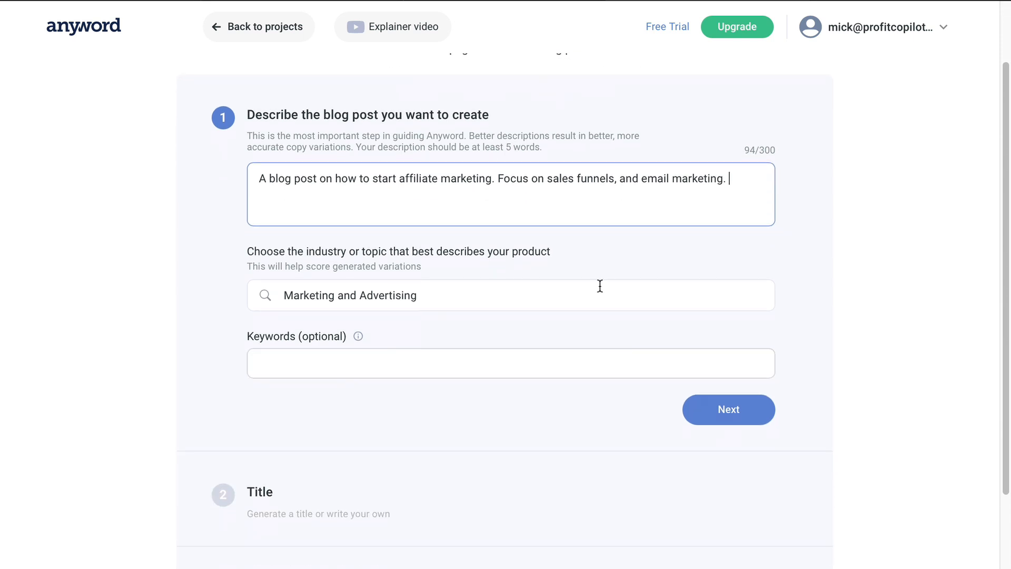
scroll(down, 3)
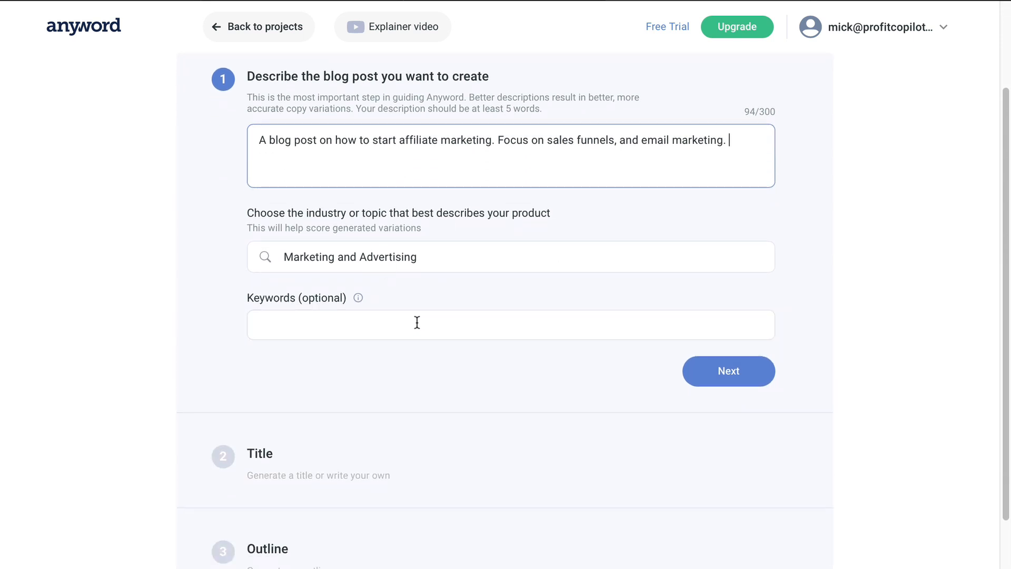
text(affiliate marketing)
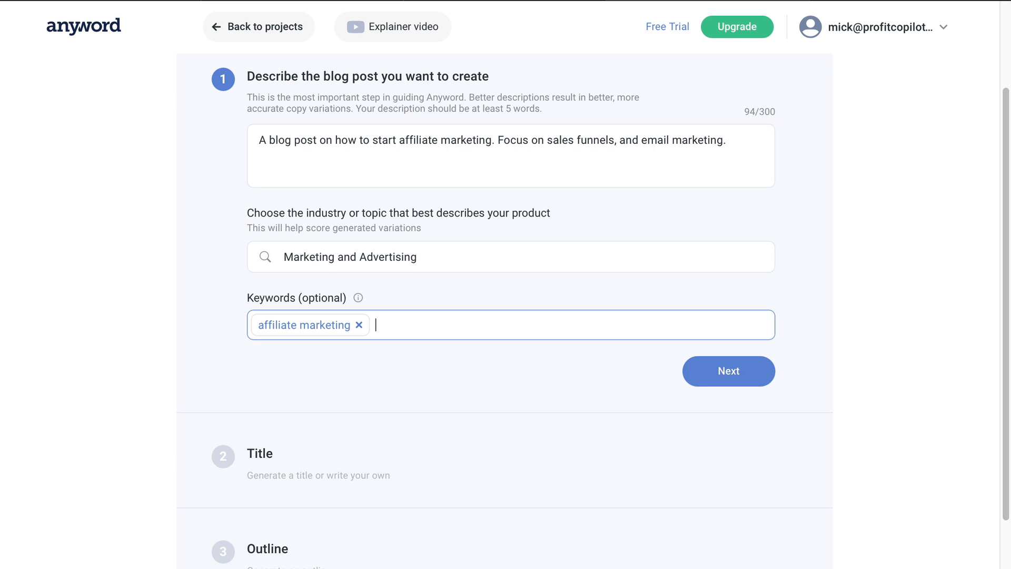
mouse_move(358, 297)
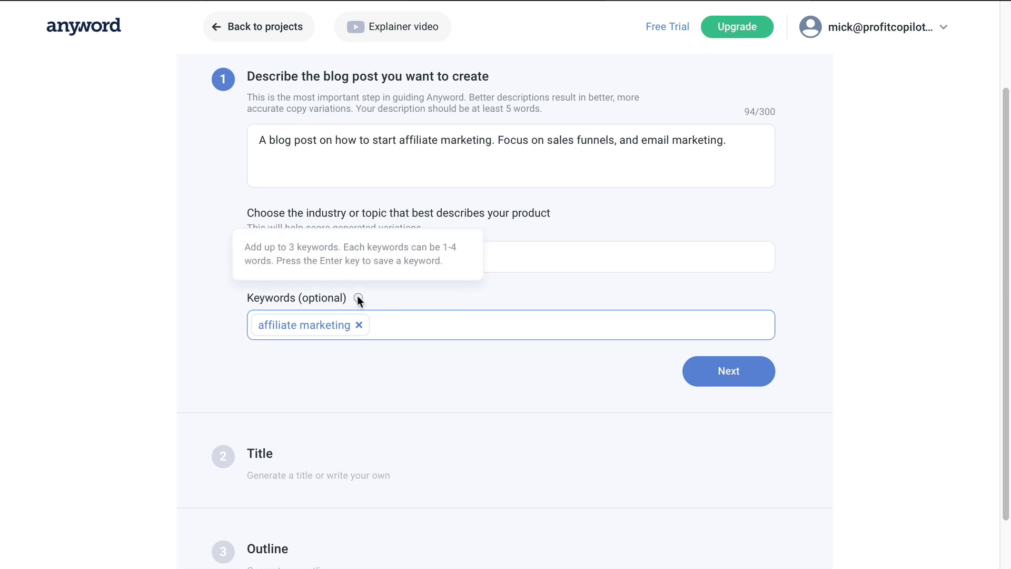
click(728, 370)
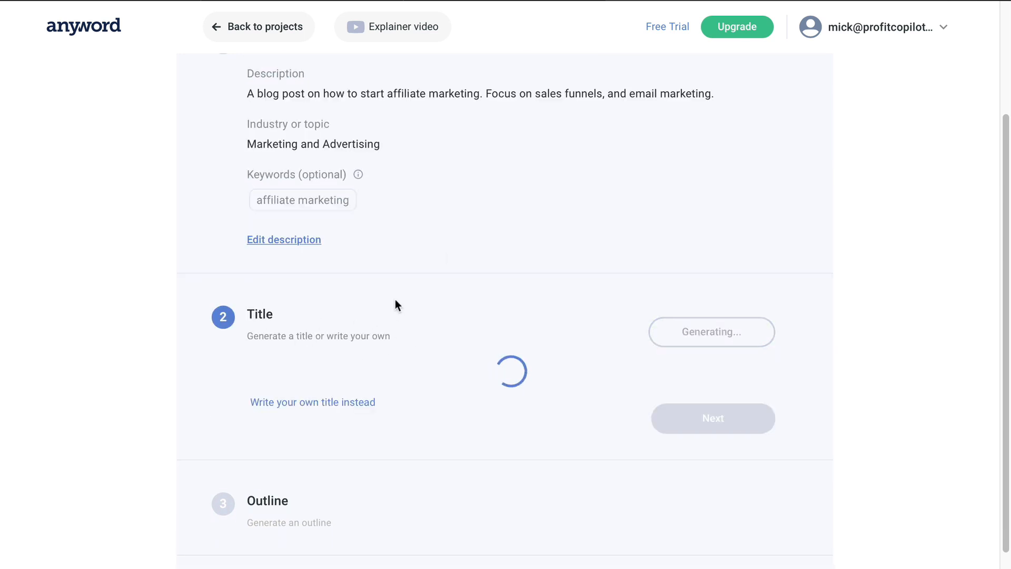
- Choose 'How to Start Your Own Affiliate Marketing Business' as the blog title
scroll(down, 3)
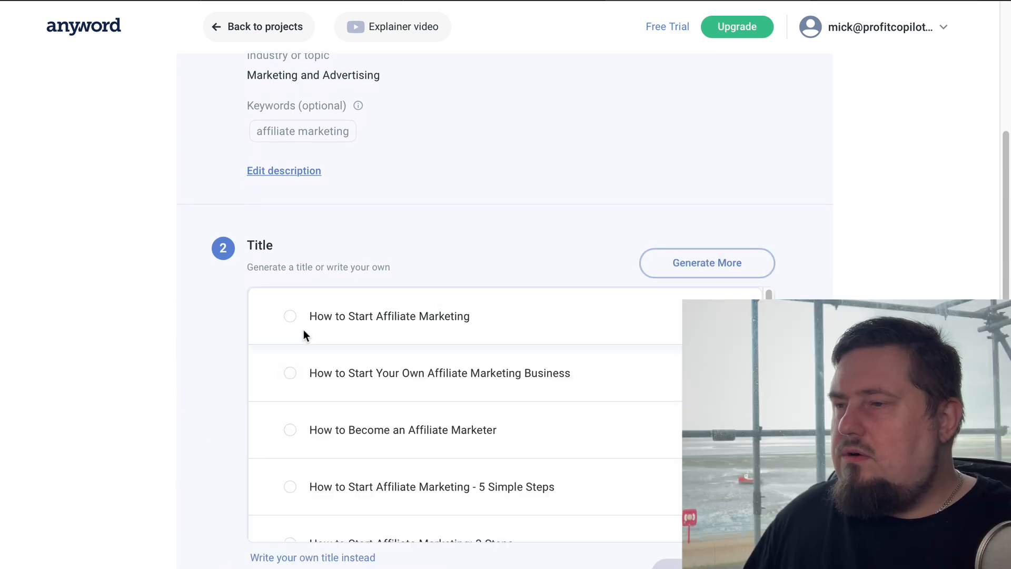
click(290, 373)
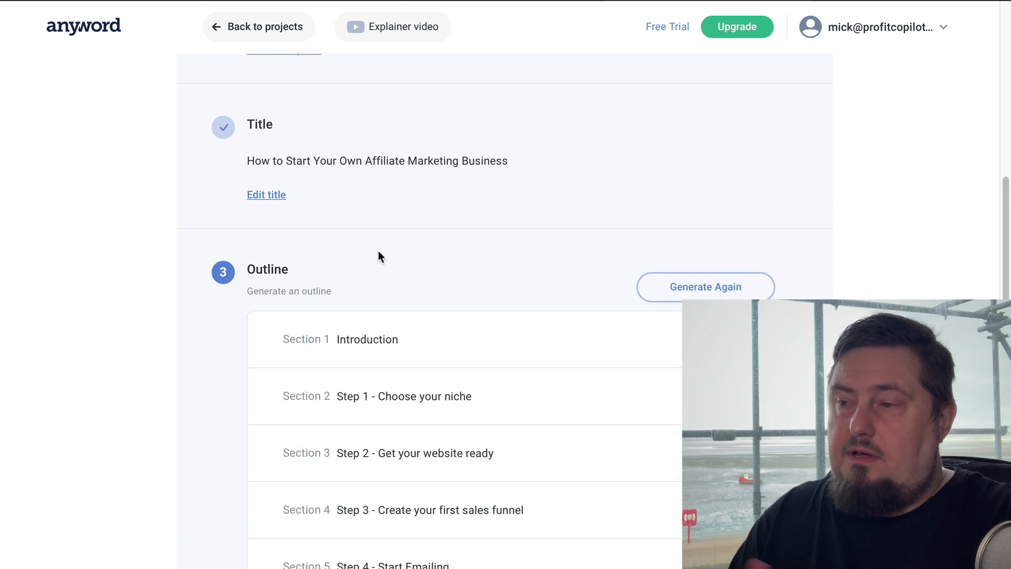
- Review and confirm the six-section affiliate marketing outline
scroll(down, 3)
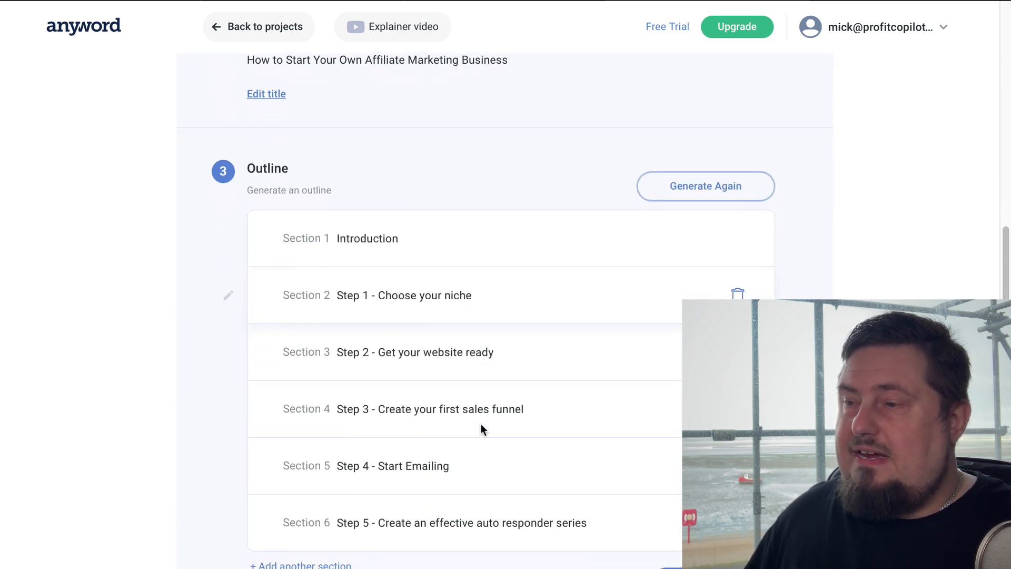
scroll(down, 3)
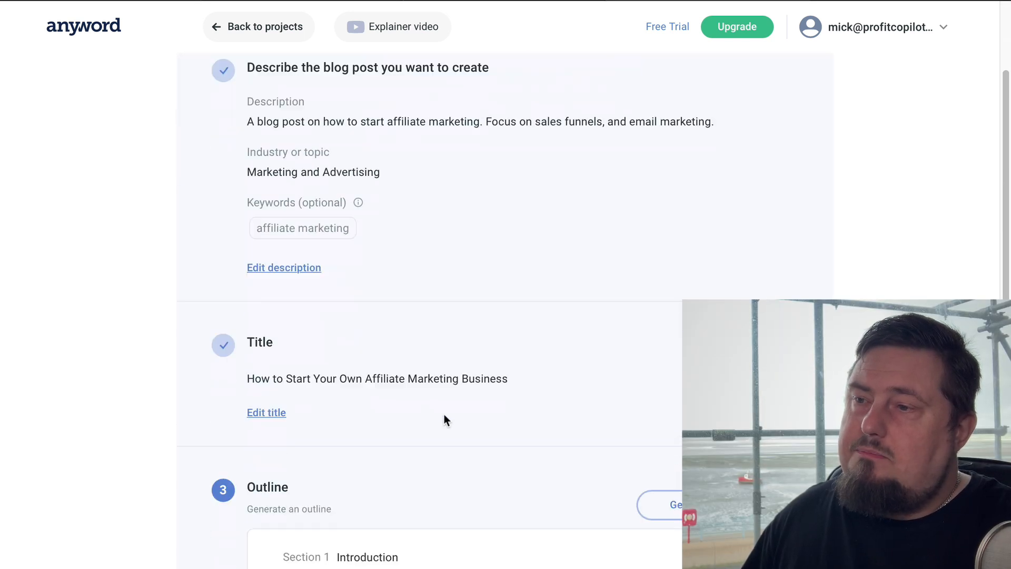
scroll(down, 3)
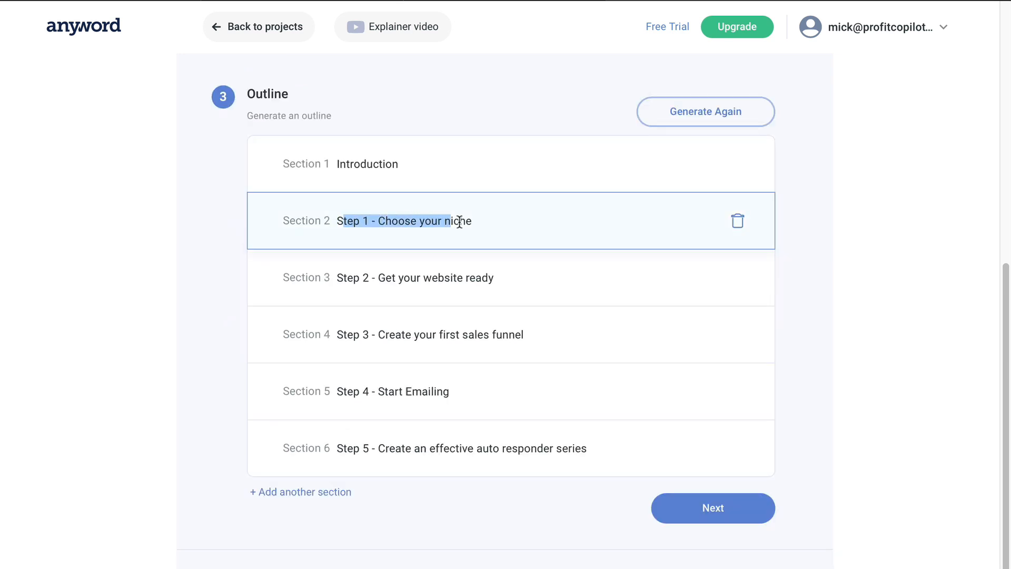
scroll(down, 3)
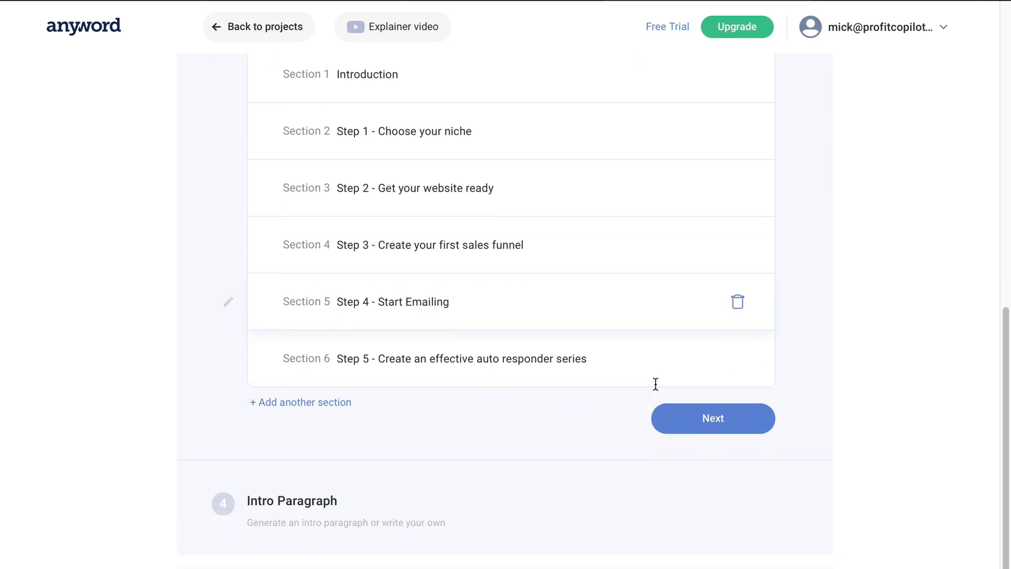
click(713, 418)
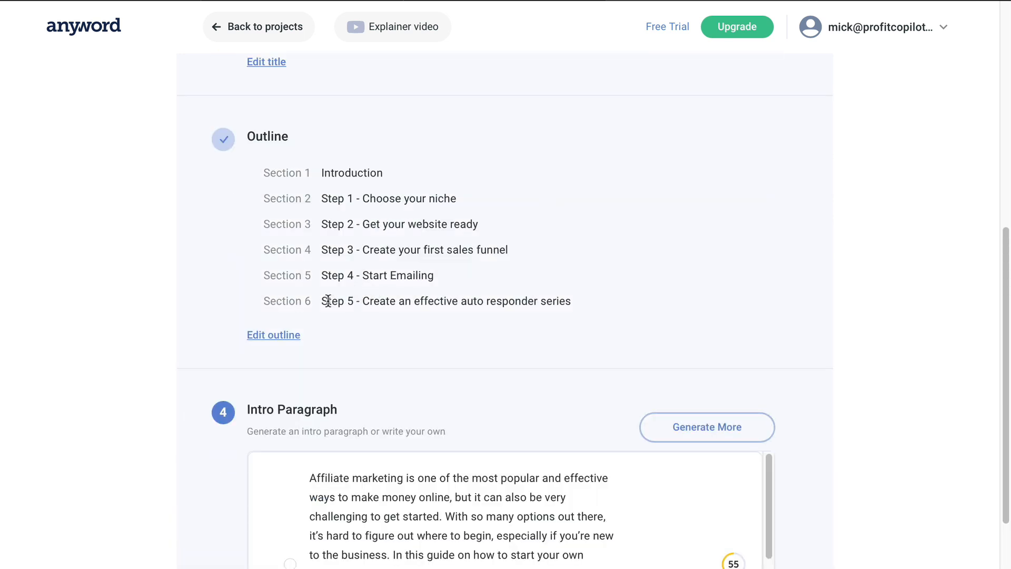
- Accept the first suggested intro paragraph and continue to the article editor
drag(363, 300, 570, 300)
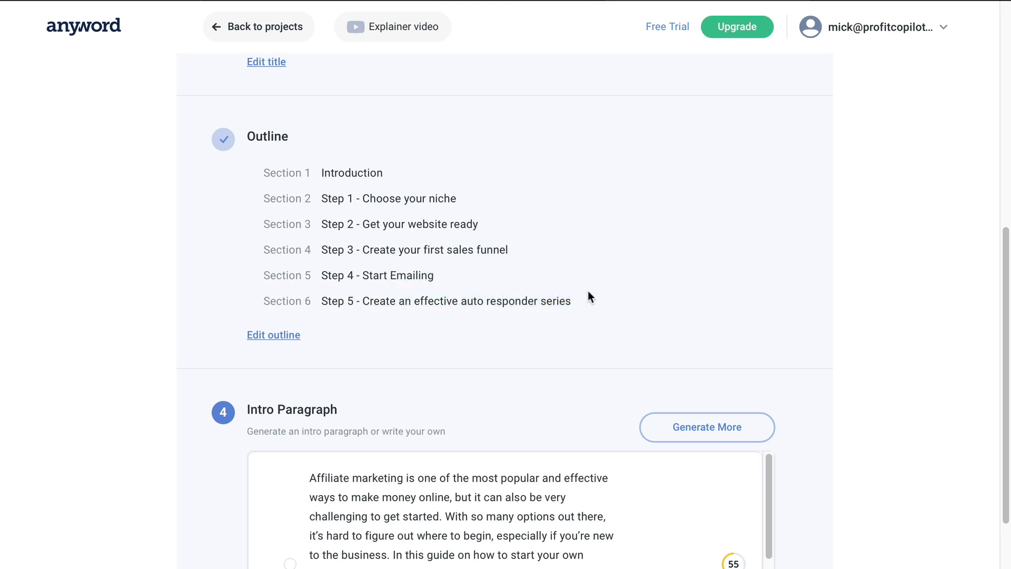
mouse_move(743, 360)
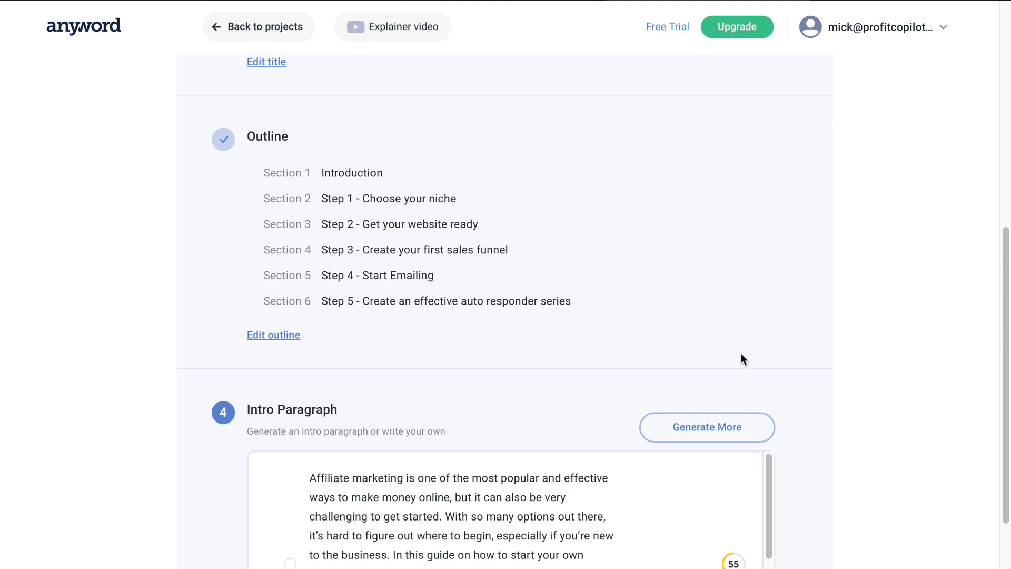
scroll(down, 3)
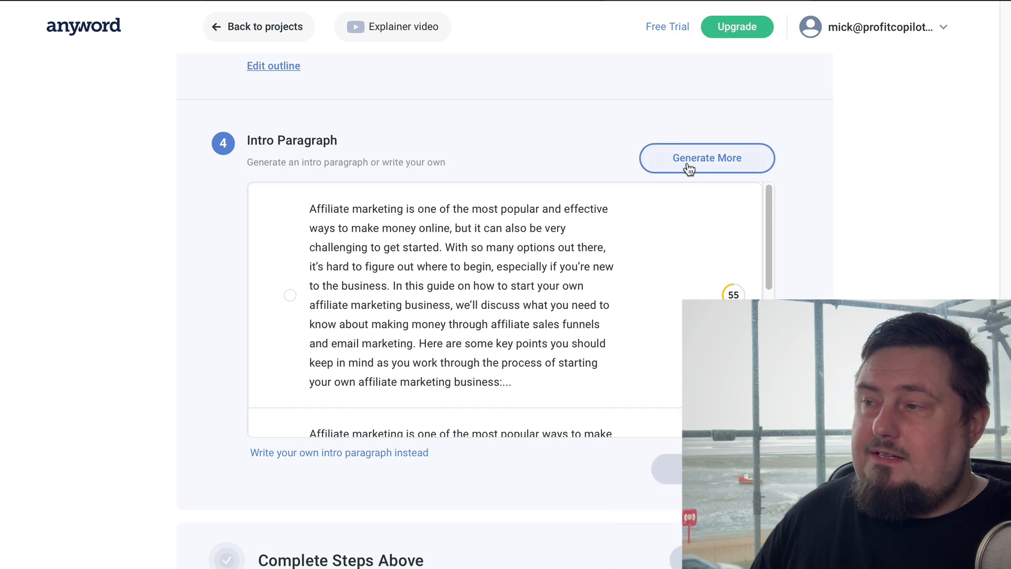
click(291, 295)
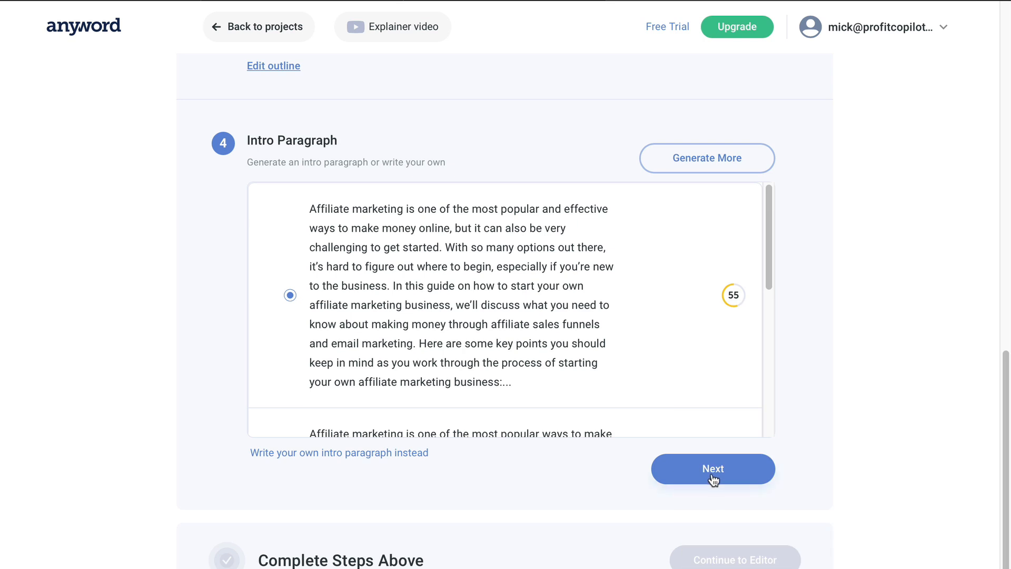
click(713, 468)
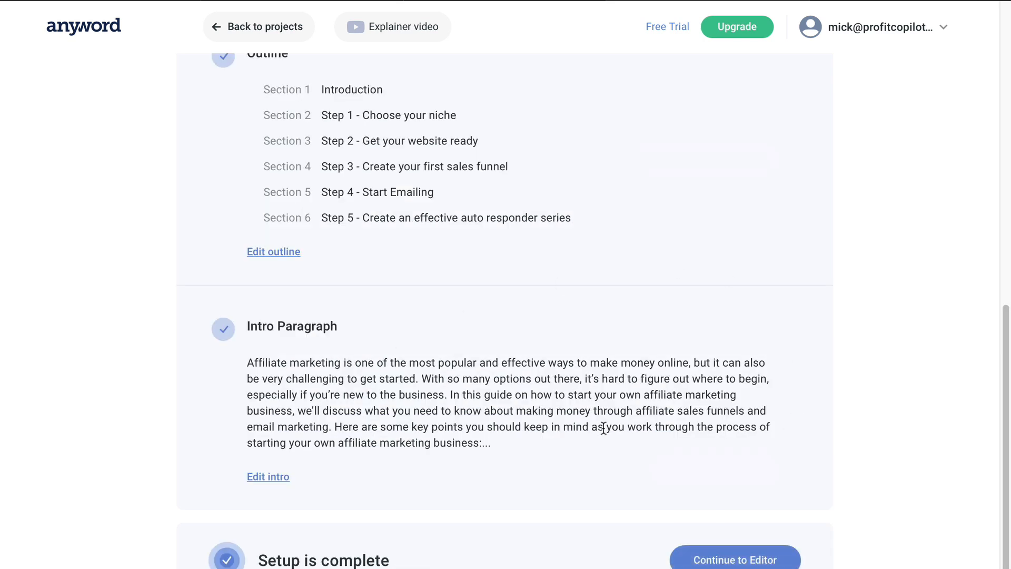
click(734, 558)
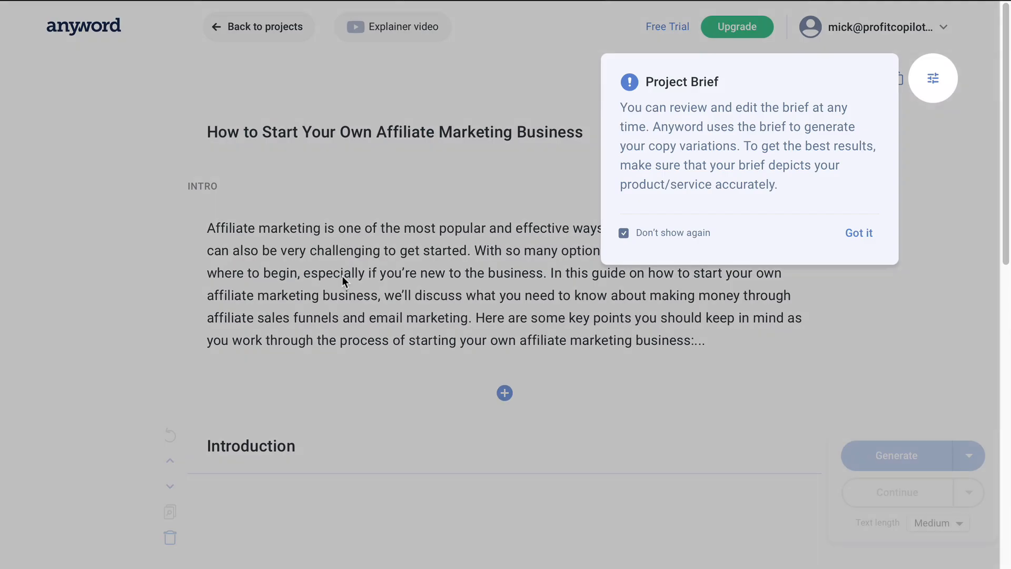
- Generate a paragraph for the Step 1 - Choose your niche section
click(858, 233)
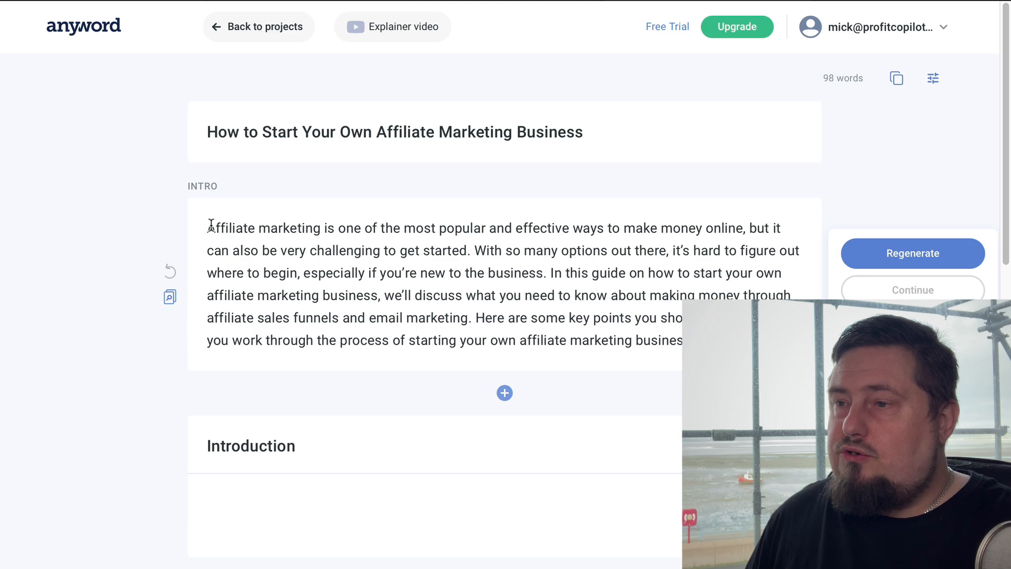
scroll(down, 3)
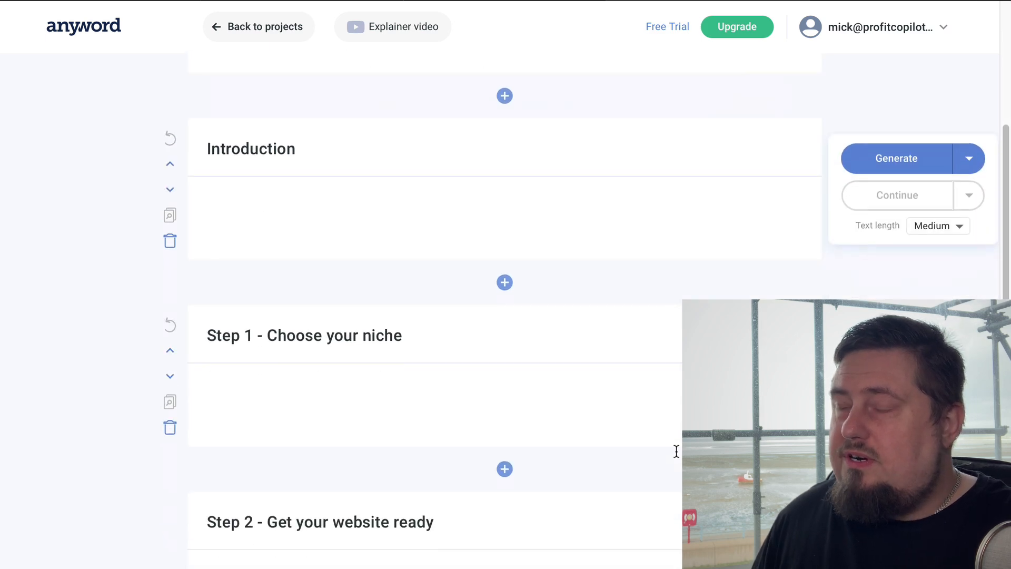
scroll(down, 3)
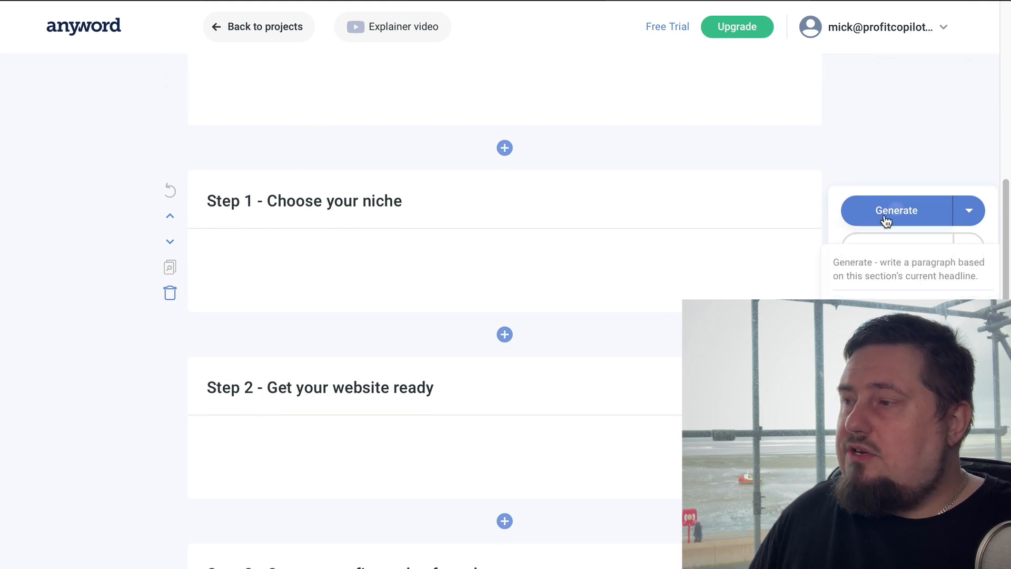
click(897, 211)
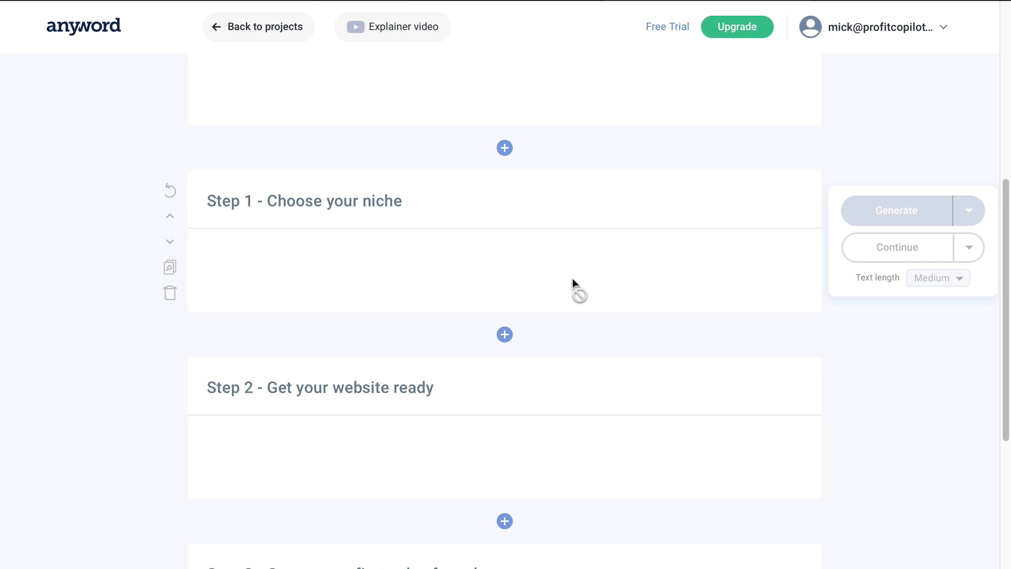
click(896, 211)
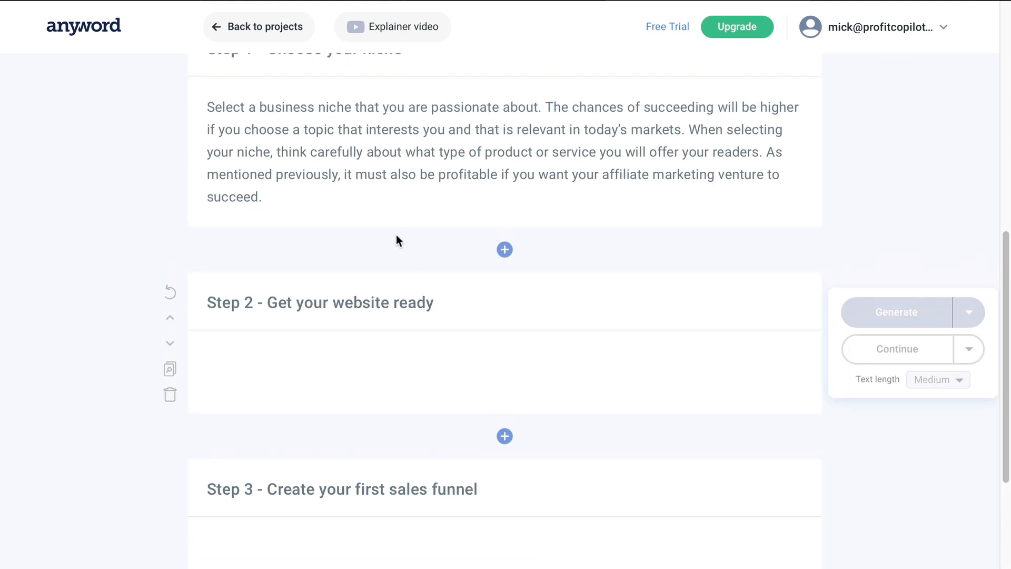
- Generate a Long paragraph for Step 2 - Get your website ready covering hosting, WordPress and Yoast SEO
click(895, 312)
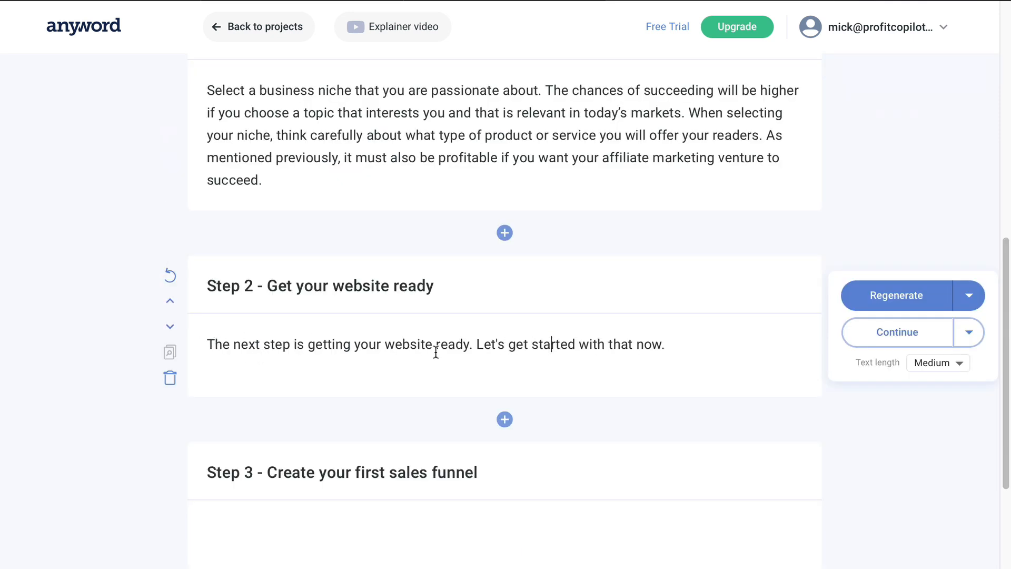
mouse_move(633, 338)
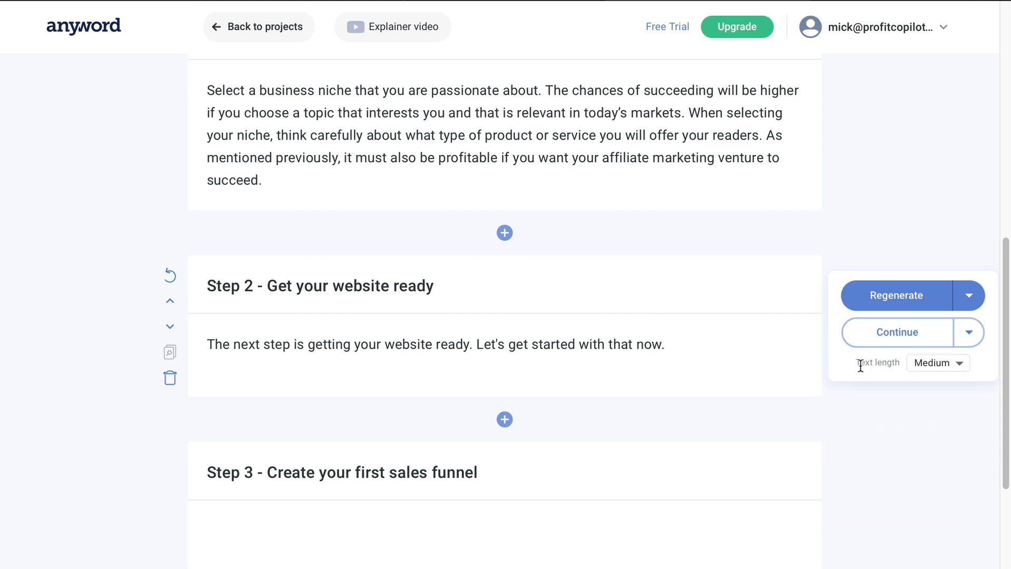
click(937, 363)
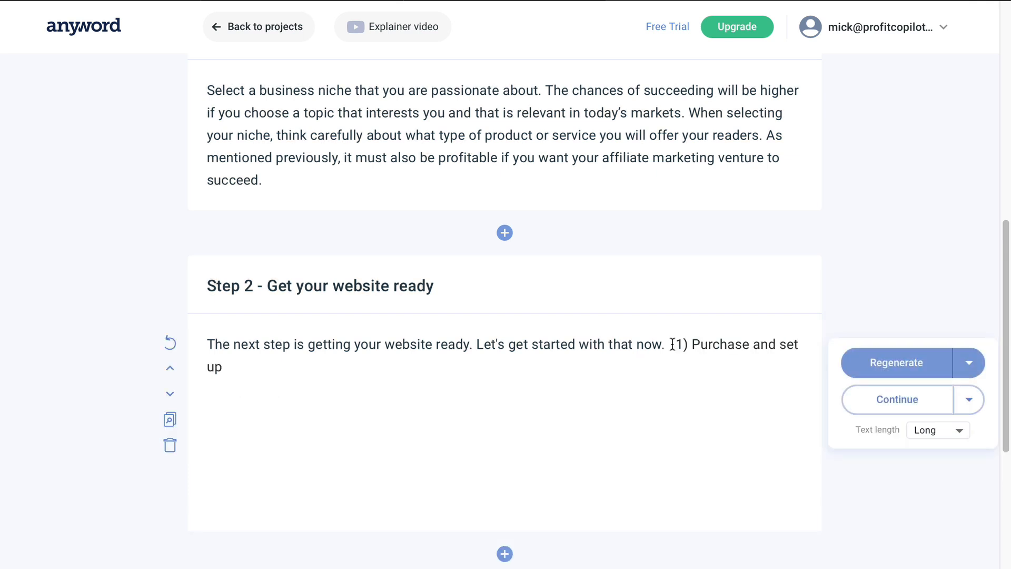
click(896, 399)
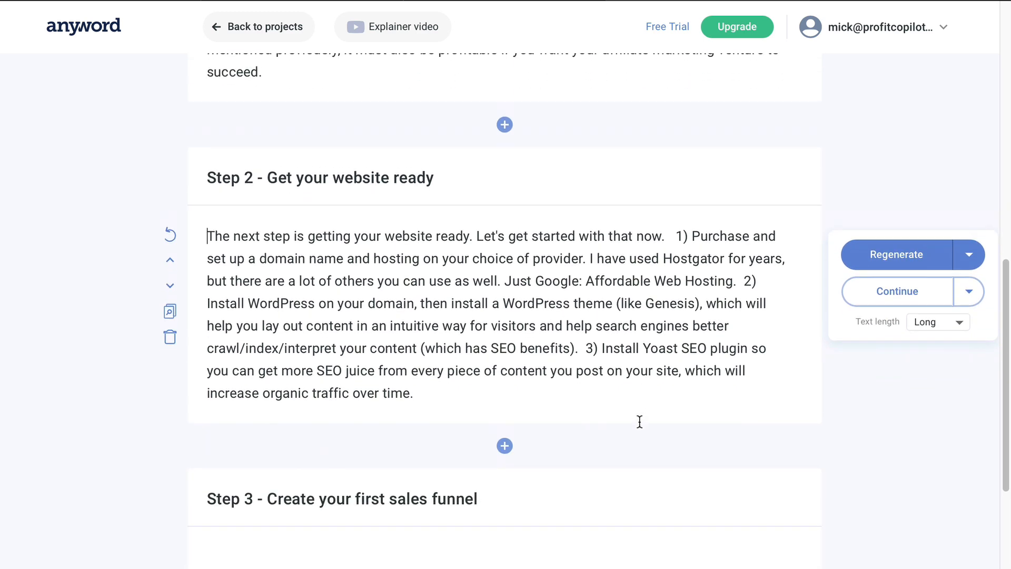
scroll(down, 3)
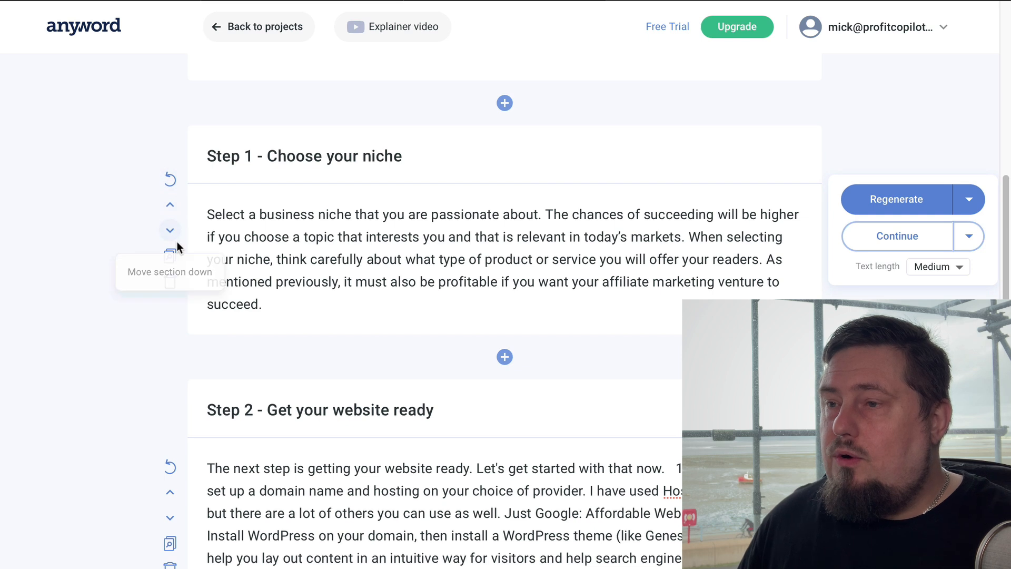
mouse_move(169, 255)
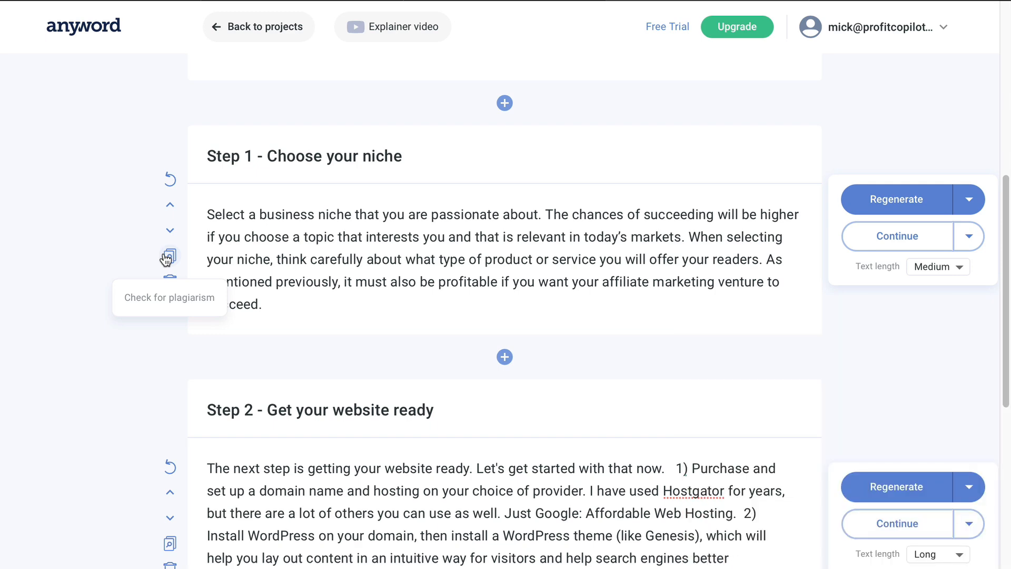
- Verify the Step 1 paragraph reads 100% unique, then return to the data-driven tools dashboard
click(168, 256)
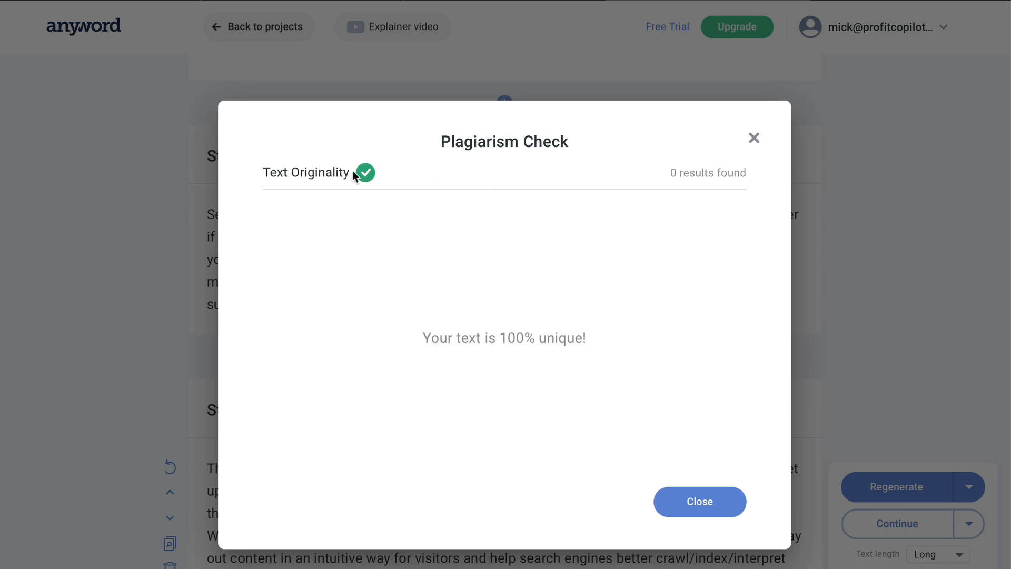
mouse_move(375, 203)
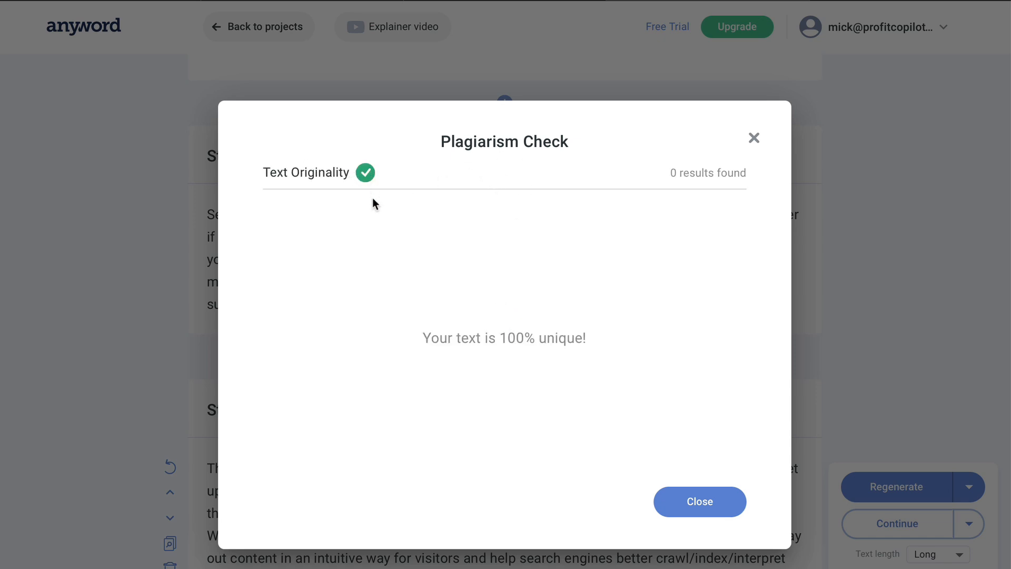
drag(422, 338, 495, 339)
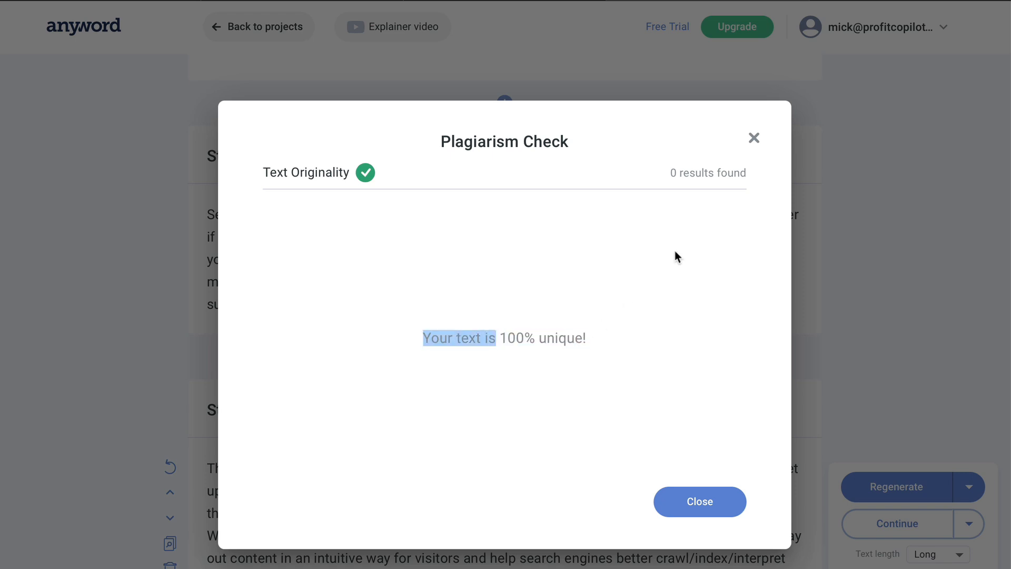
click(699, 502)
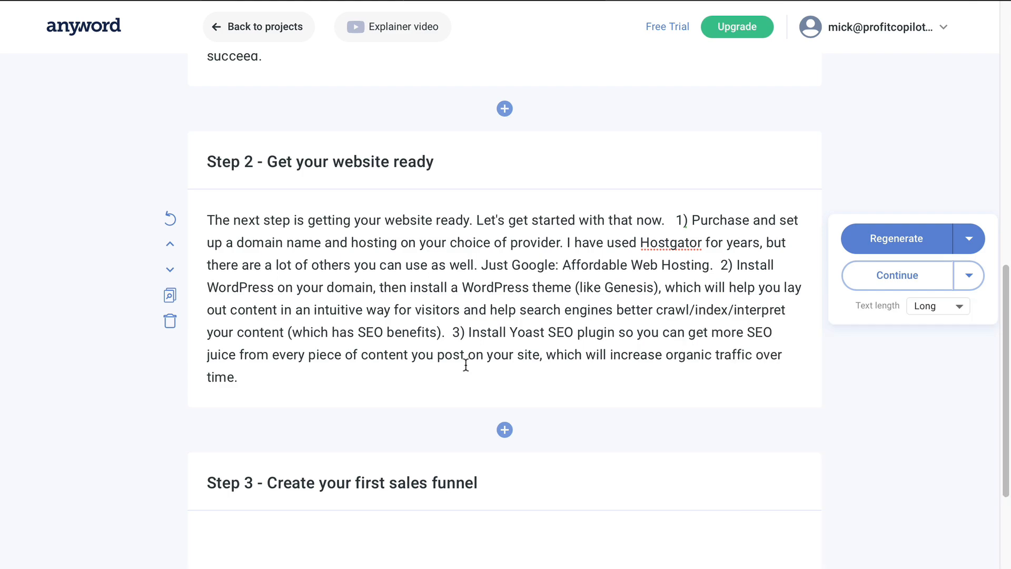
click(249, 25)
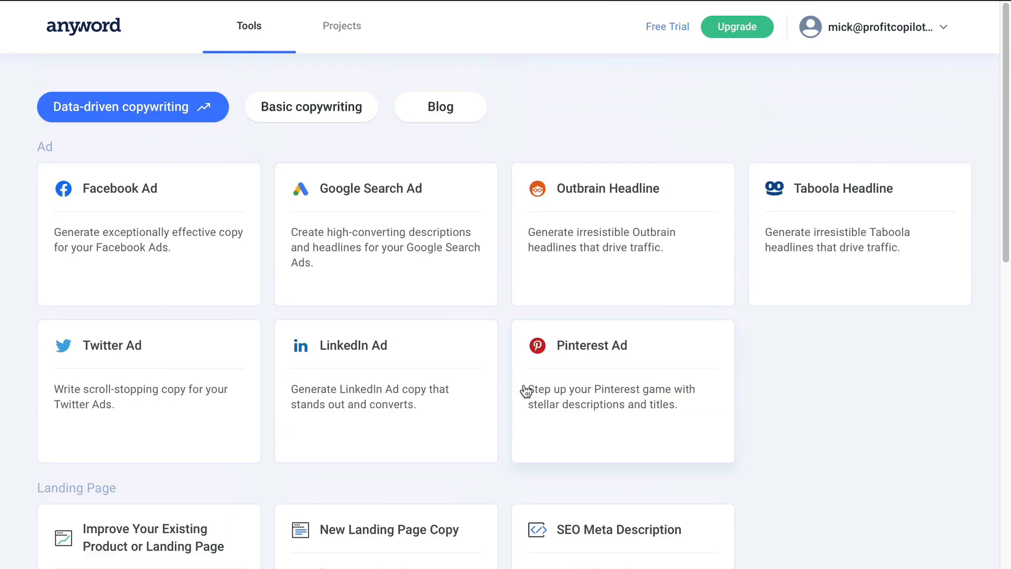